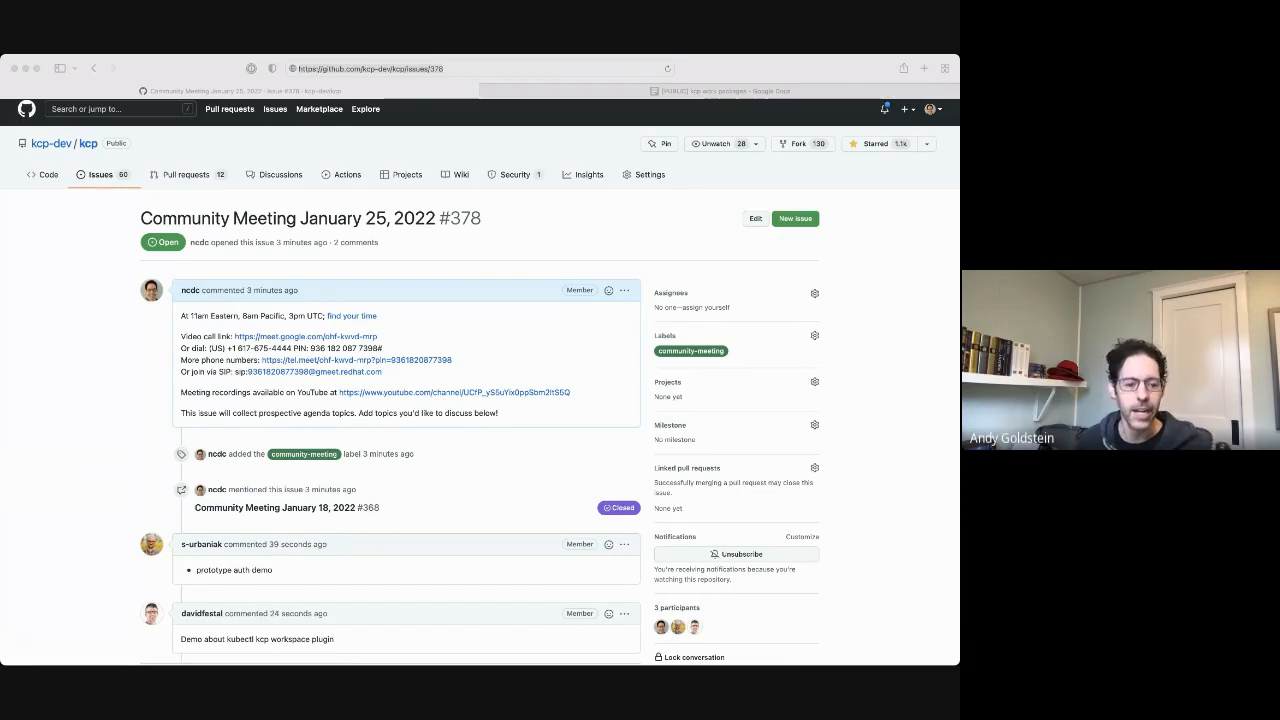
- Replace 'edit' with 'view' so the second user story says user-2 has view permissions
scroll(down, 3)
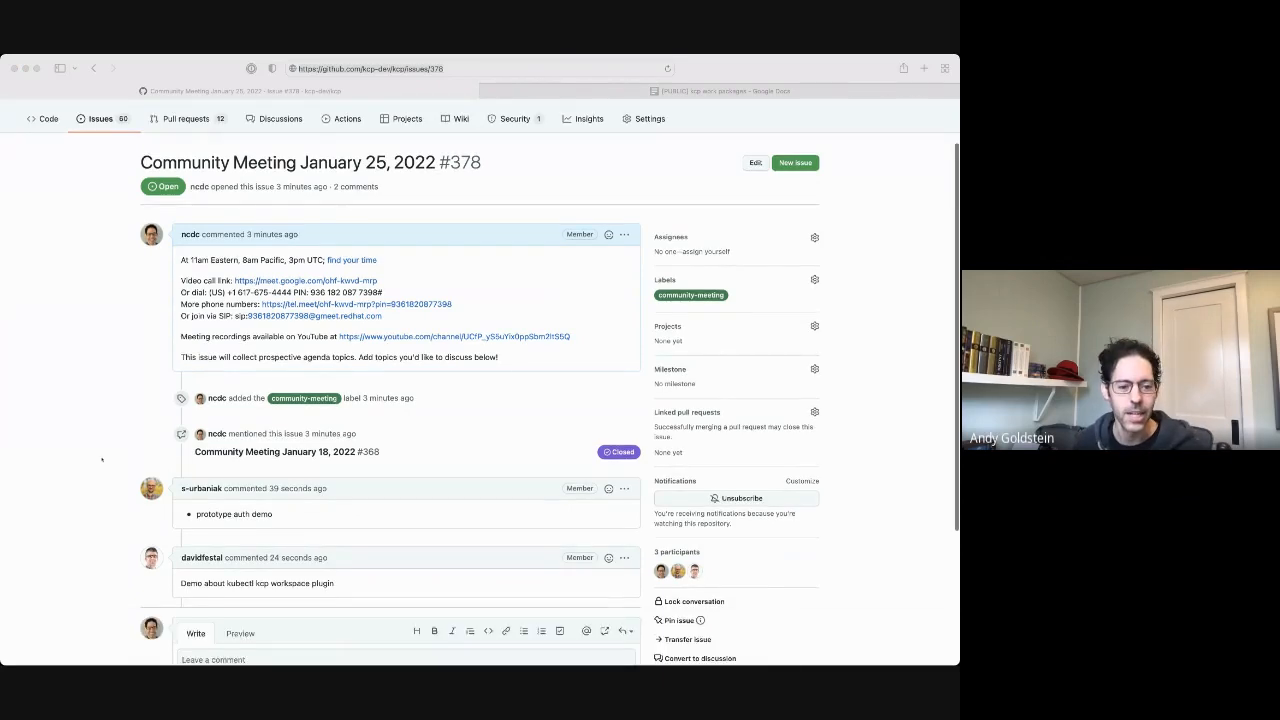
scroll(down, 3)
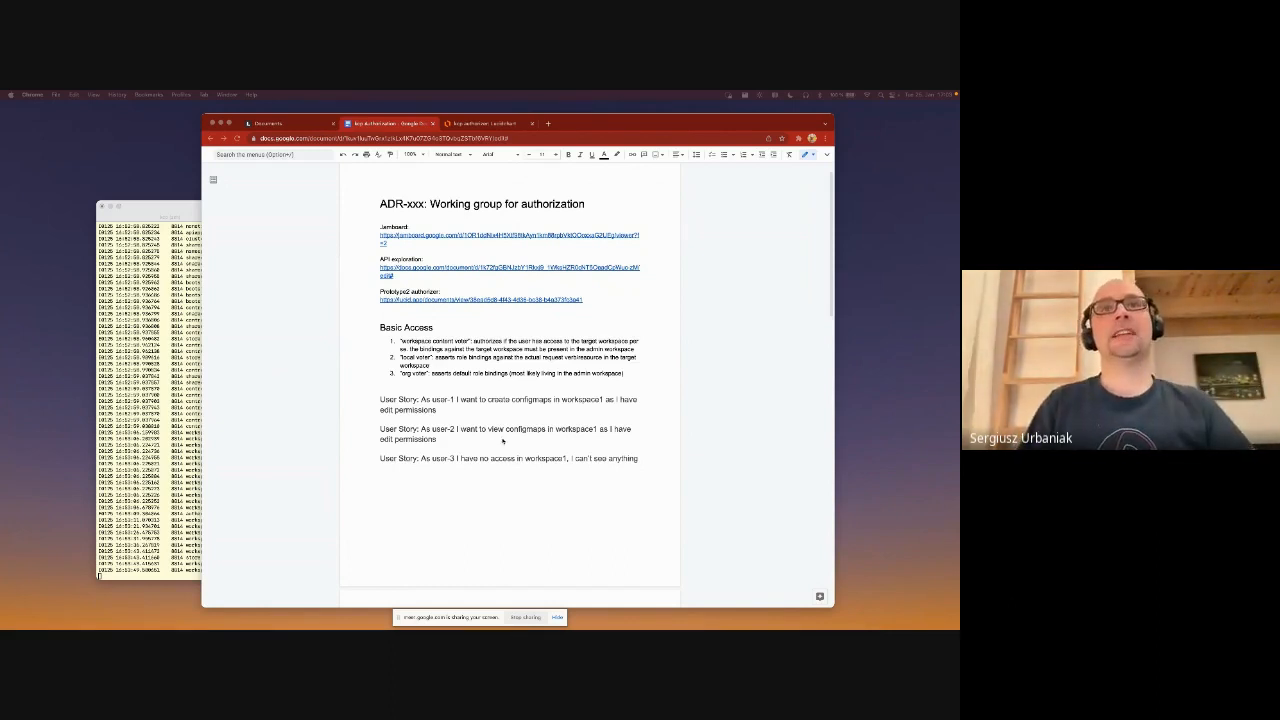
scroll(down, 3)
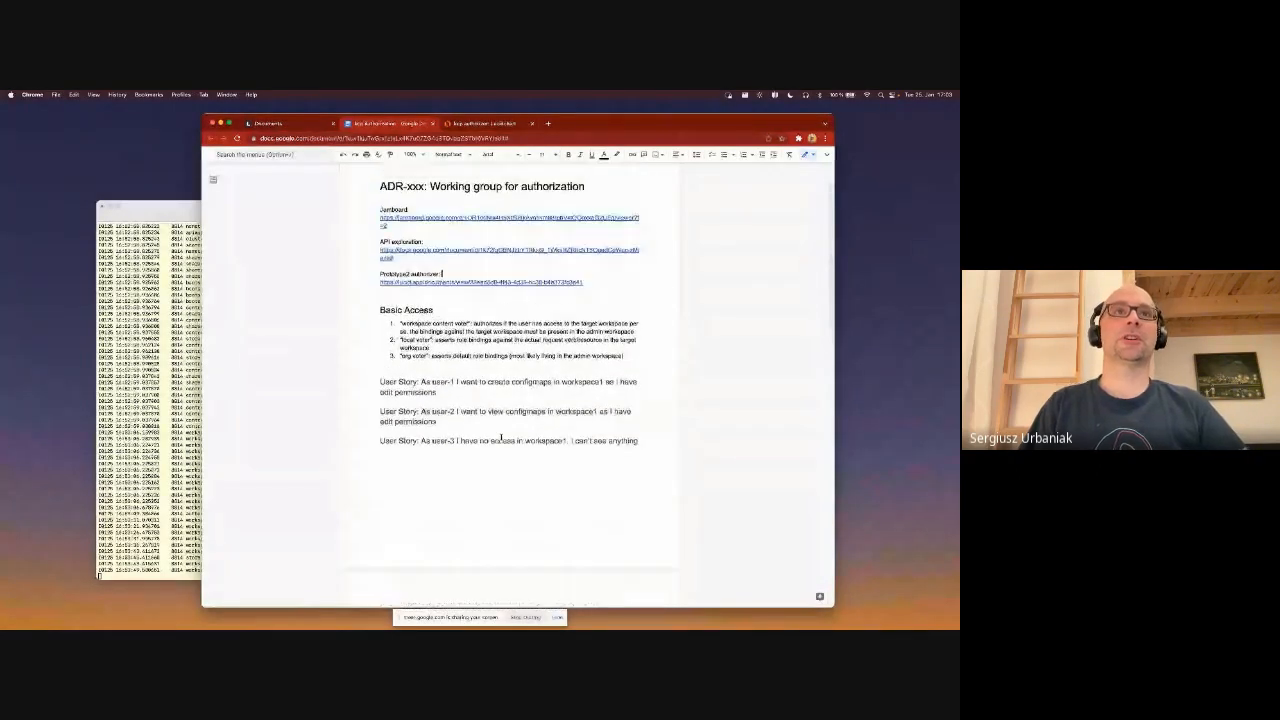
click(410, 154)
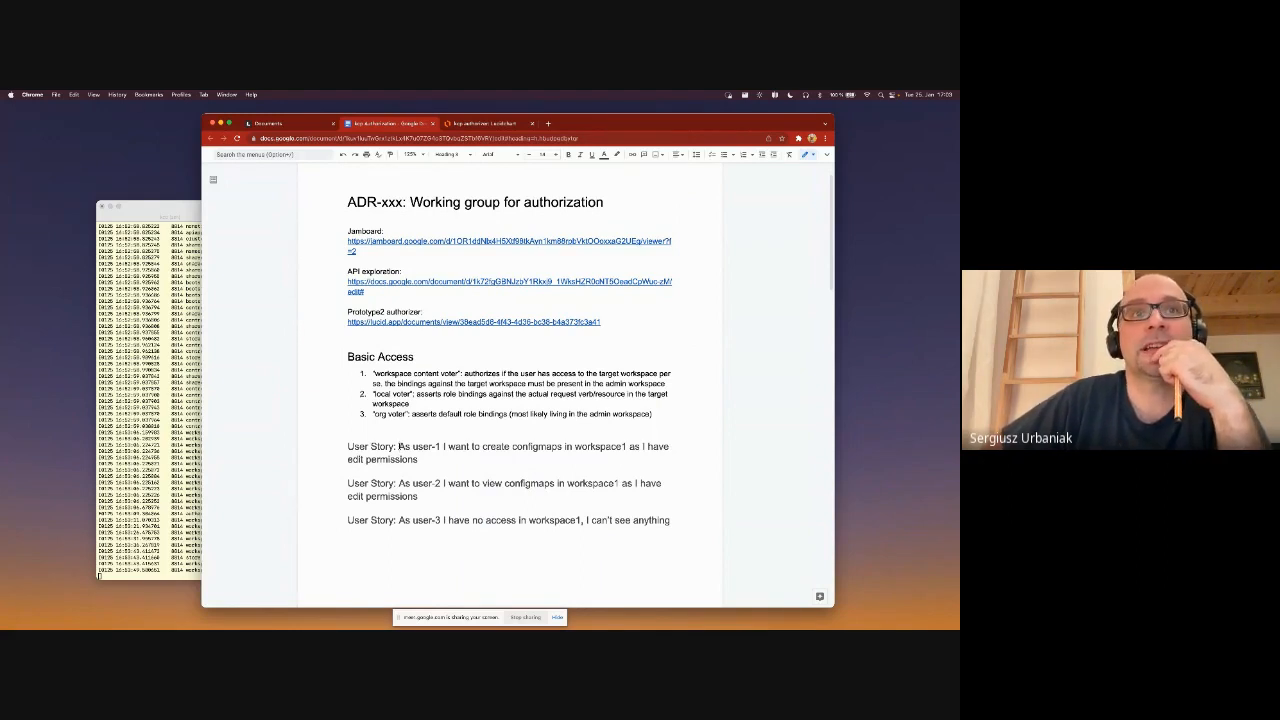
double_click(354, 496)
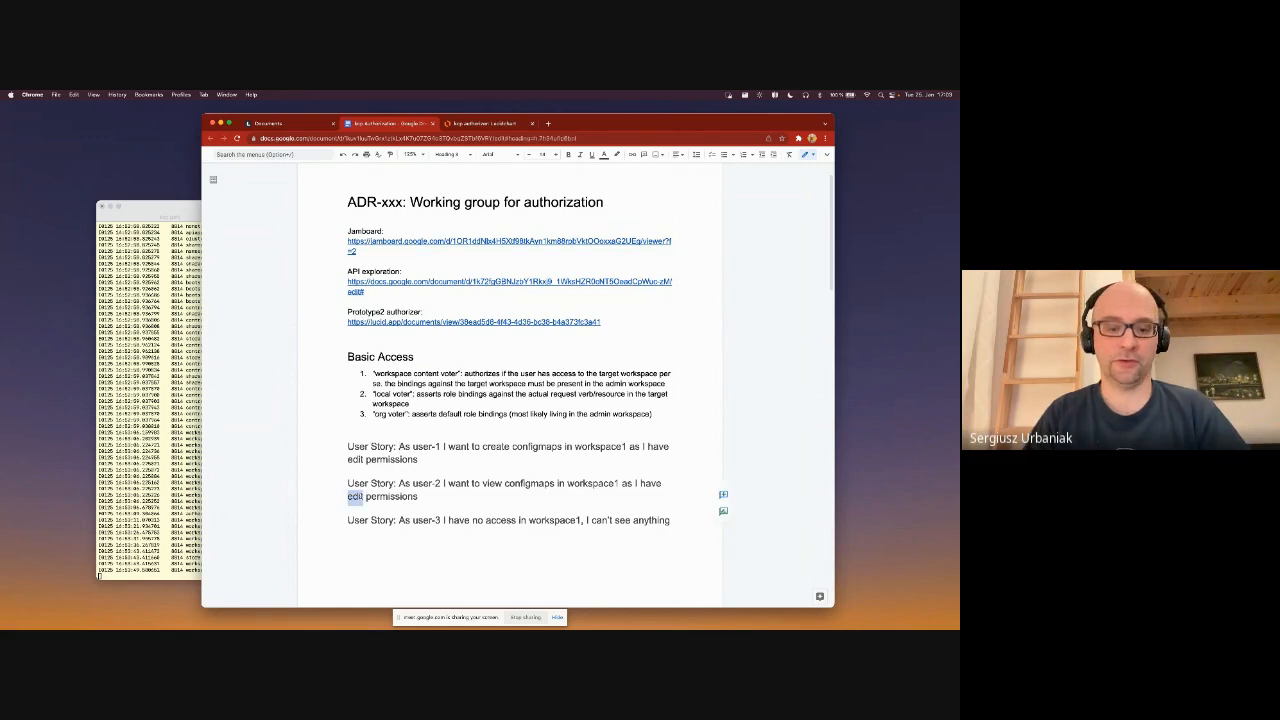
text(view)
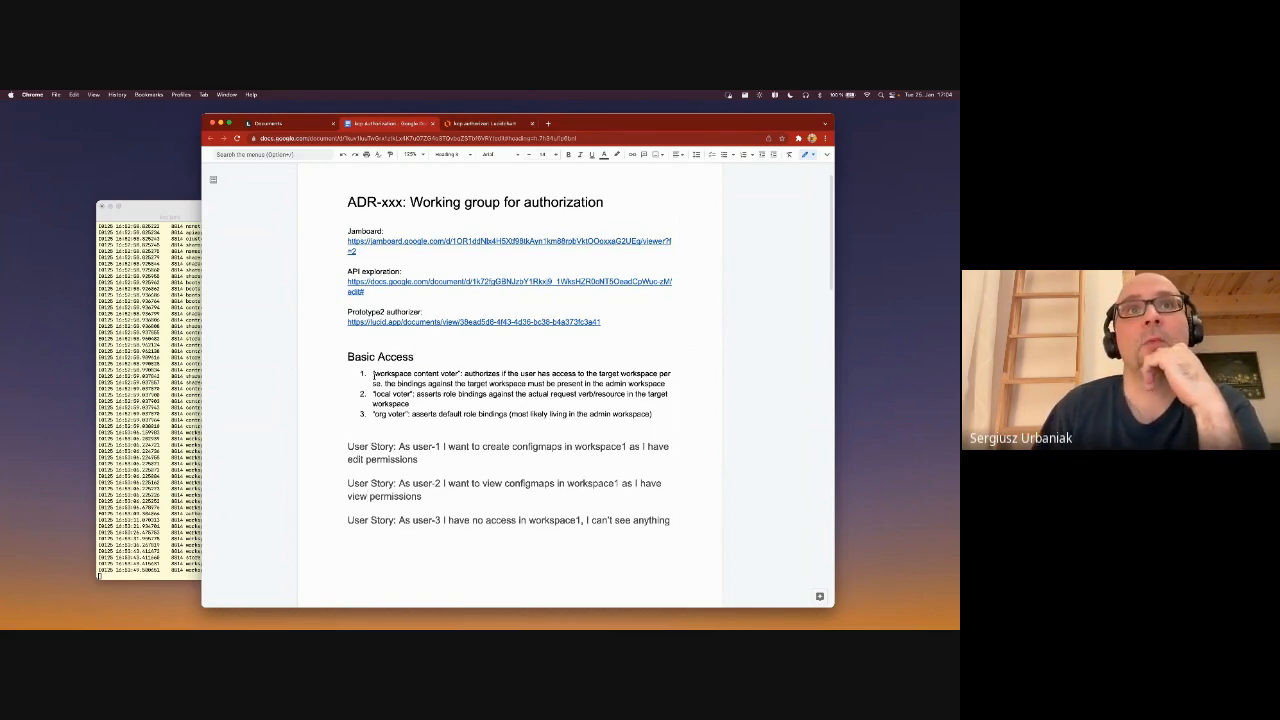
double_click(412, 374)
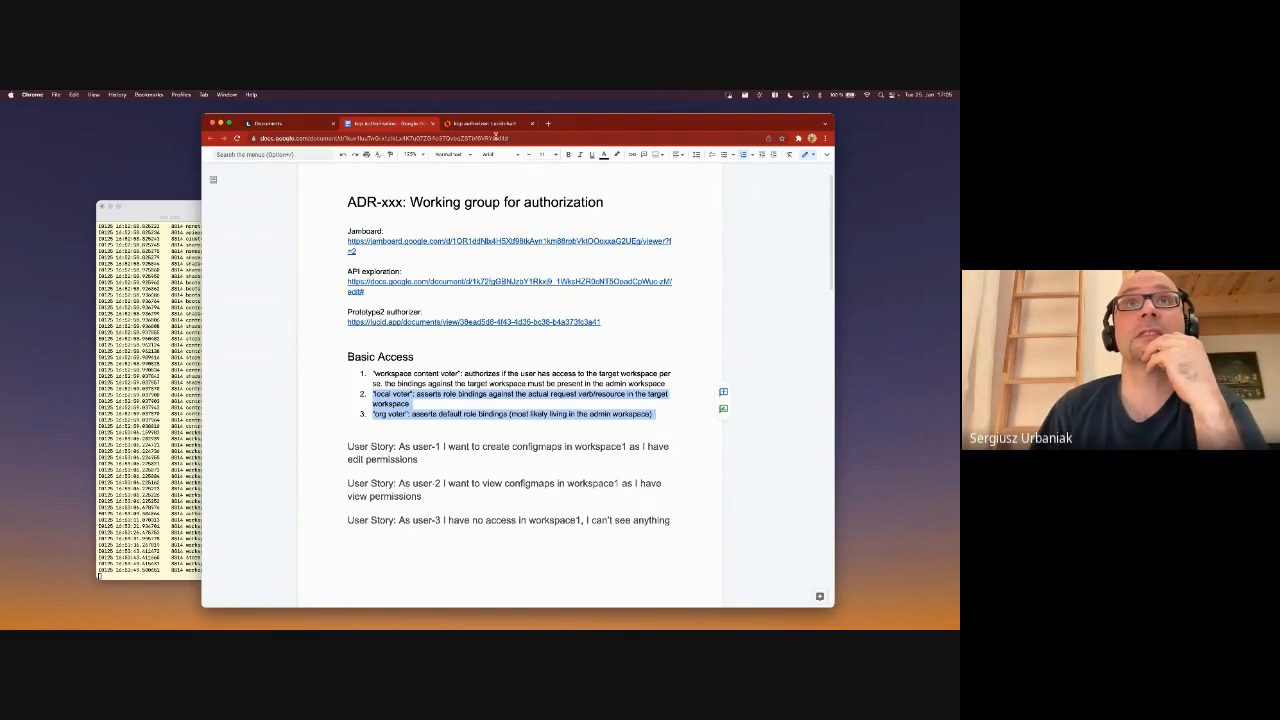
click(484, 124)
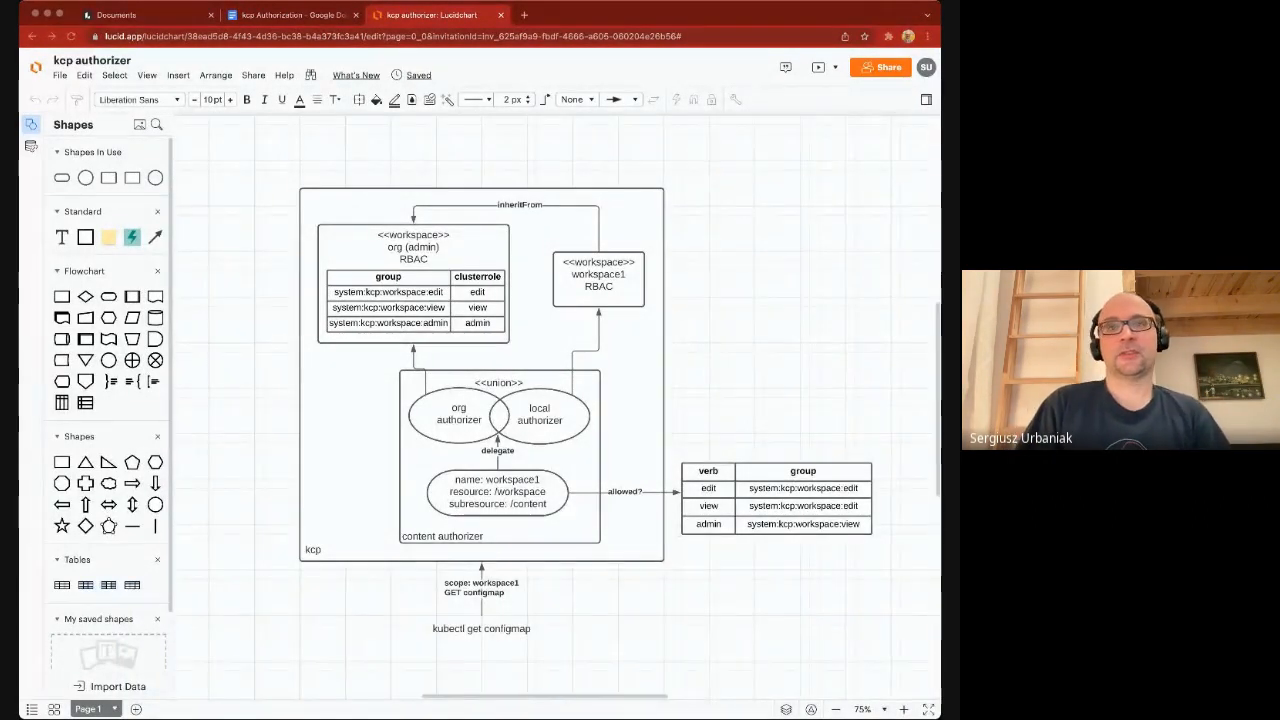
click(480, 628)
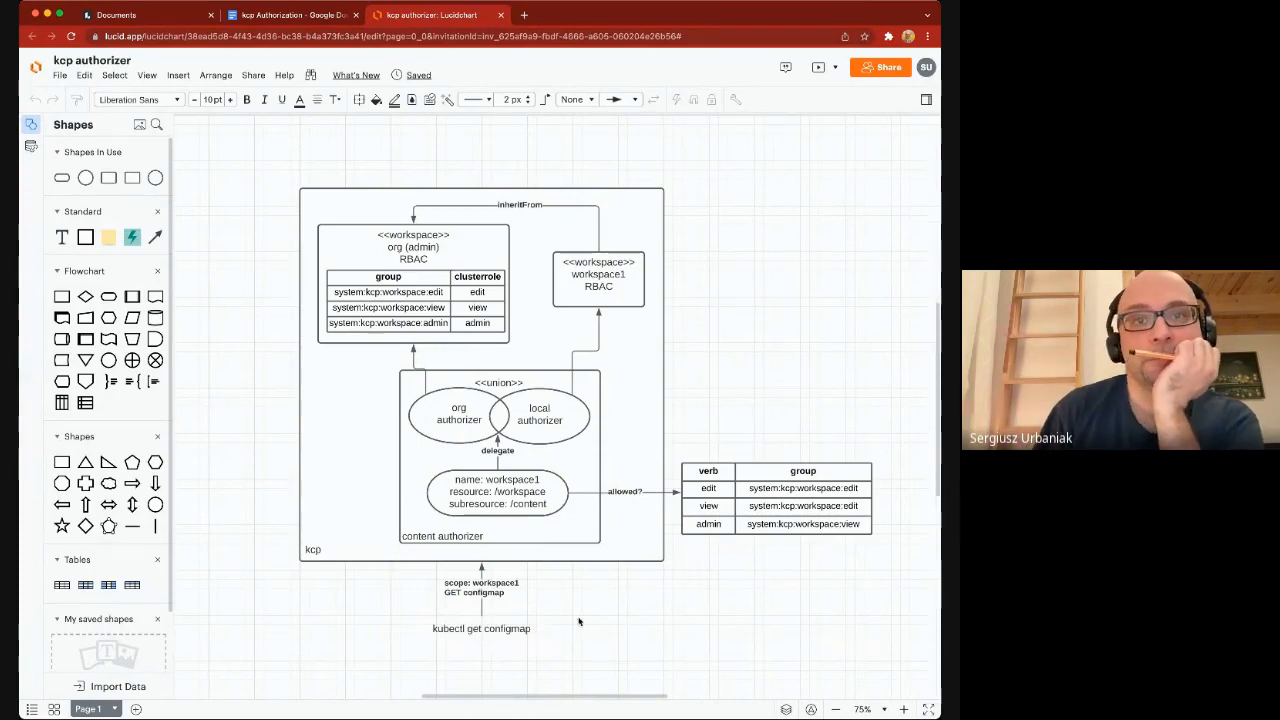
mouse_move(592, 636)
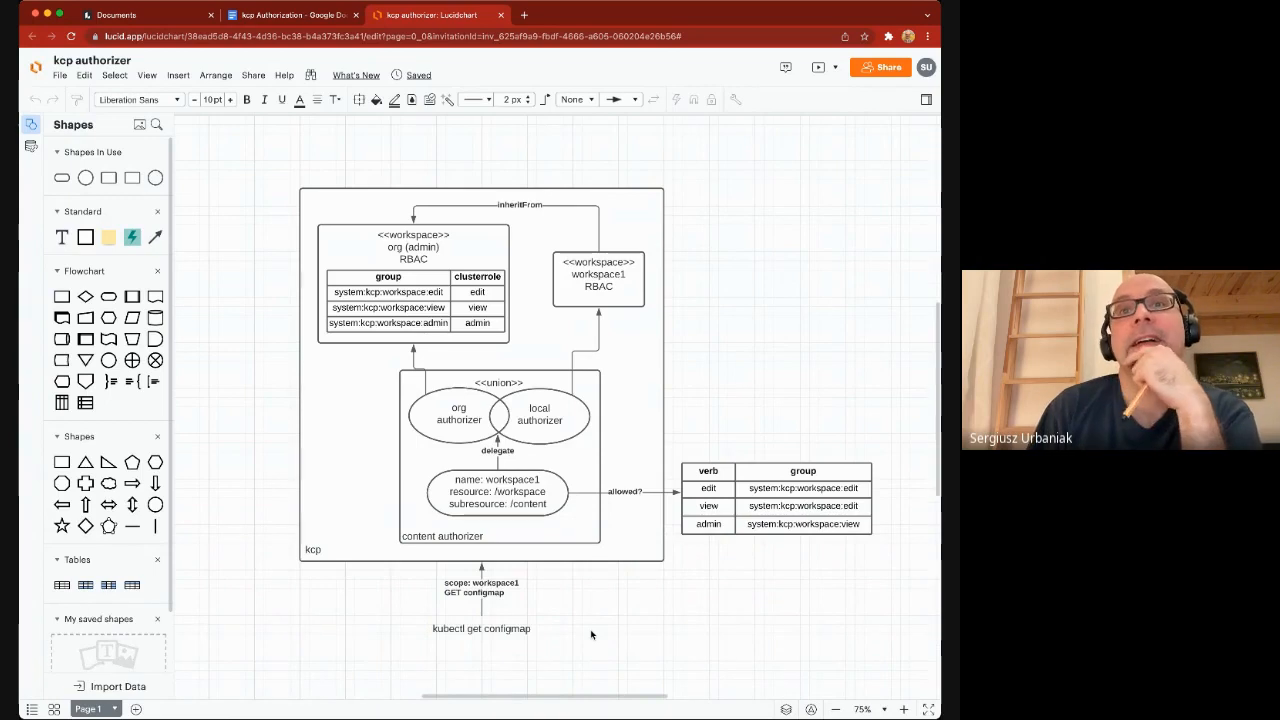
click(480, 588)
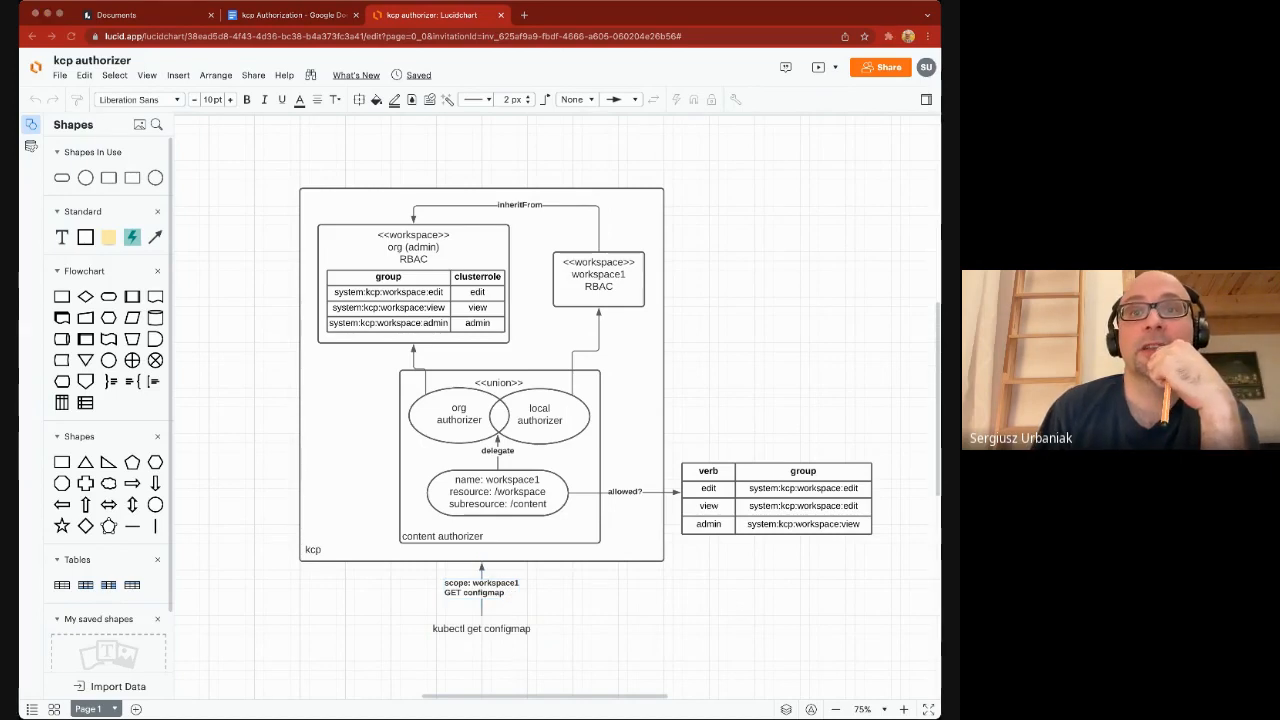
mouse_move(584, 588)
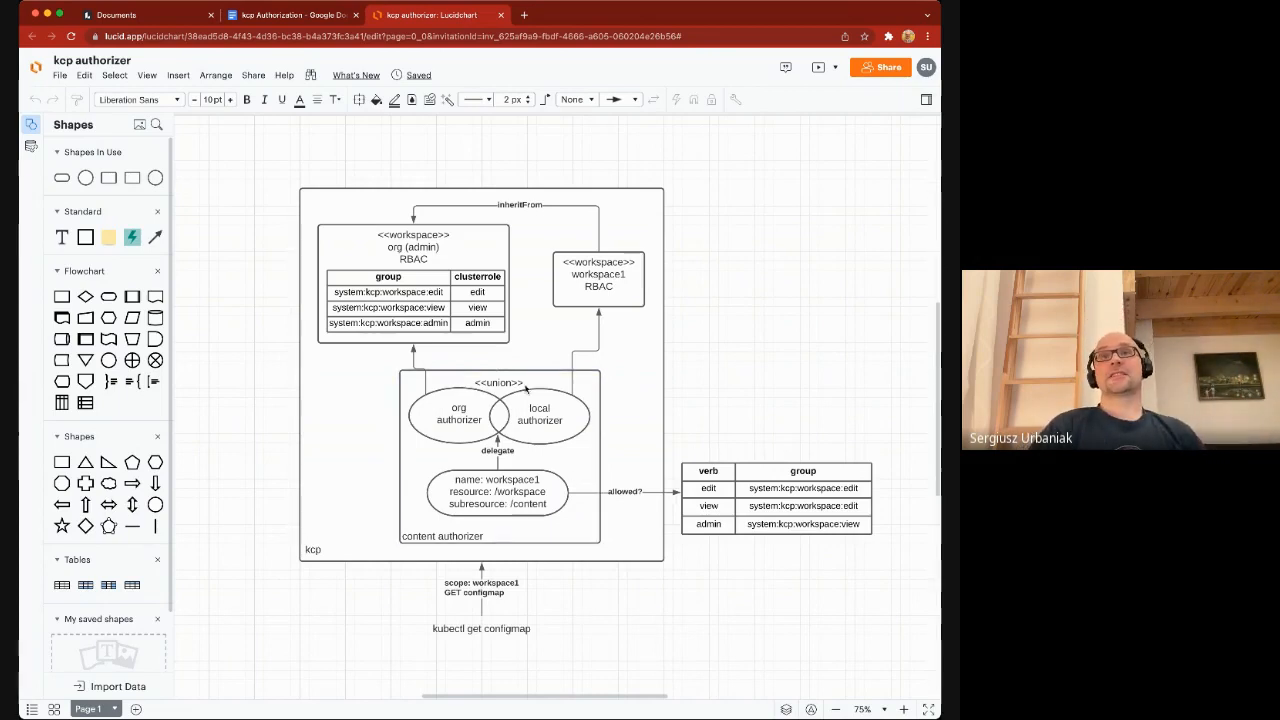
click(412, 248)
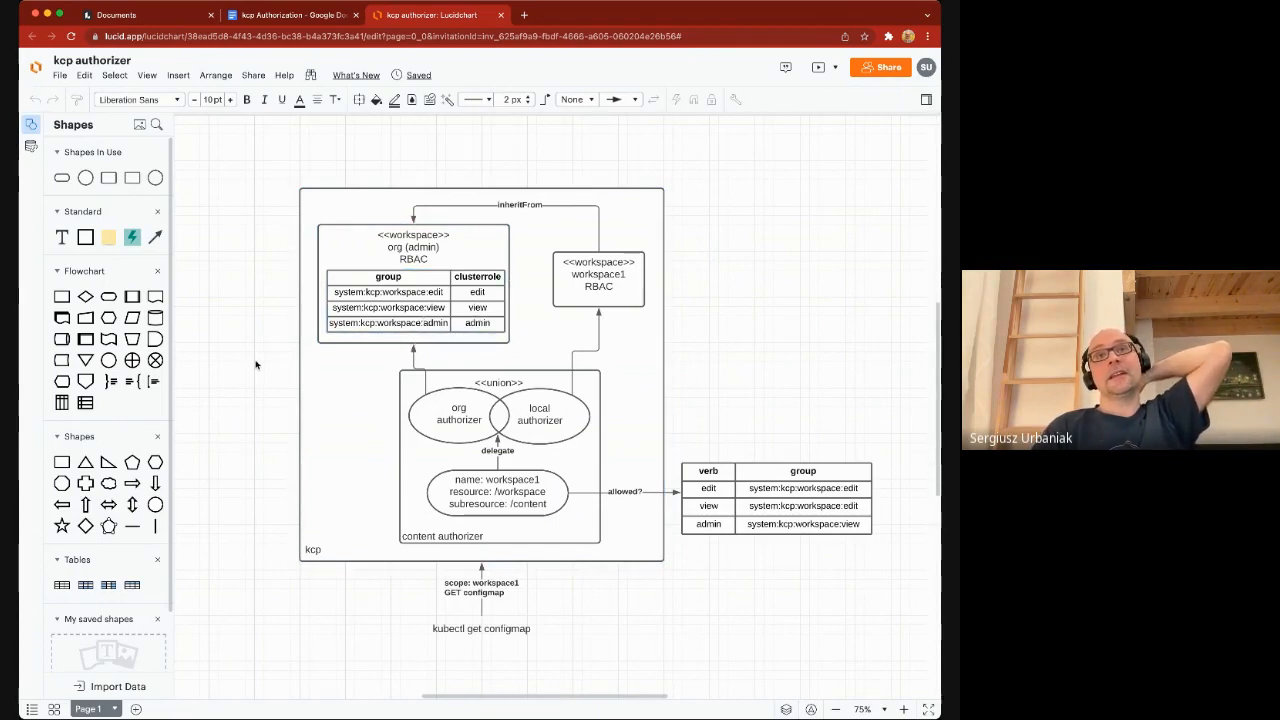
click(412, 300)
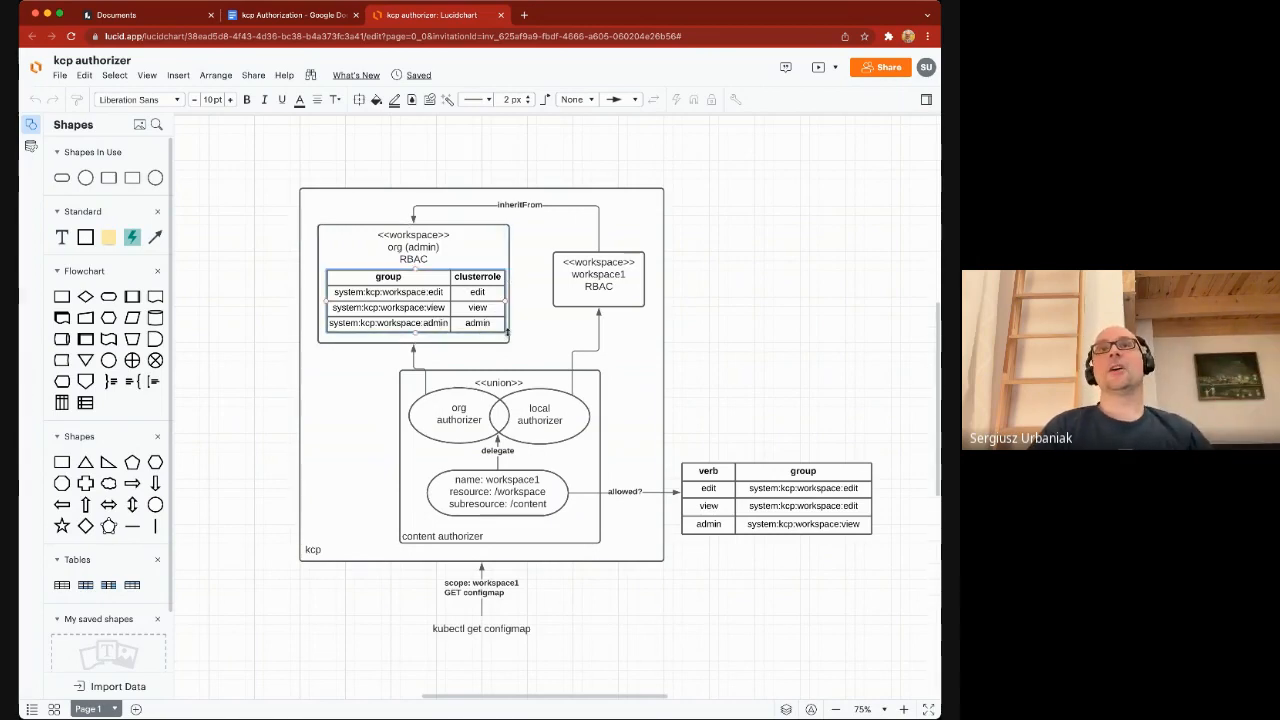
click(752, 338)
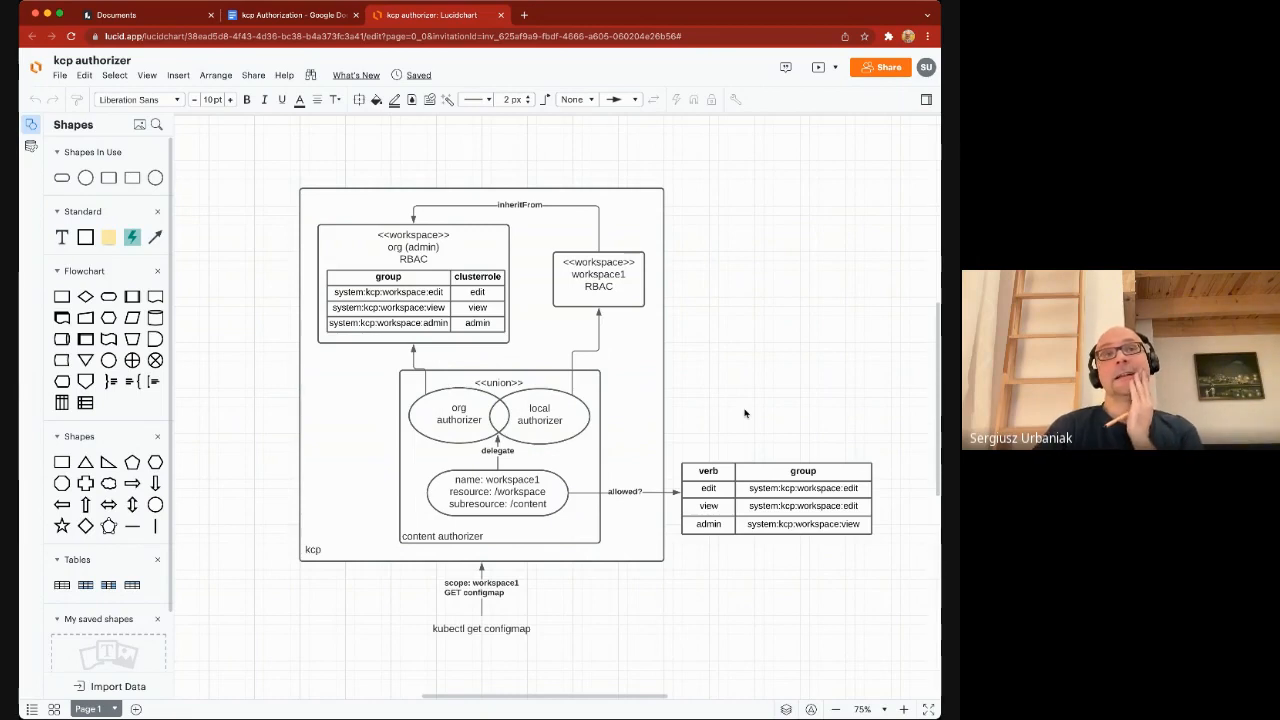
click(540, 412)
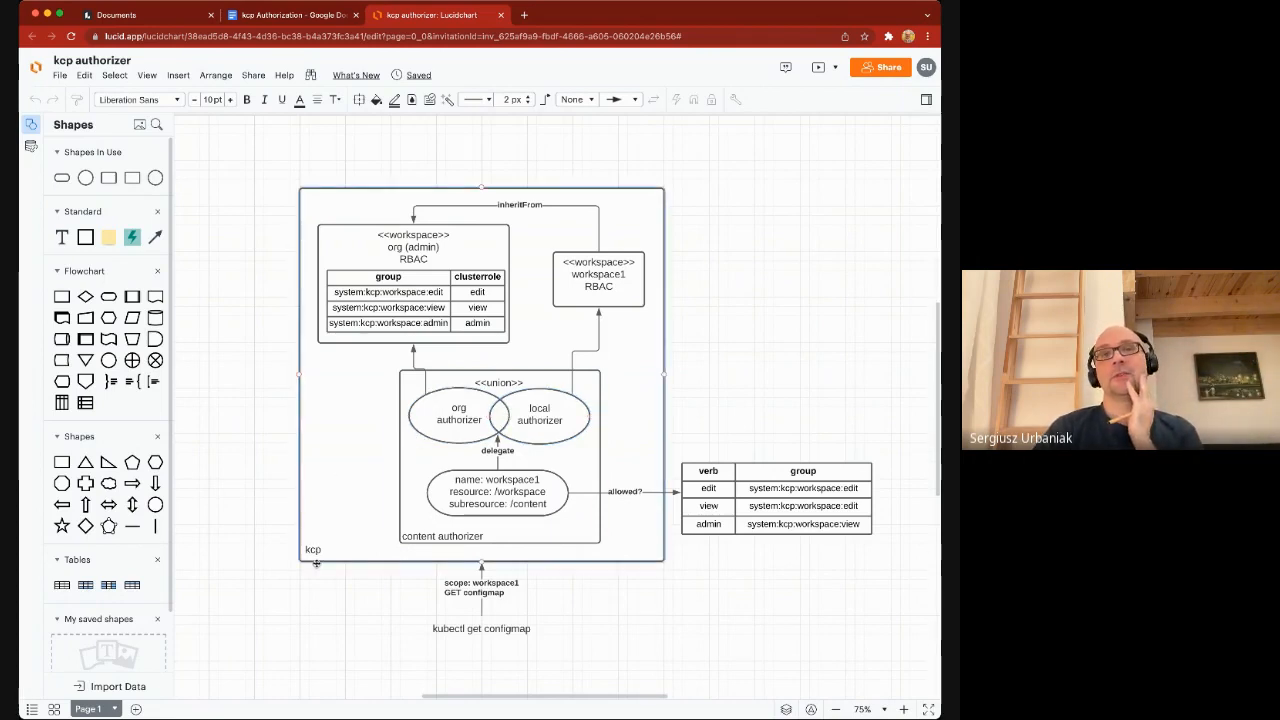
click(360, 592)
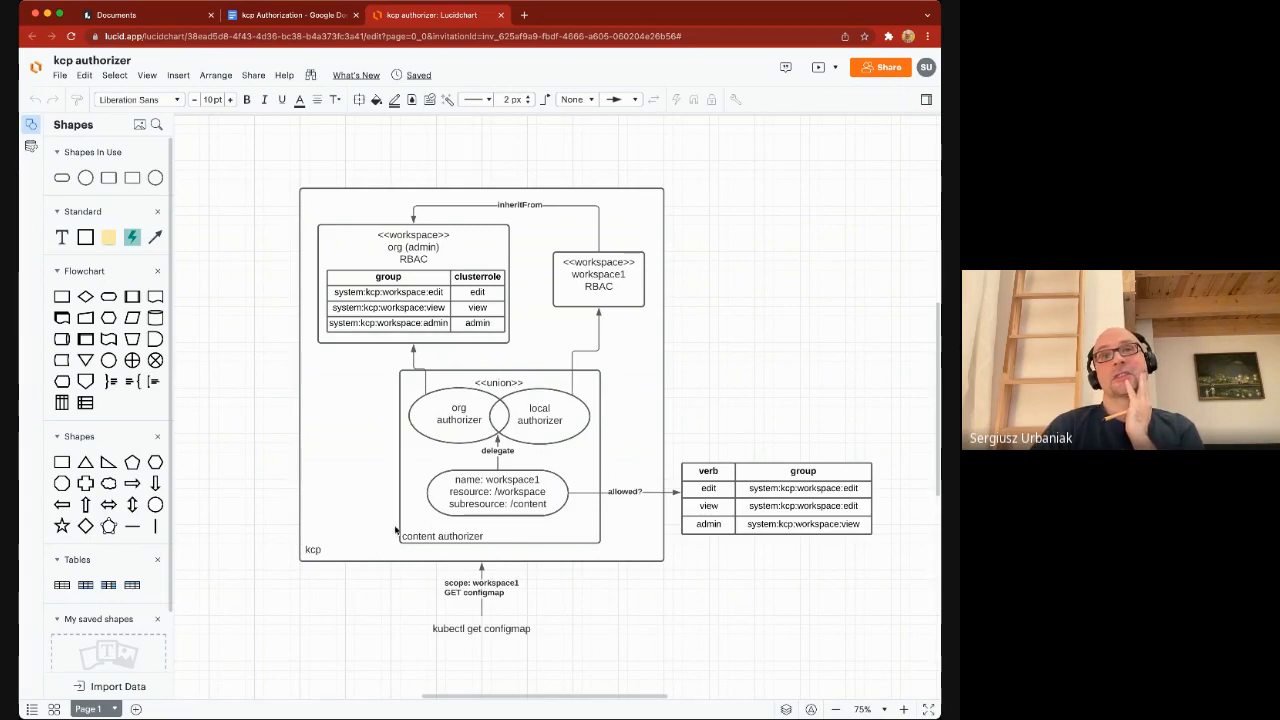
click(412, 300)
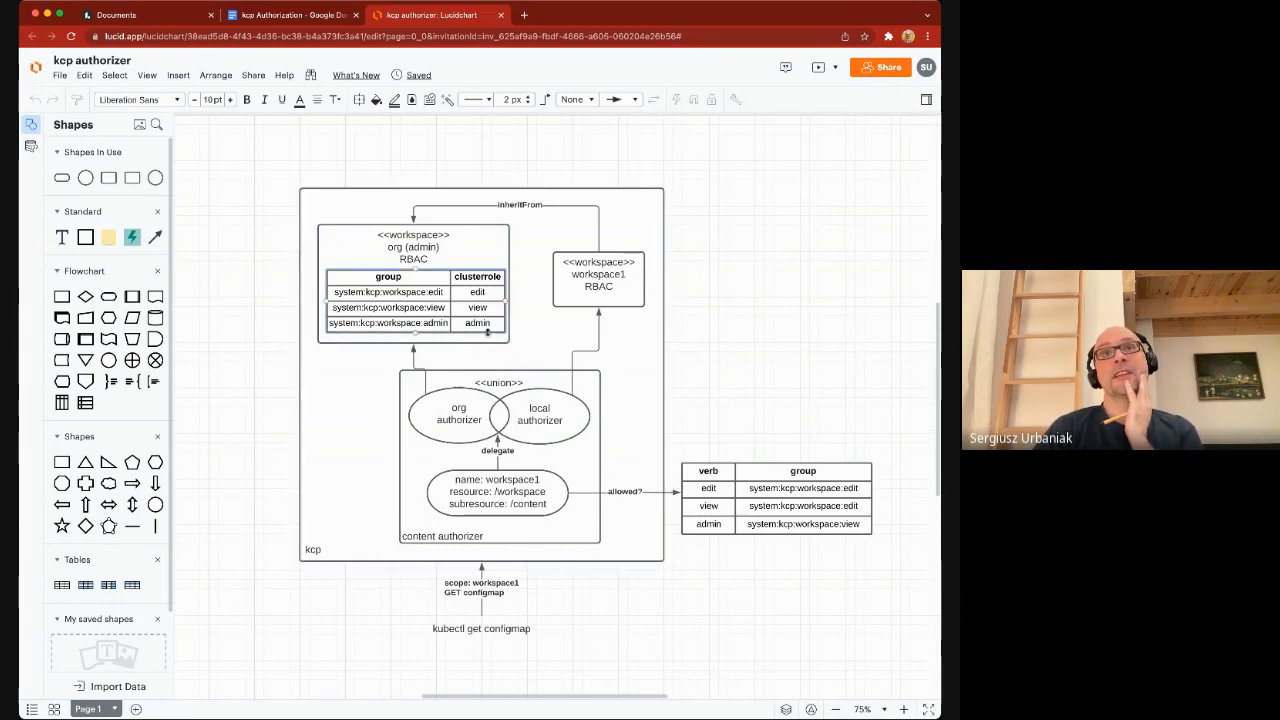
click(598, 278)
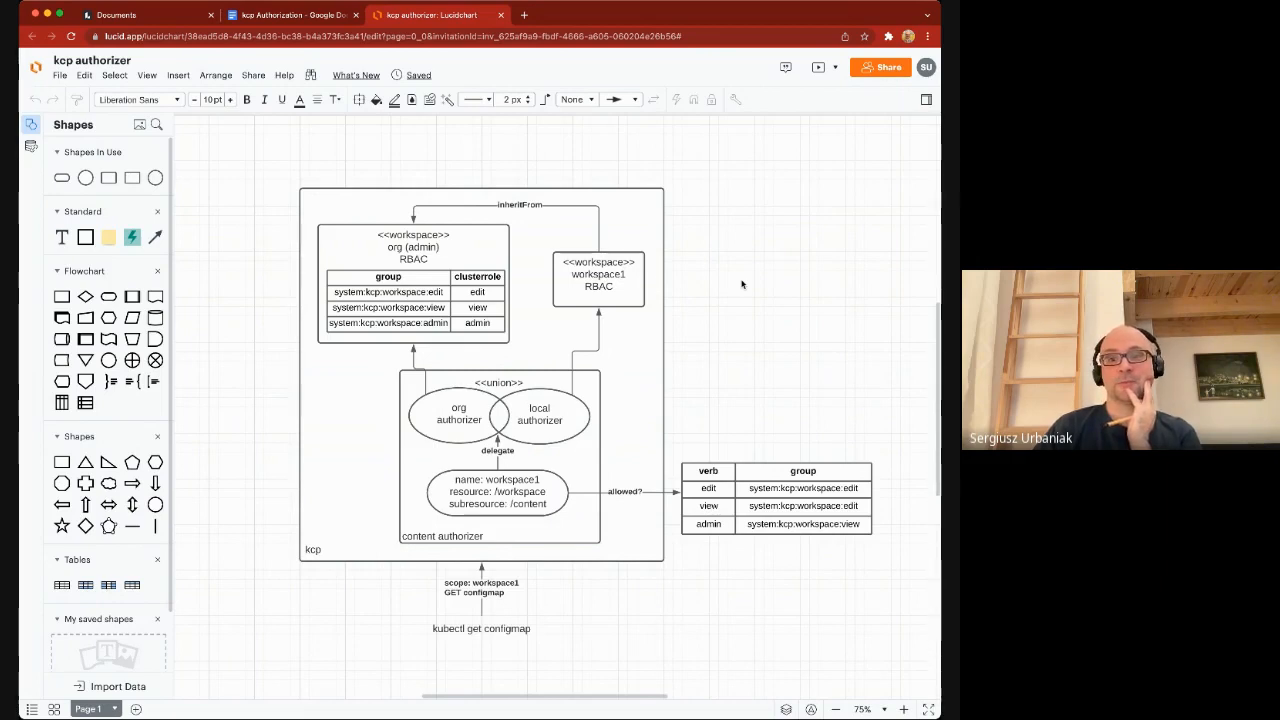
click(598, 278)
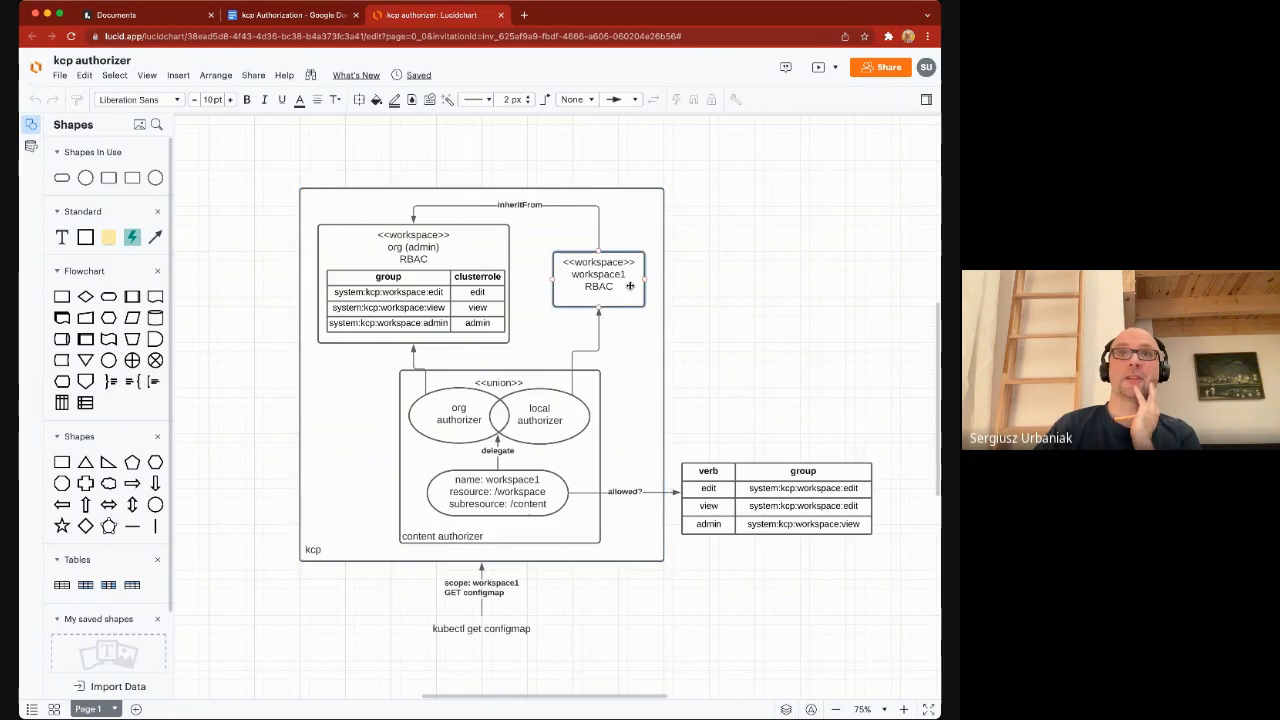
click(598, 280)
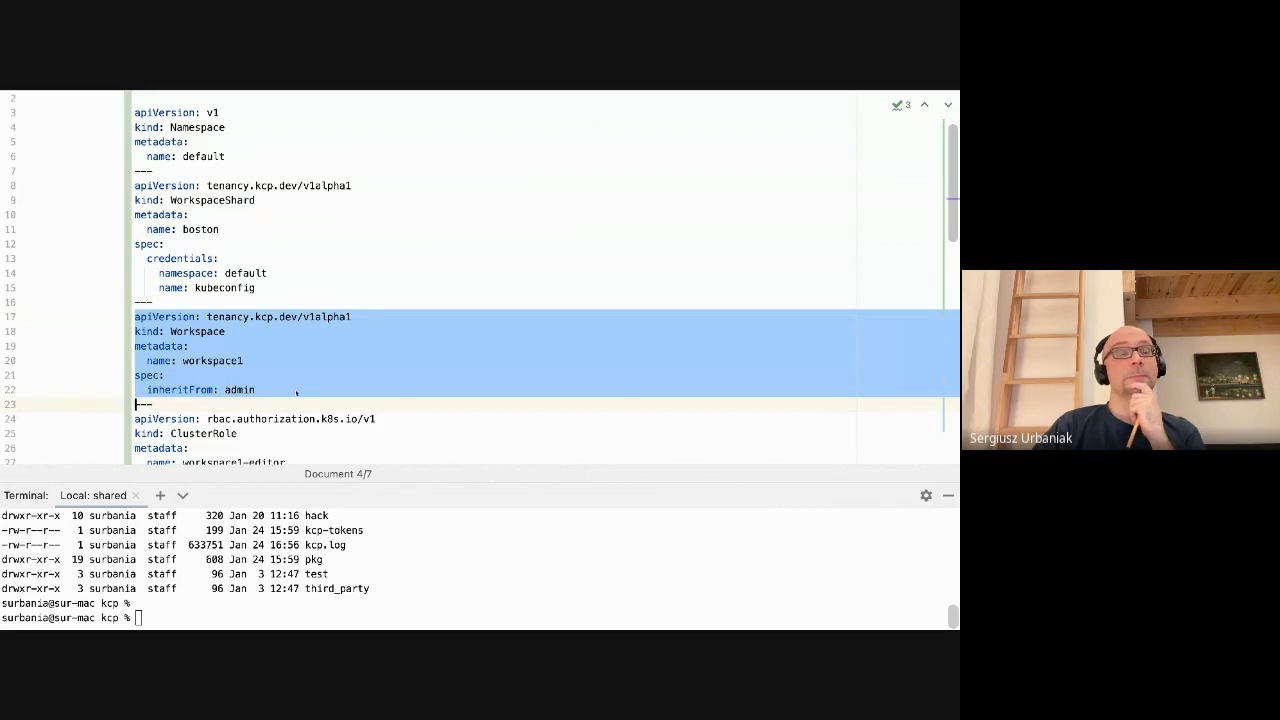
scroll(down, 3)
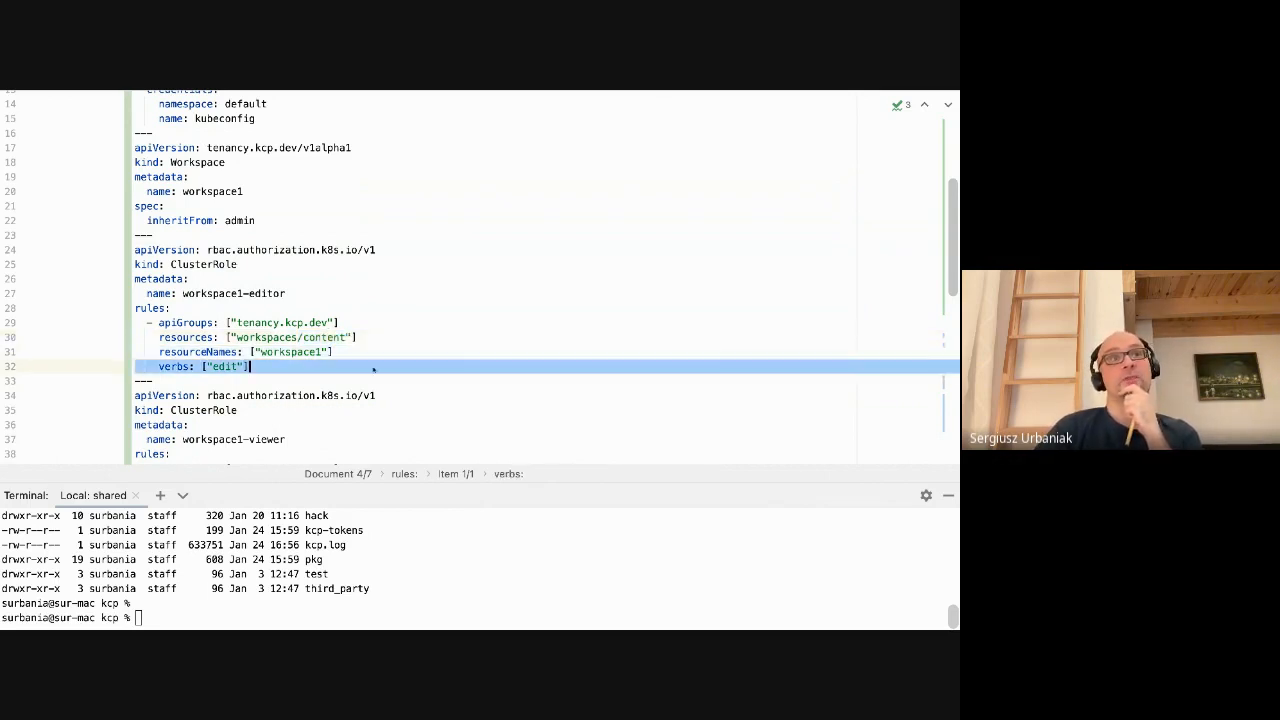
scroll(down, 3)
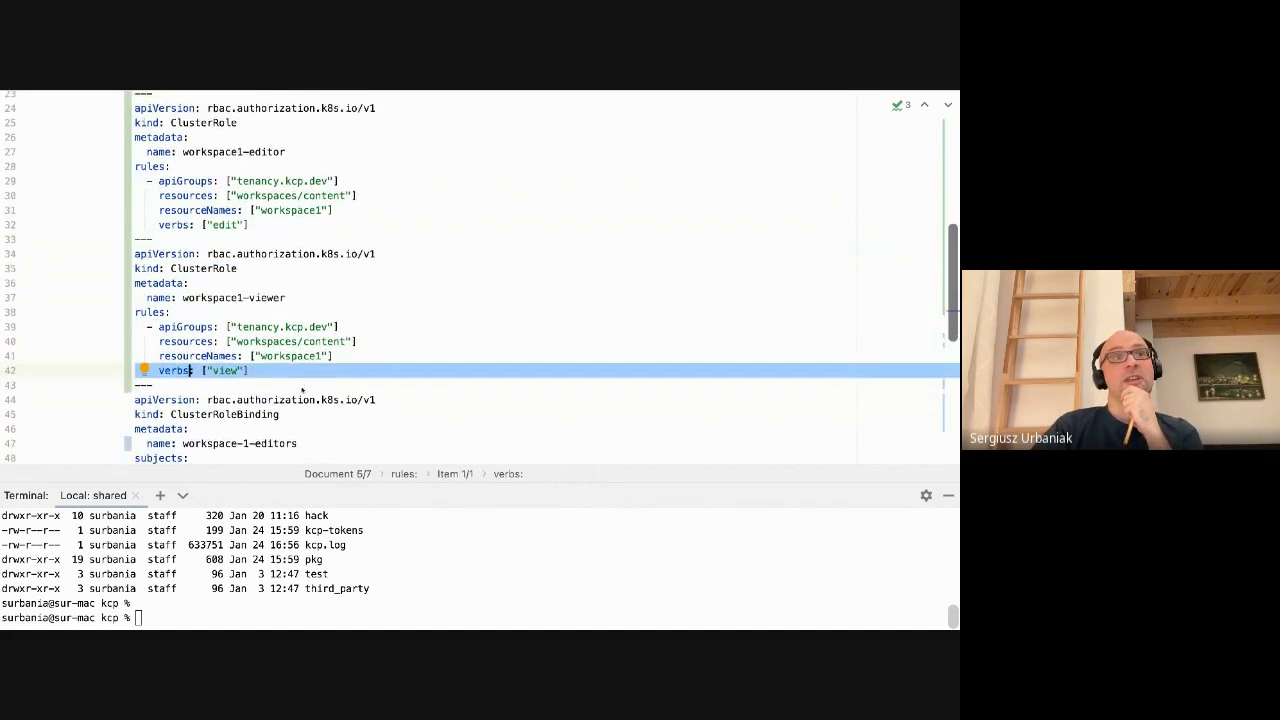
scroll(down, 3)
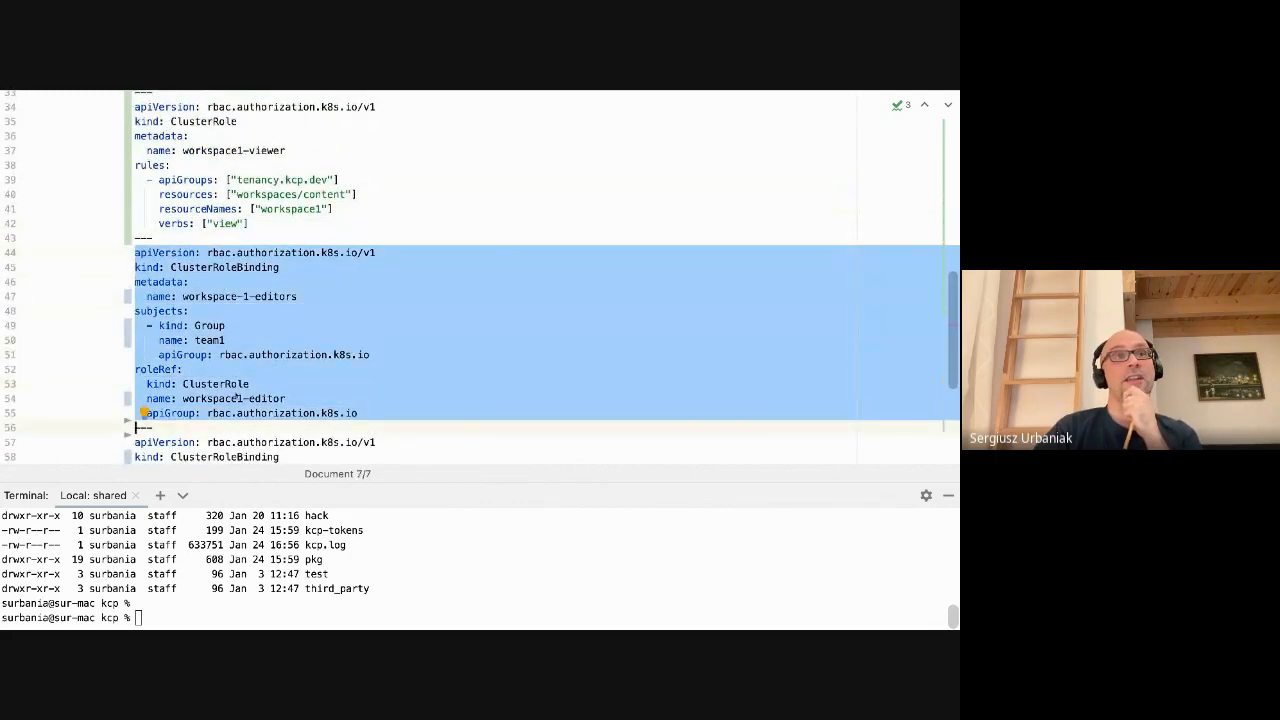
click(228, 324)
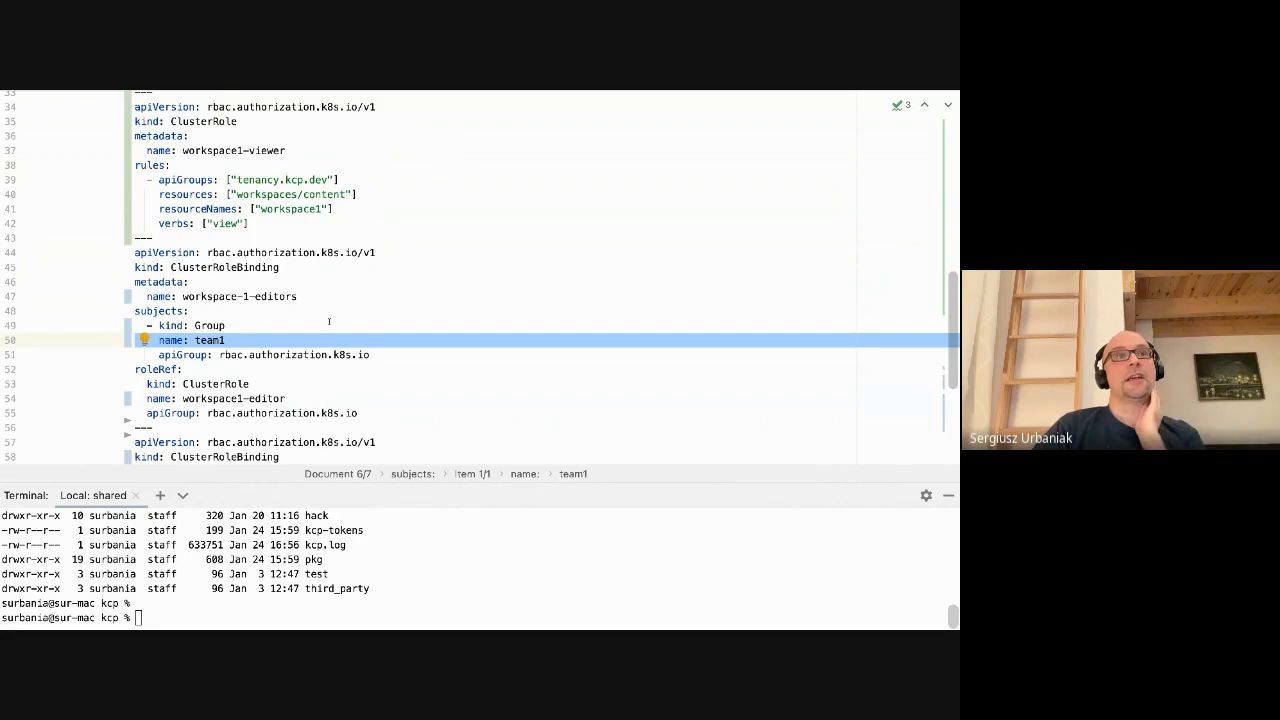
scroll(down, 3)
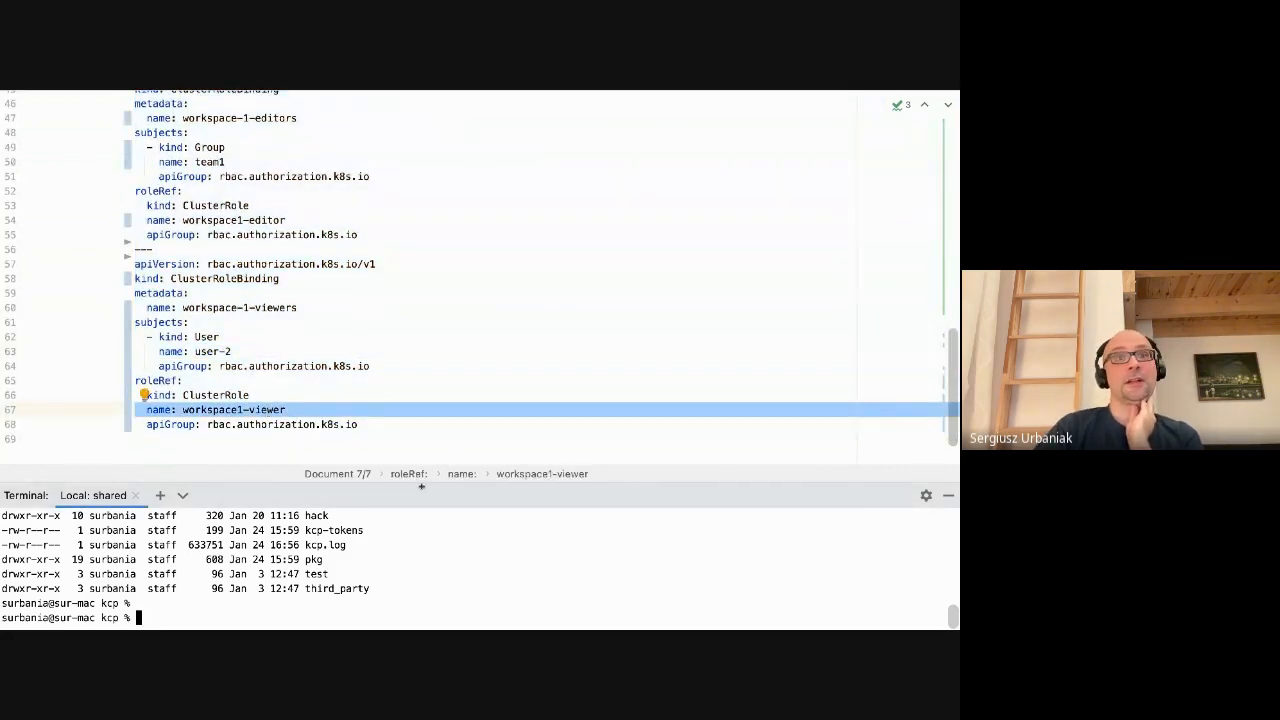
- Run kubectl create cm foo against workspace1 as user-1, then attempt it as user-2
text(kubectl --insecure-skip-tls-verify=true --server=https://127.0.0.1:6443/clusters/workspace1 --token user-1-token get cm)
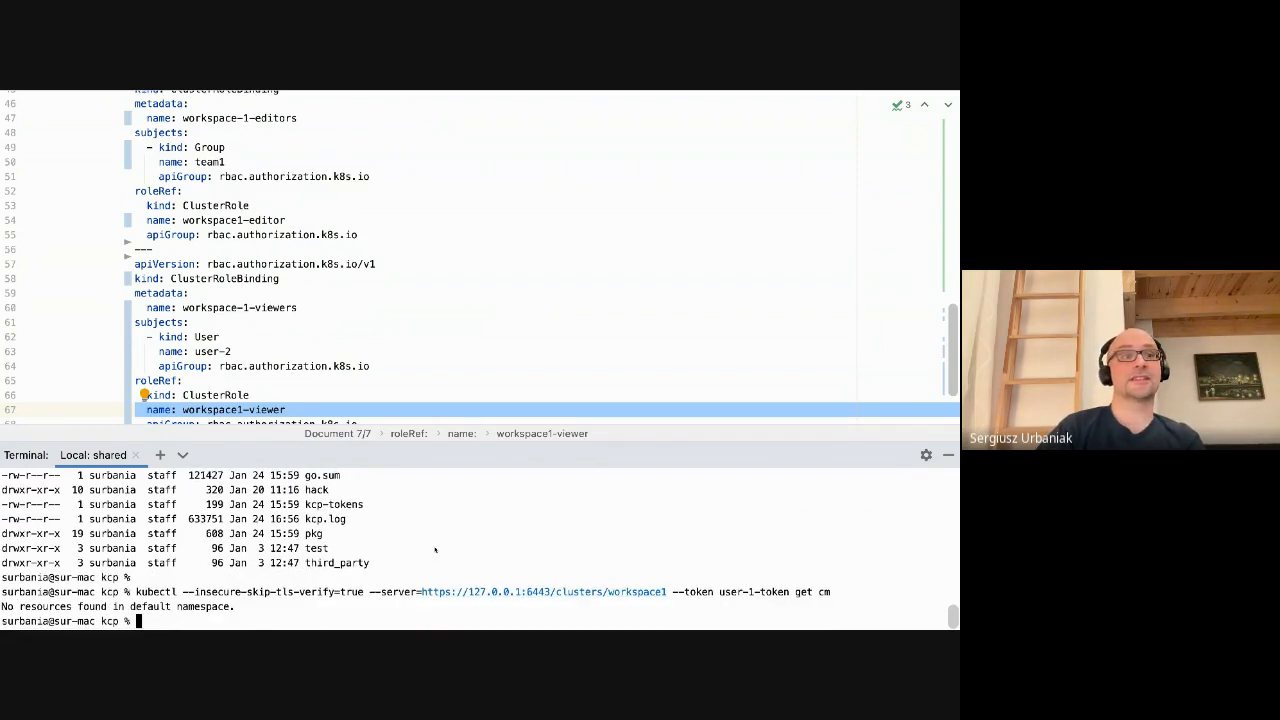
text(kubectl --insecure-skip-tls-verify=true --server=https://127.0.0.1:6443/clusters/workspace1 --token user-1-token c)
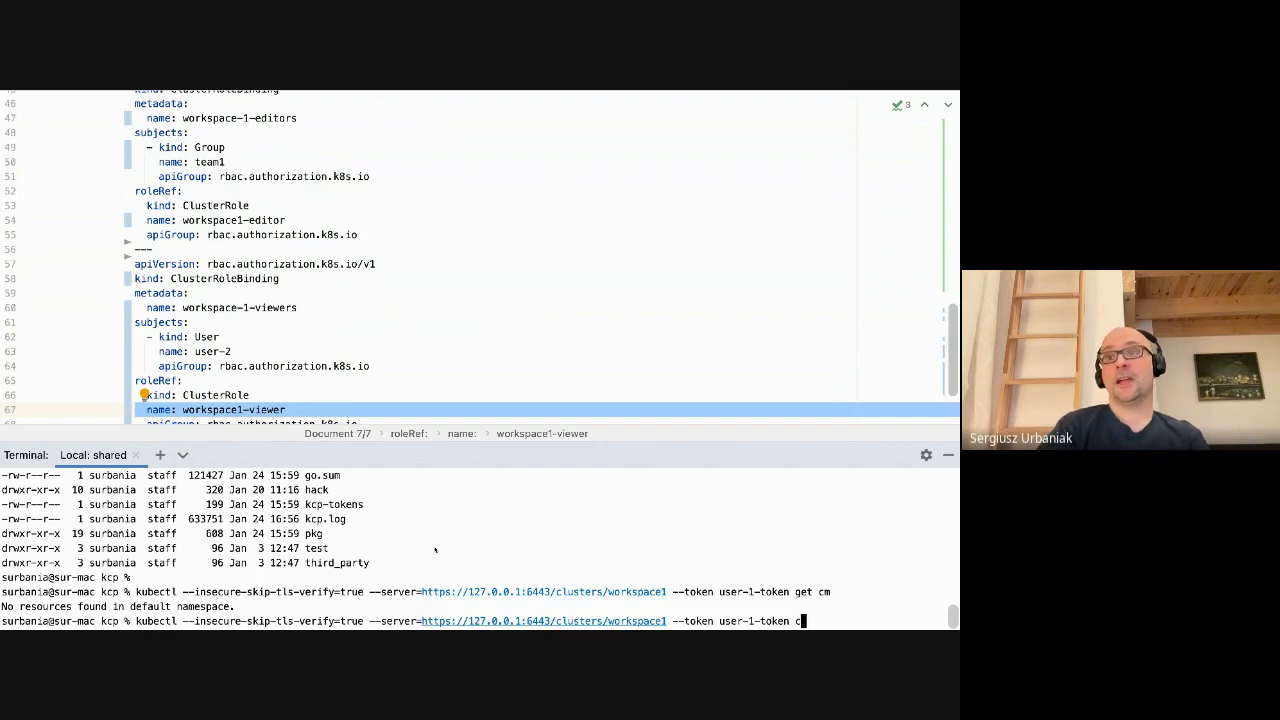
text(reate)
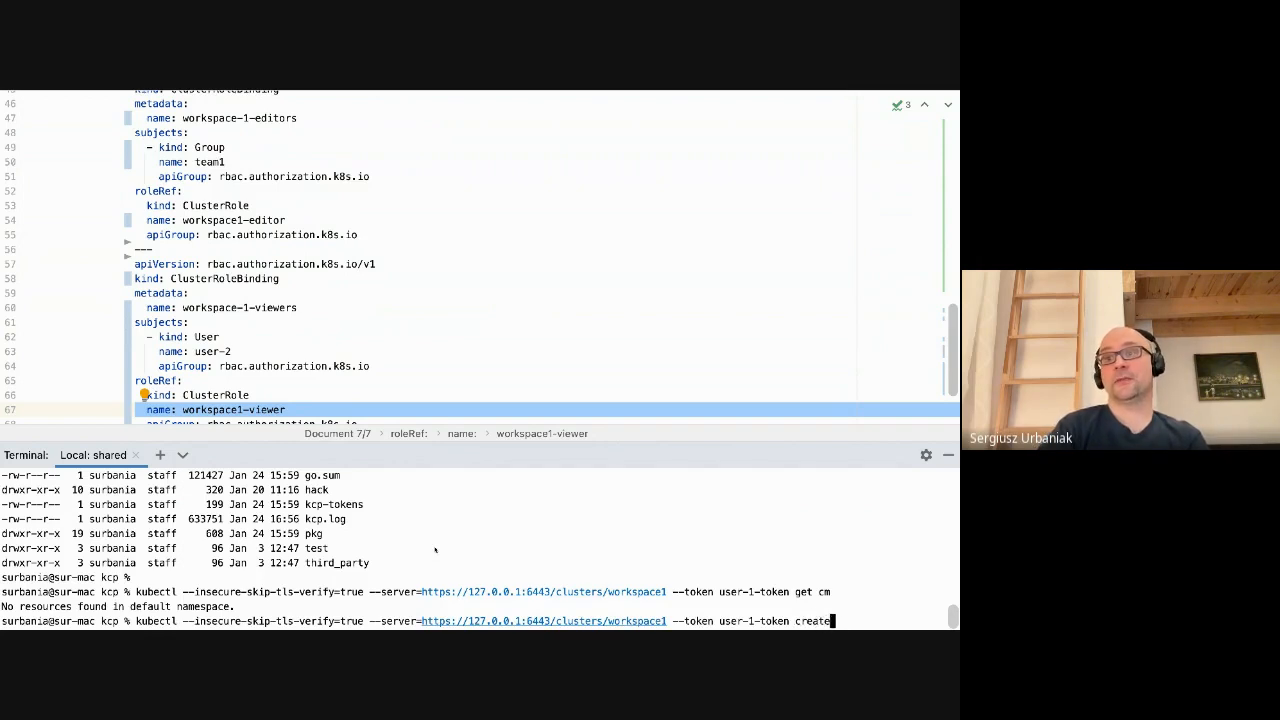
text(cm foo)
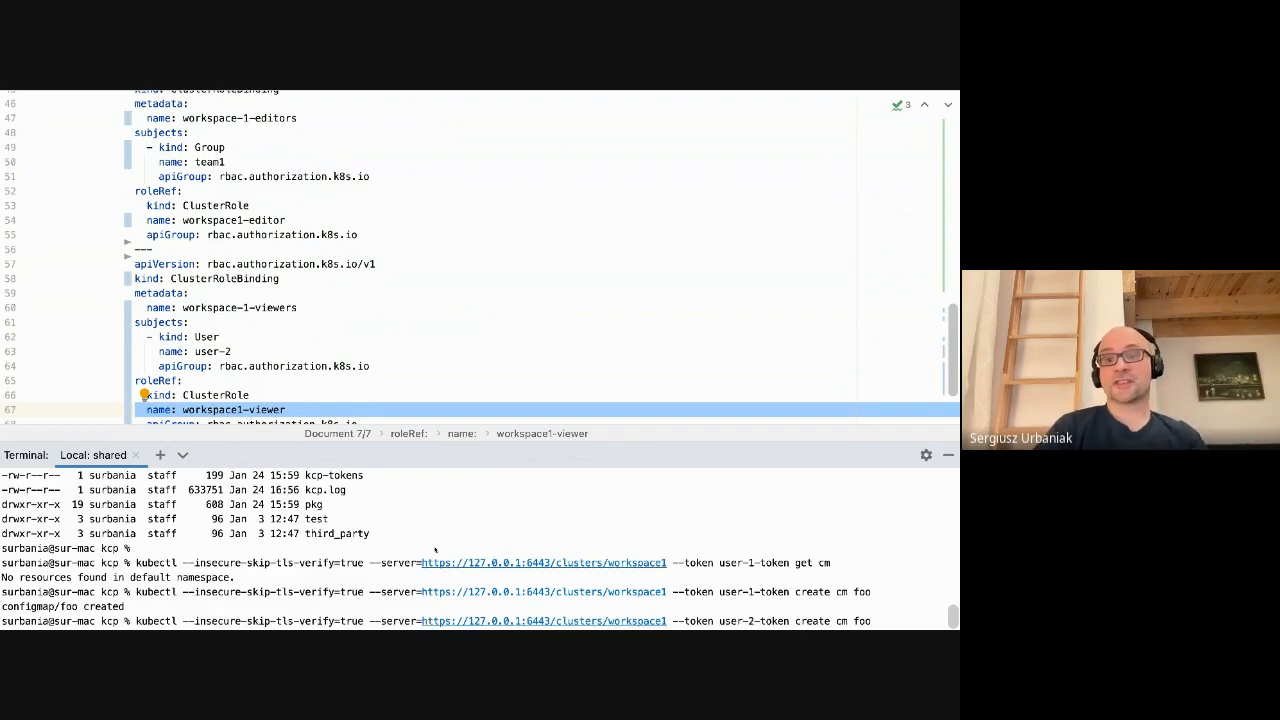
key(Return)
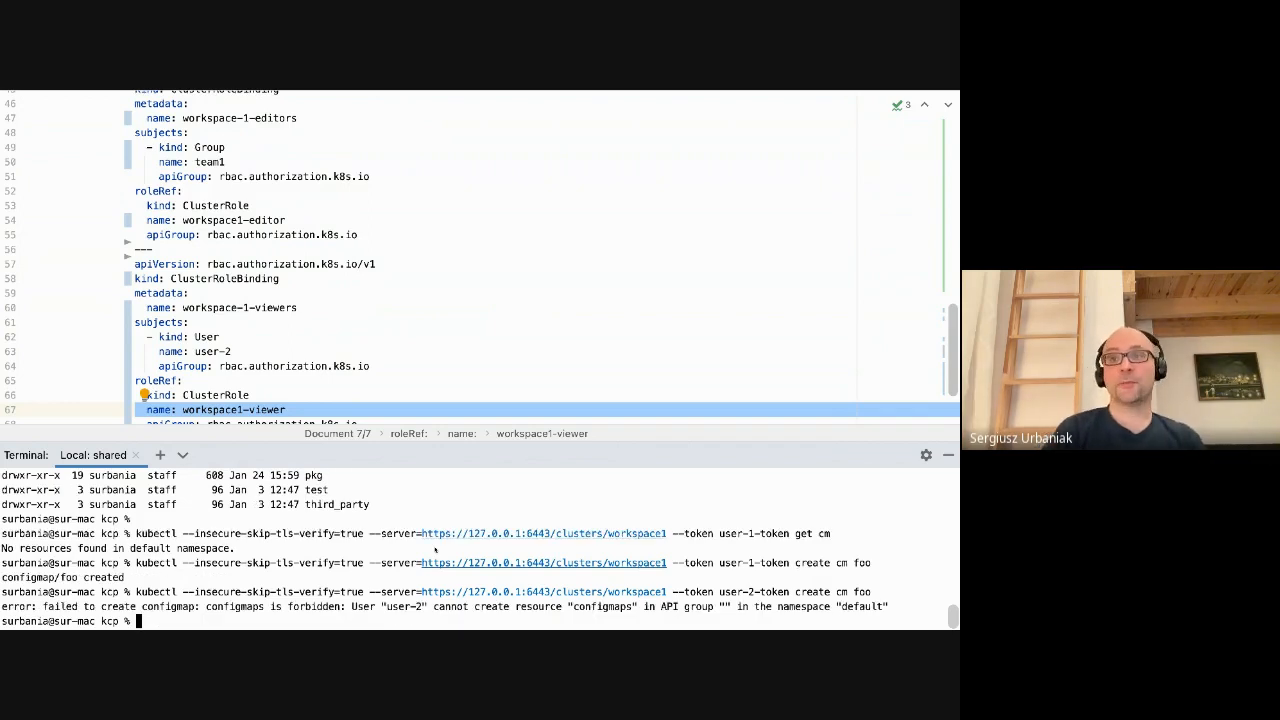
- Run kubectl get cm against workspace1 with user-2 and user-3 tokens to check access
text(kubectl --insecure-skip-tls-verify=true --server=https://127.0.0.1:6443/clusters/workspace1 --token user-2-token)
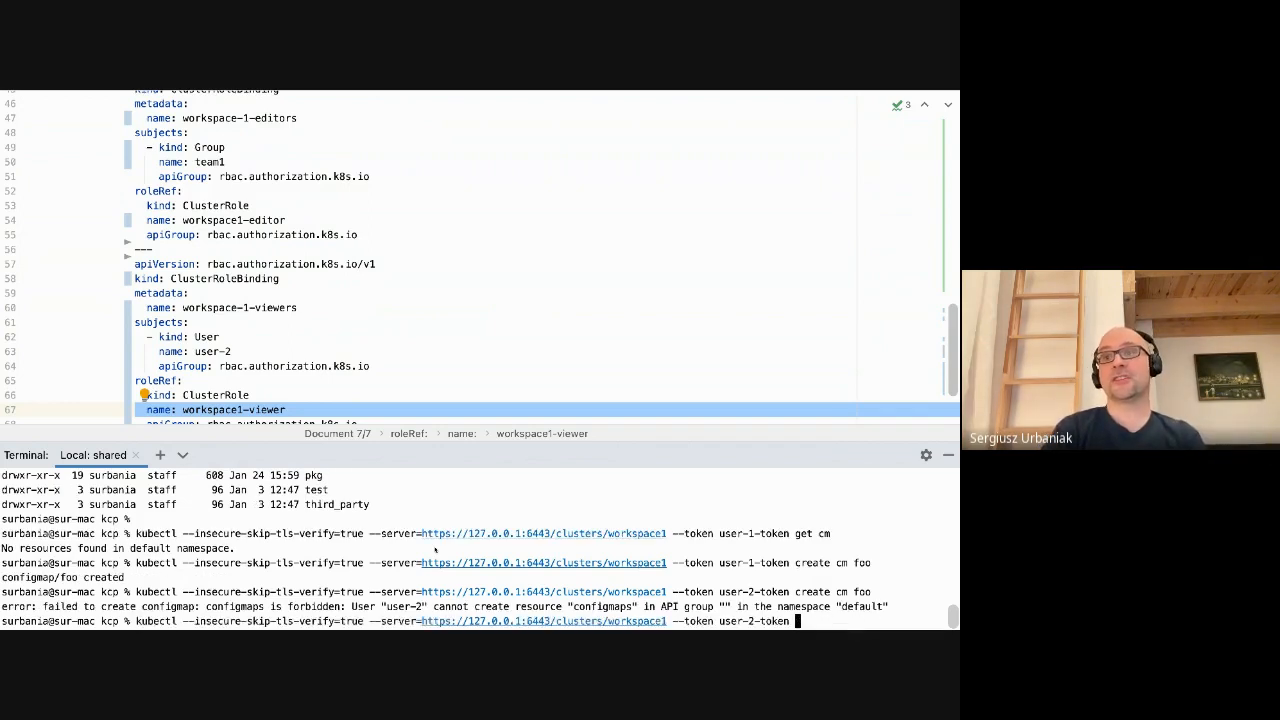
text(get cm)
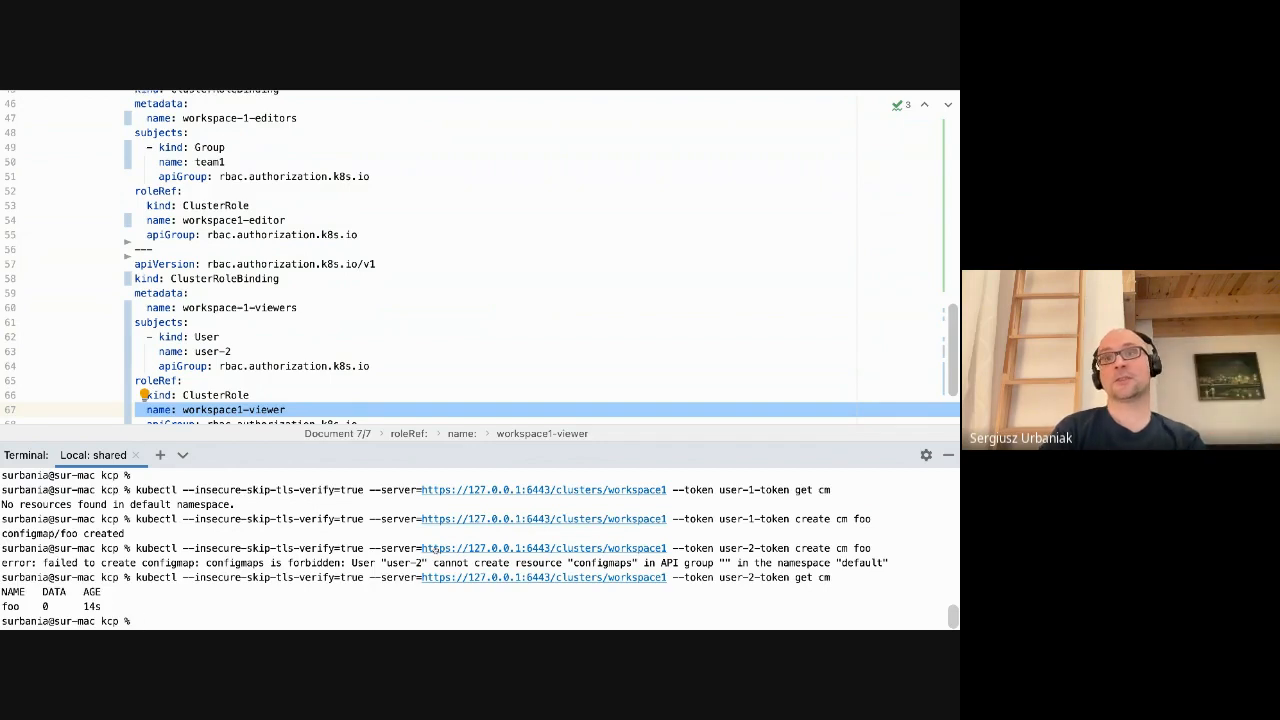
text(kubectl --insecure-skip-tls-verify=true --server=https://127.0.0.1:6443/clusters/workspace1 --token user-2-token create cm foo)
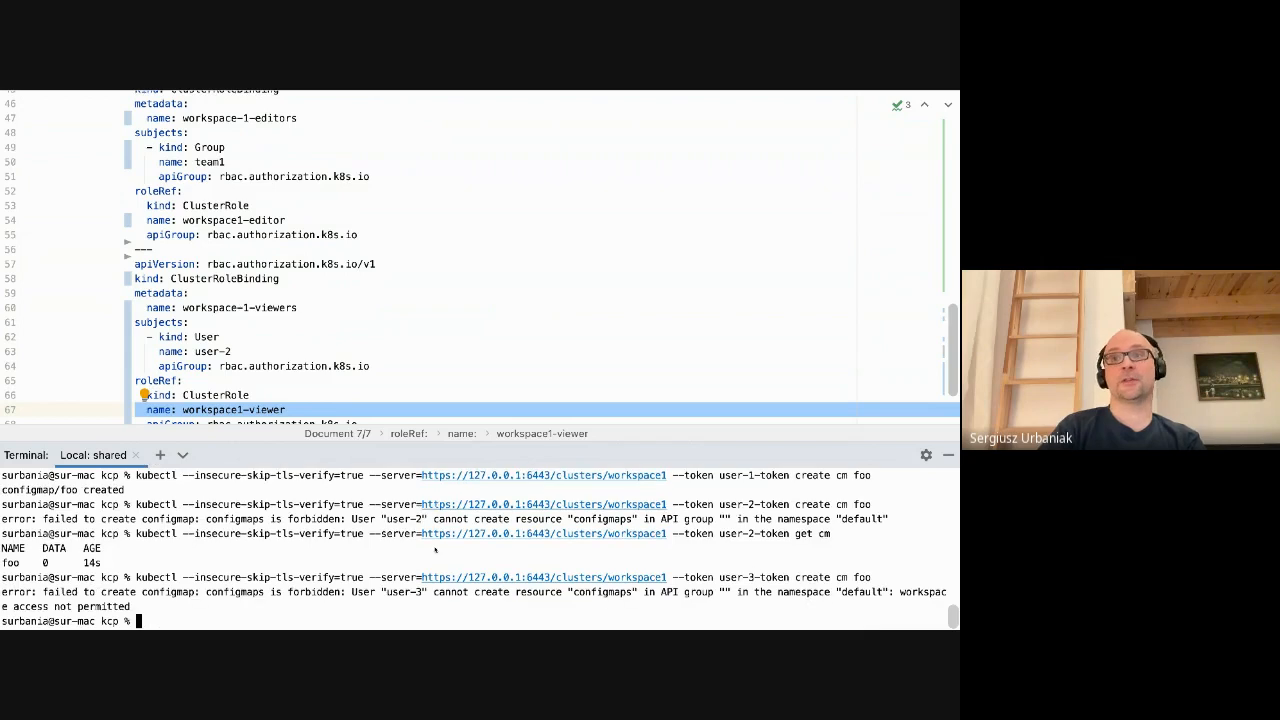
text(kubectl --insecure-skip-tls-verify=true --server=https://127.0.0.1:6443/clusters/workspace1 --token user-3-token get cm)
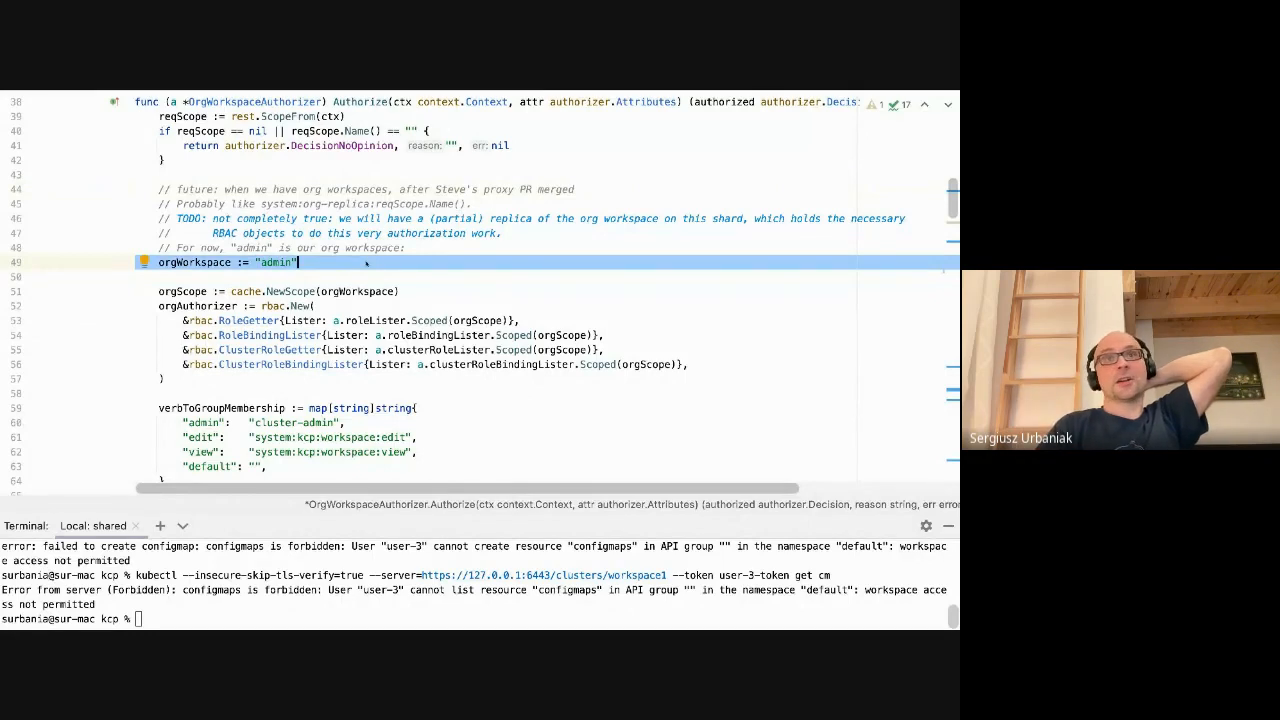
scroll(down, 3)
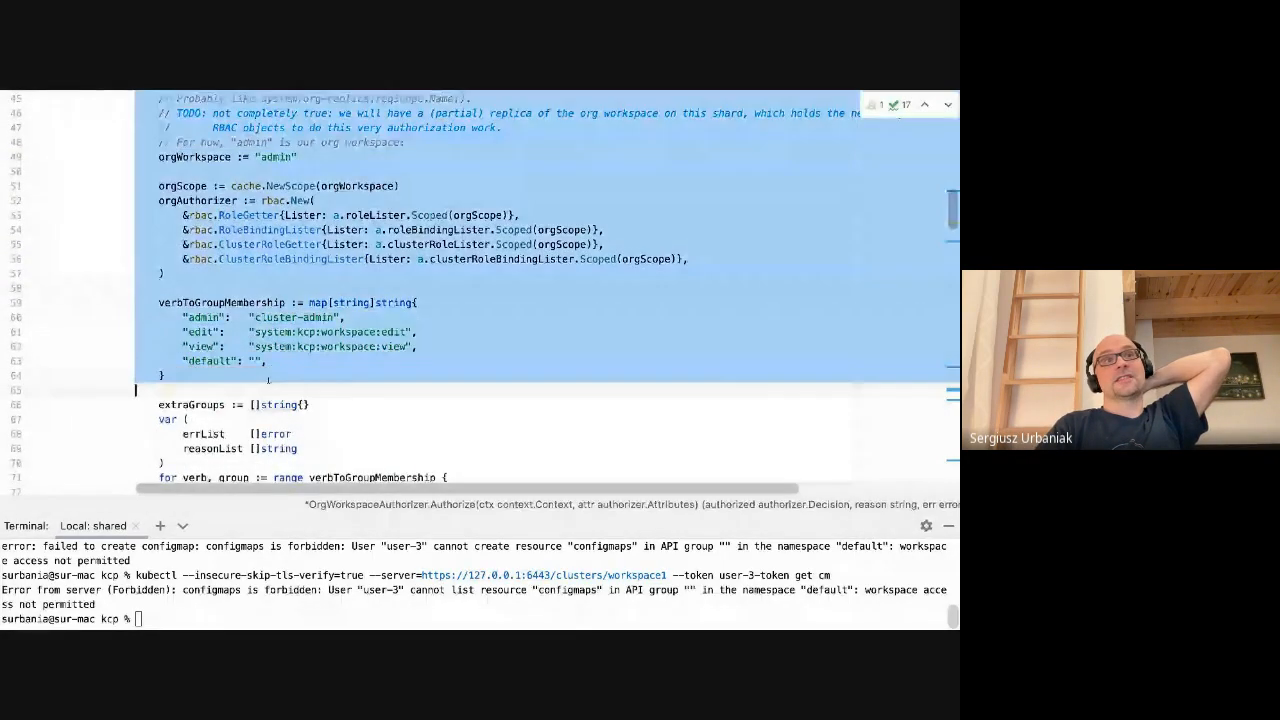
scroll(down, 3)
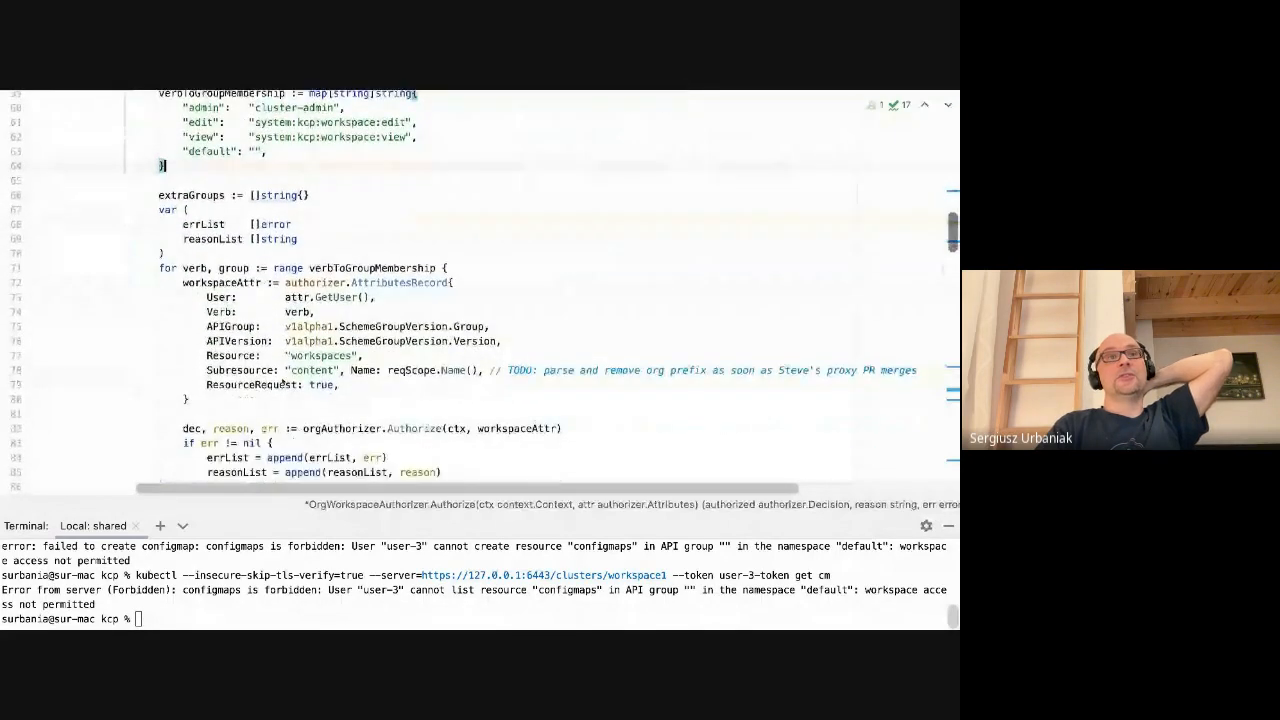
scroll(down, 3)
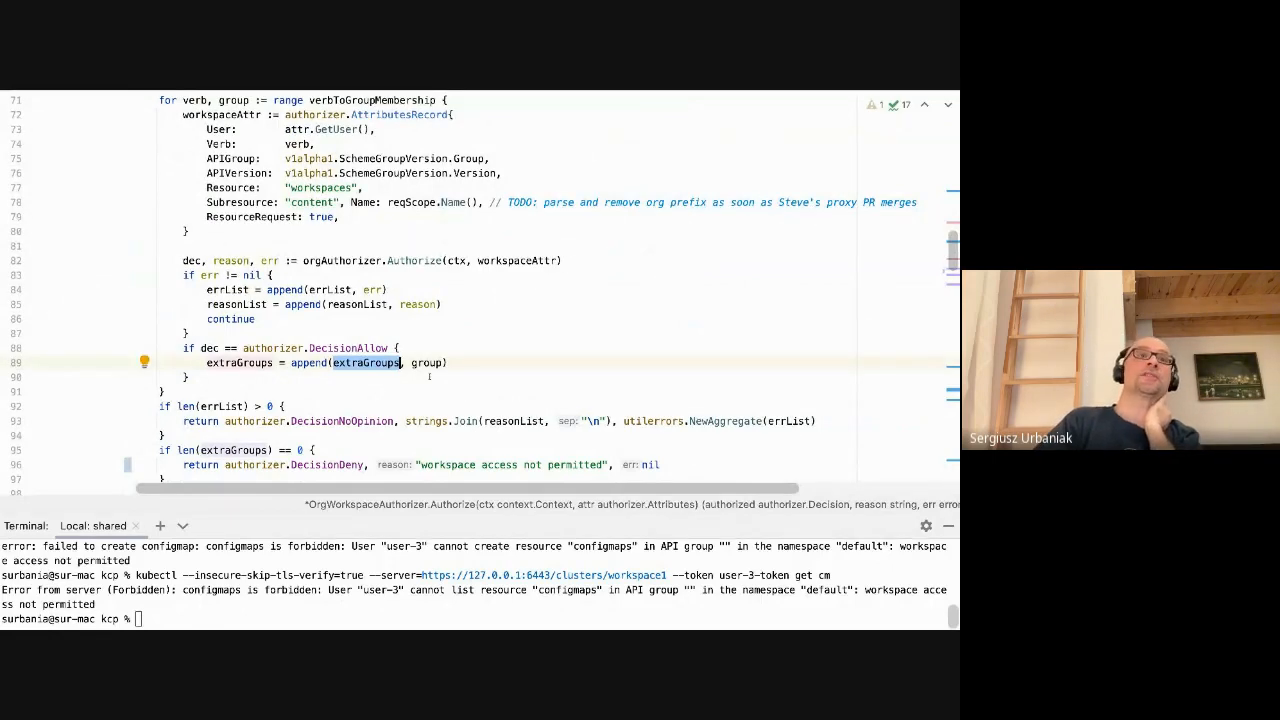
scroll(down, 3)
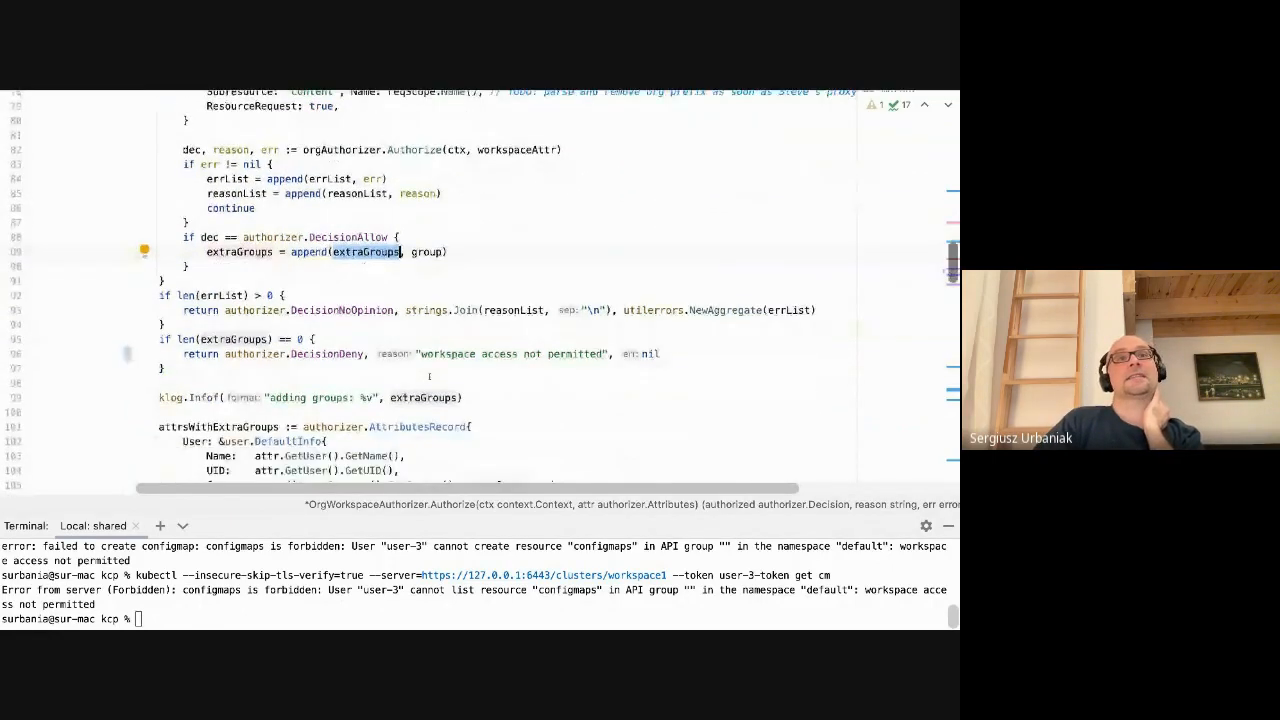
scroll(down, 3)
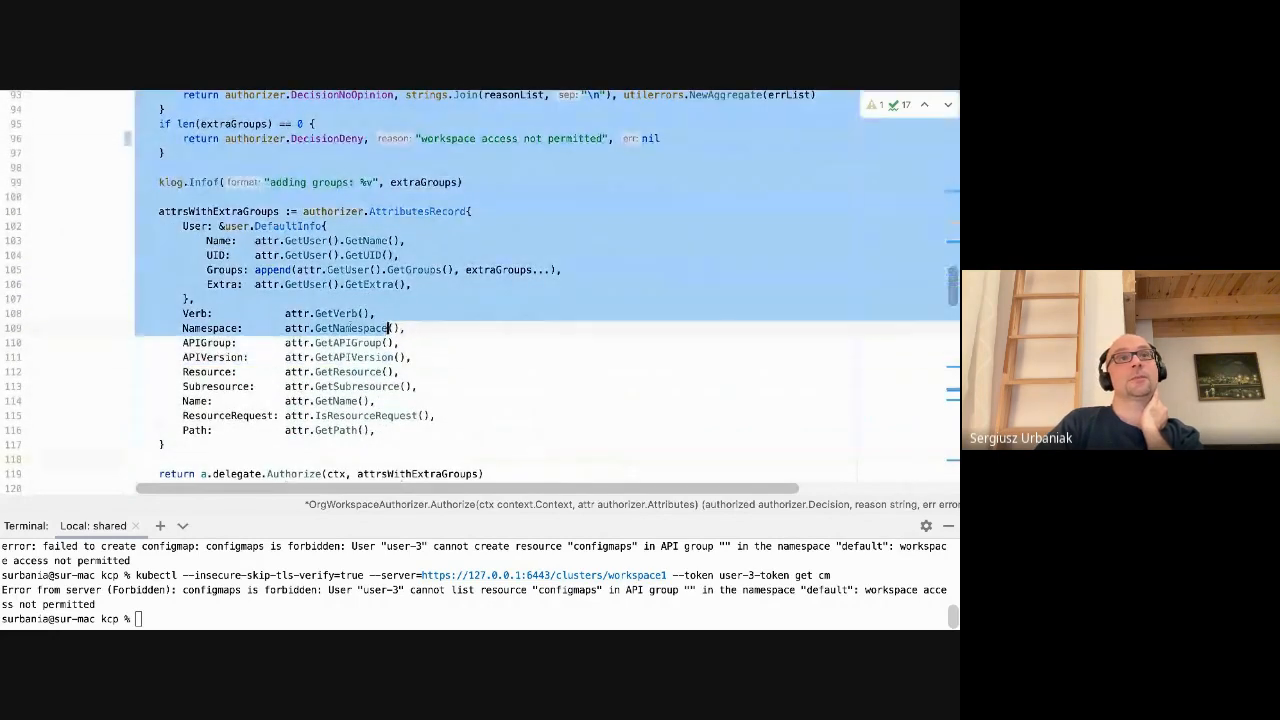
click(496, 268)
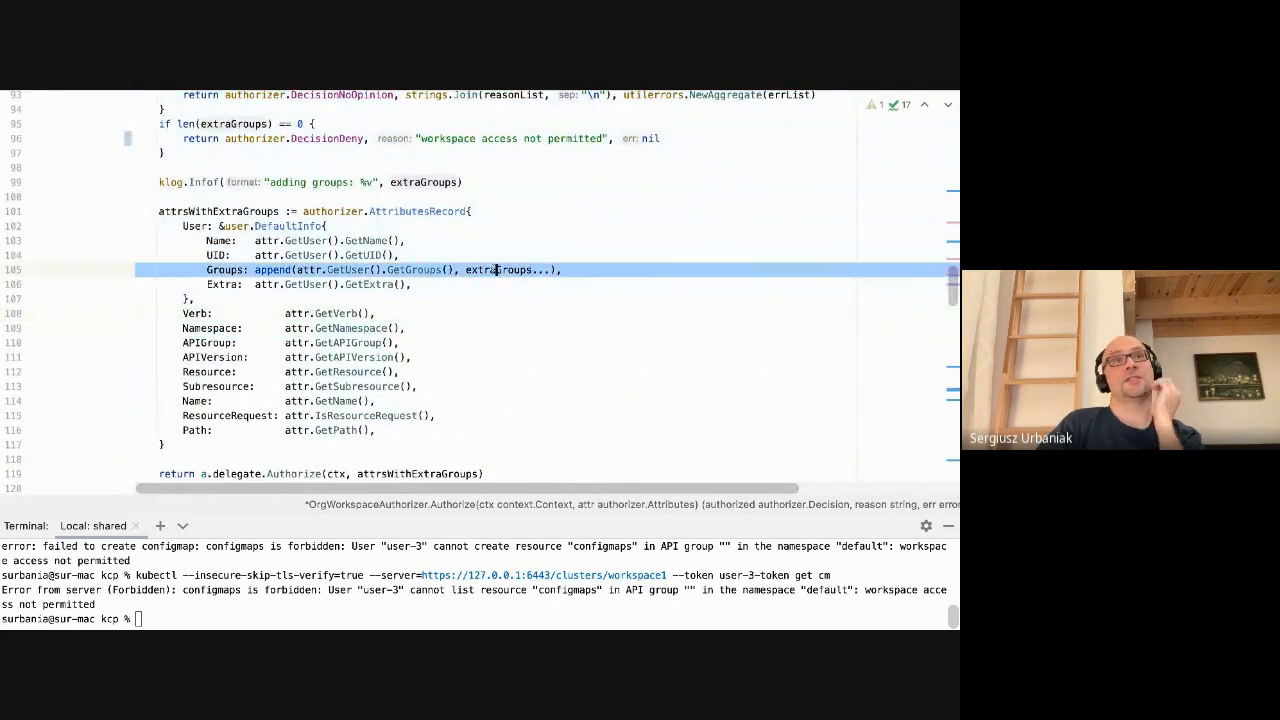
scroll(down, 3)
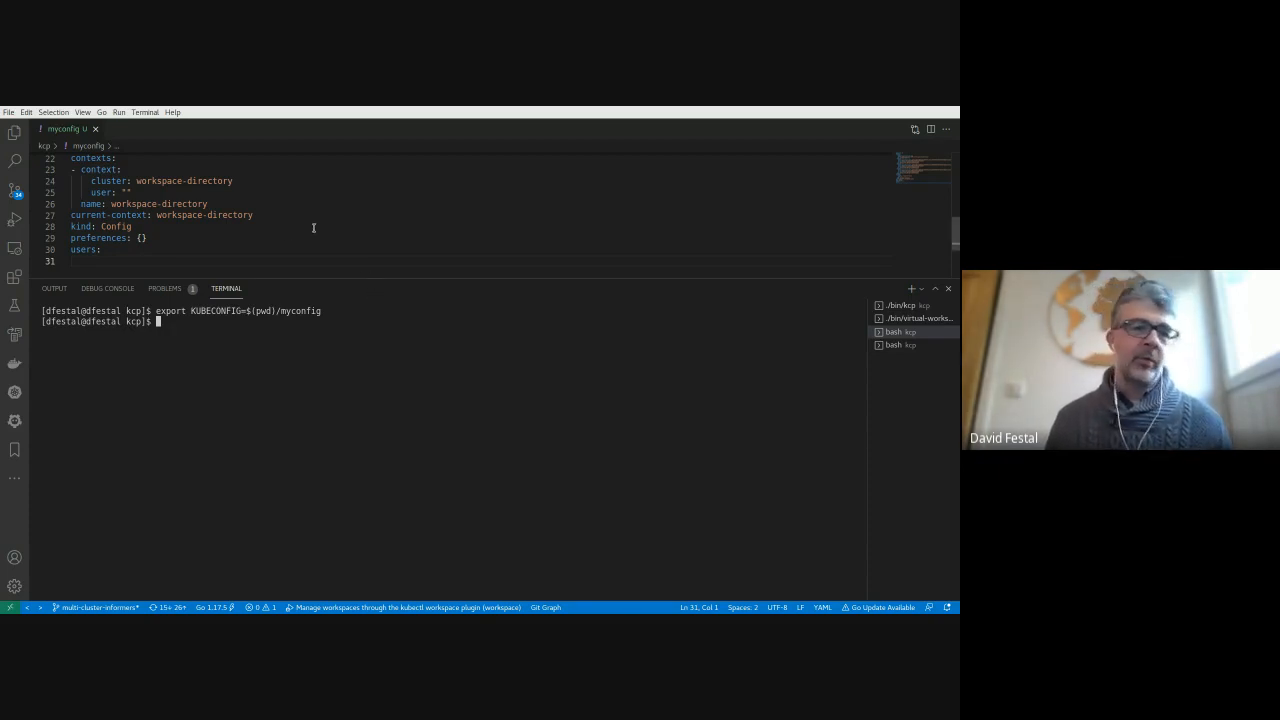
mouse_move(328, 266)
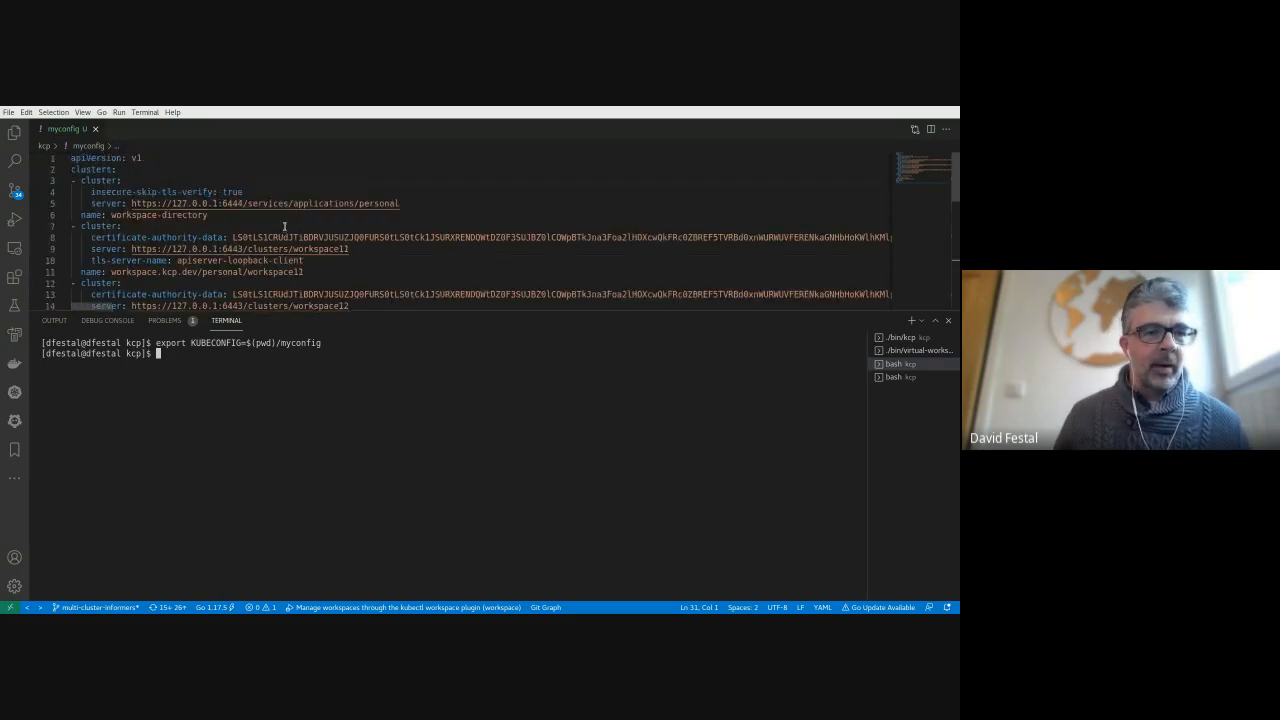
- Focus the clusters section at the top of the myconfig kubeconfig
click(100, 224)
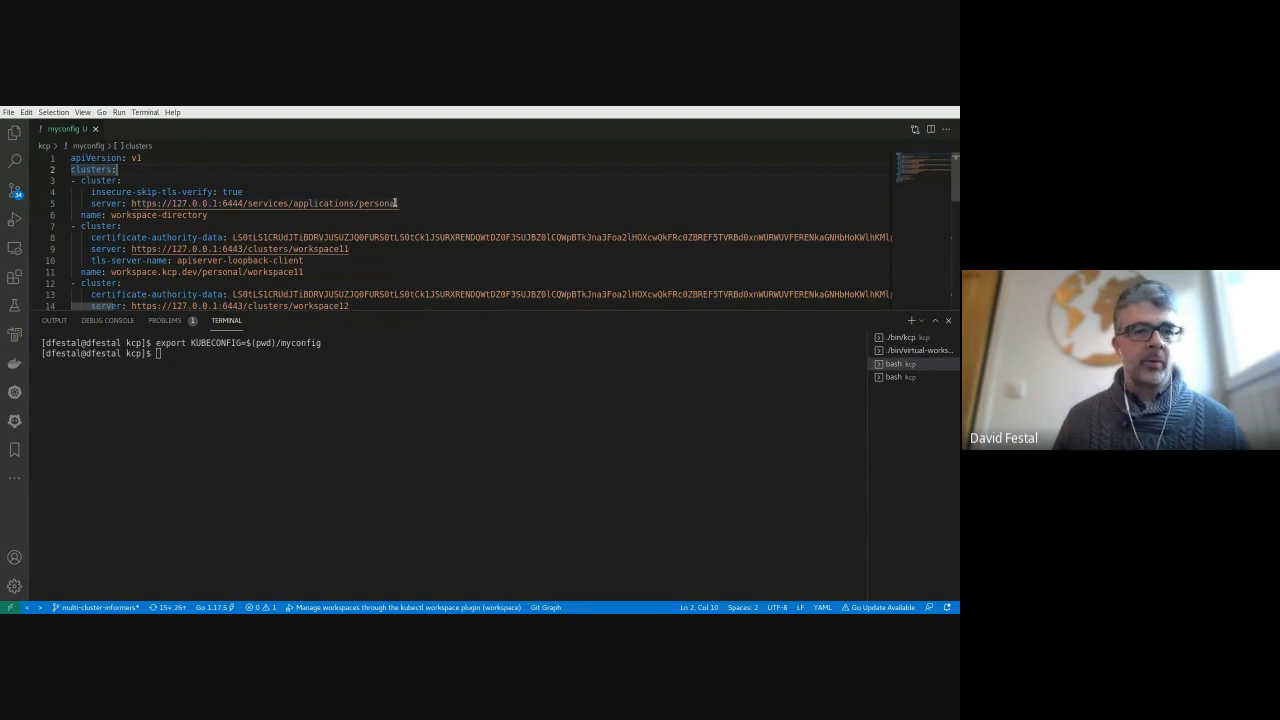
mouse_move(210, 204)
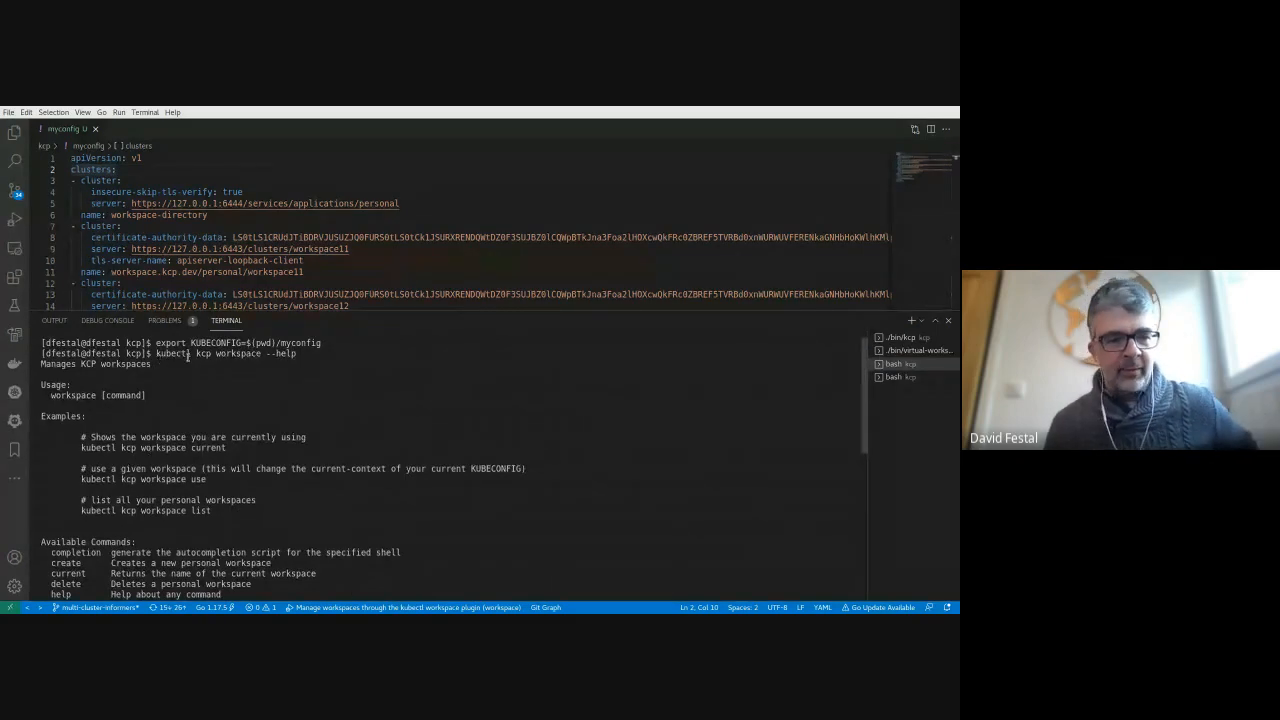
scroll(down, 3)
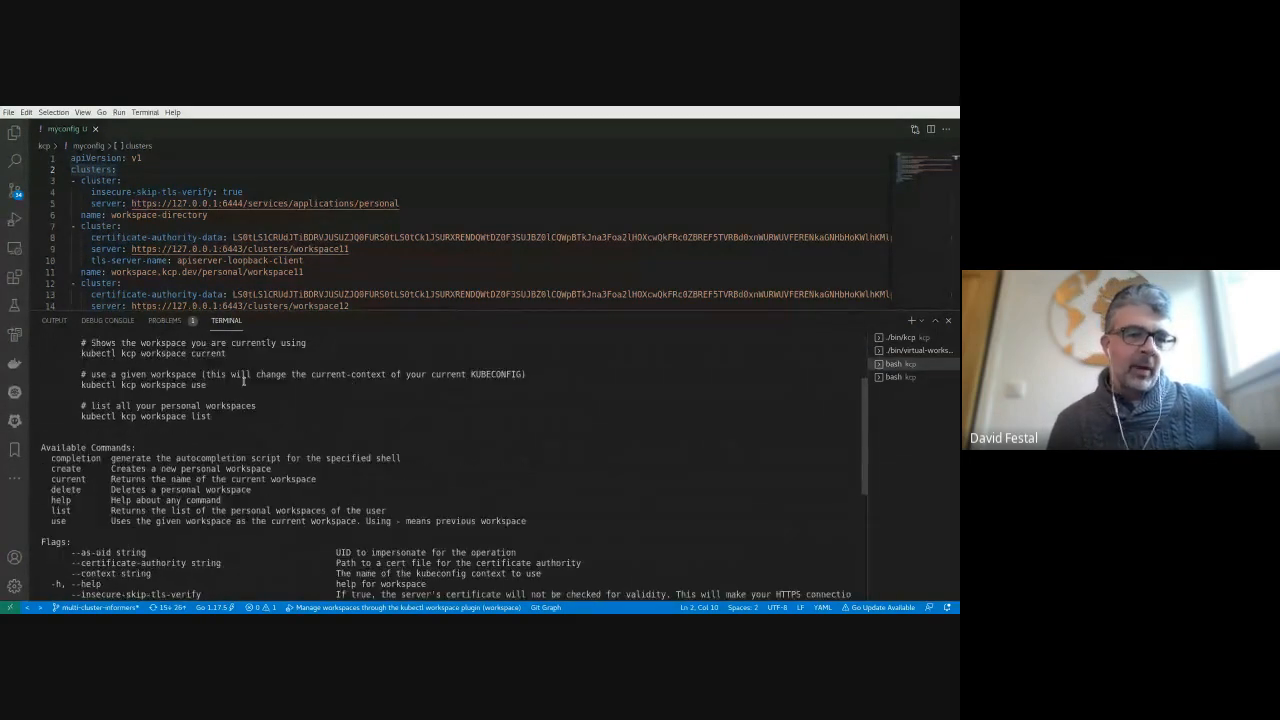
scroll(down, 3)
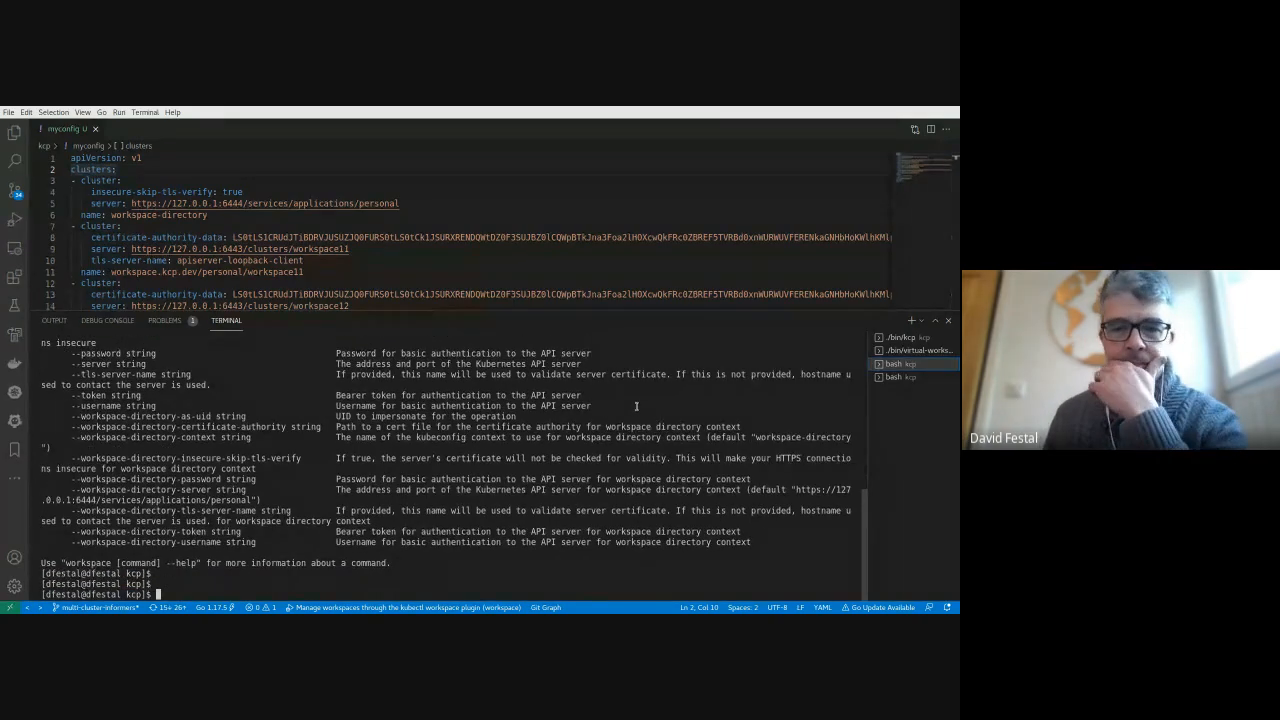
- Create workspace11 and workspace12 with the user-1 token, then list the workspaces
text(kubectl kcp workspace --token user-1-token create workspace11)
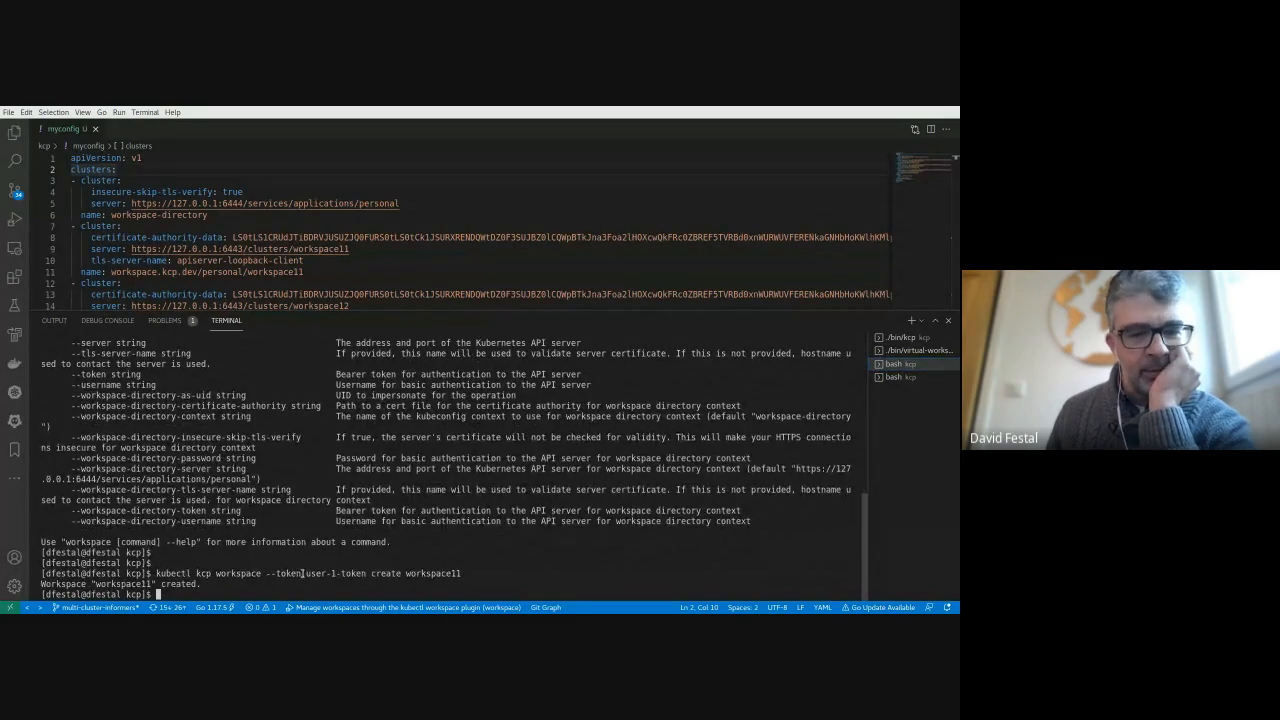
double_click(336, 572)
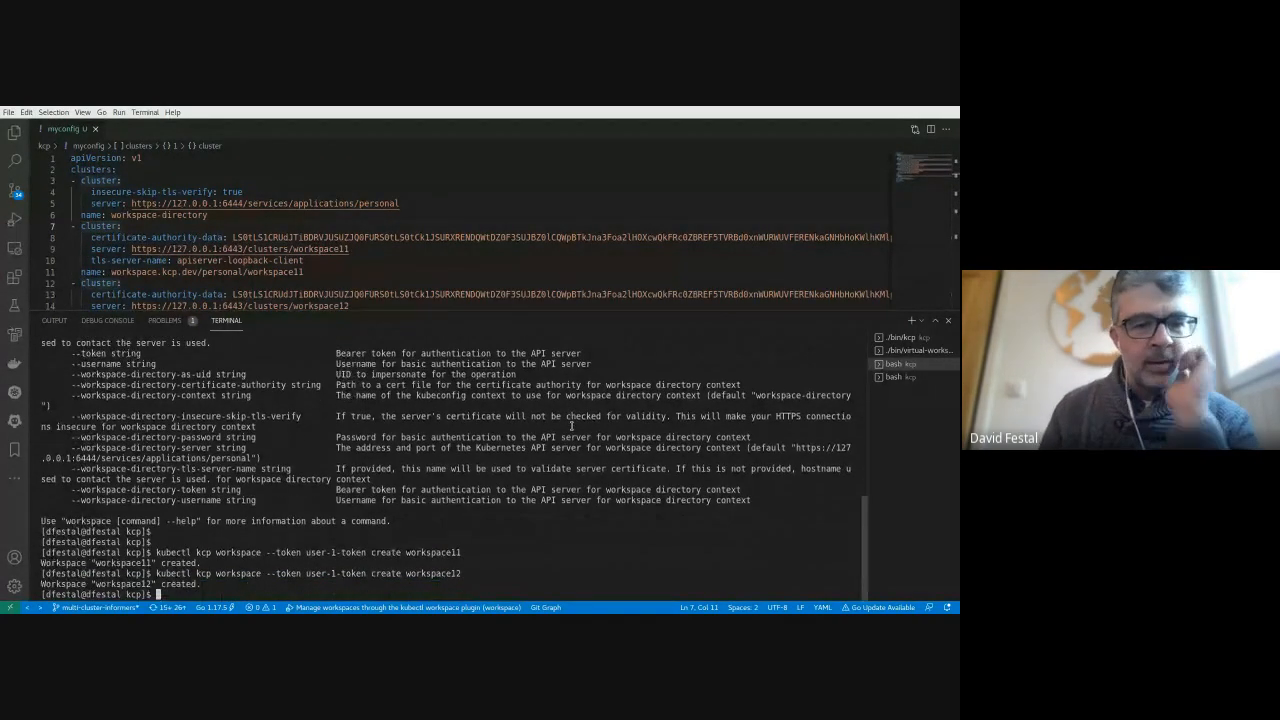
text(kubectl kcp workspace --token user-1-token)
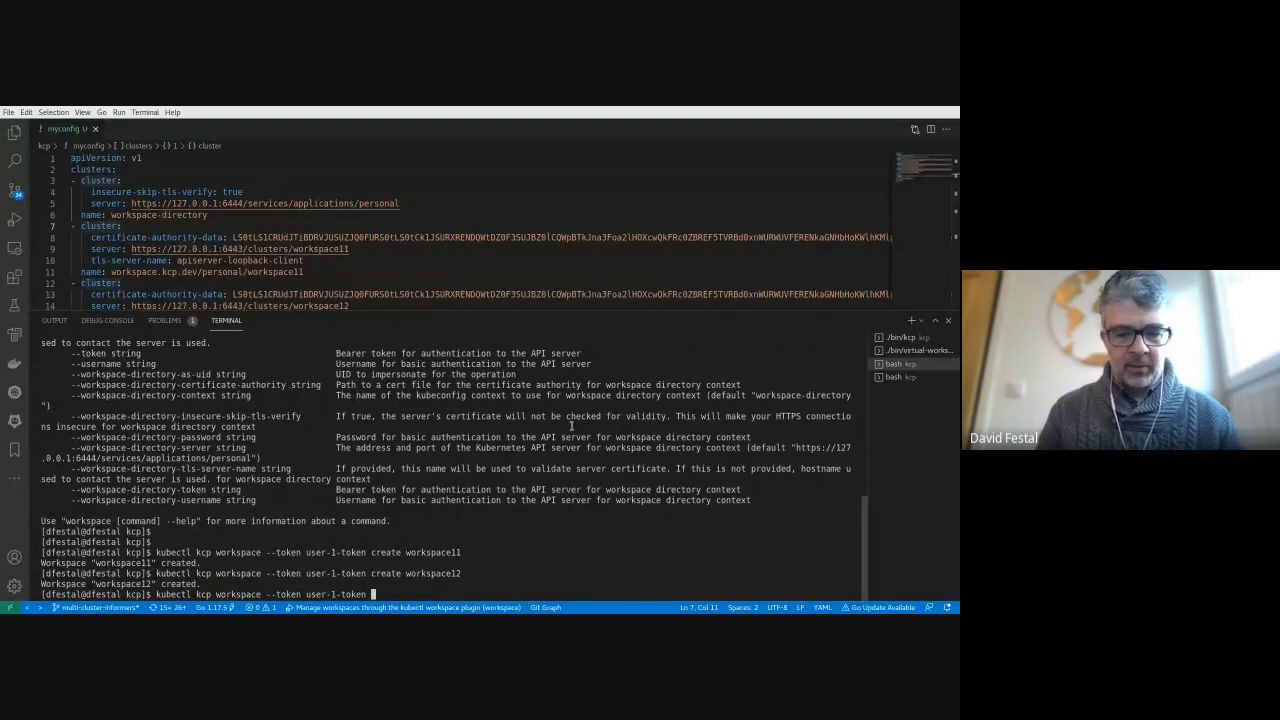
text(lst)
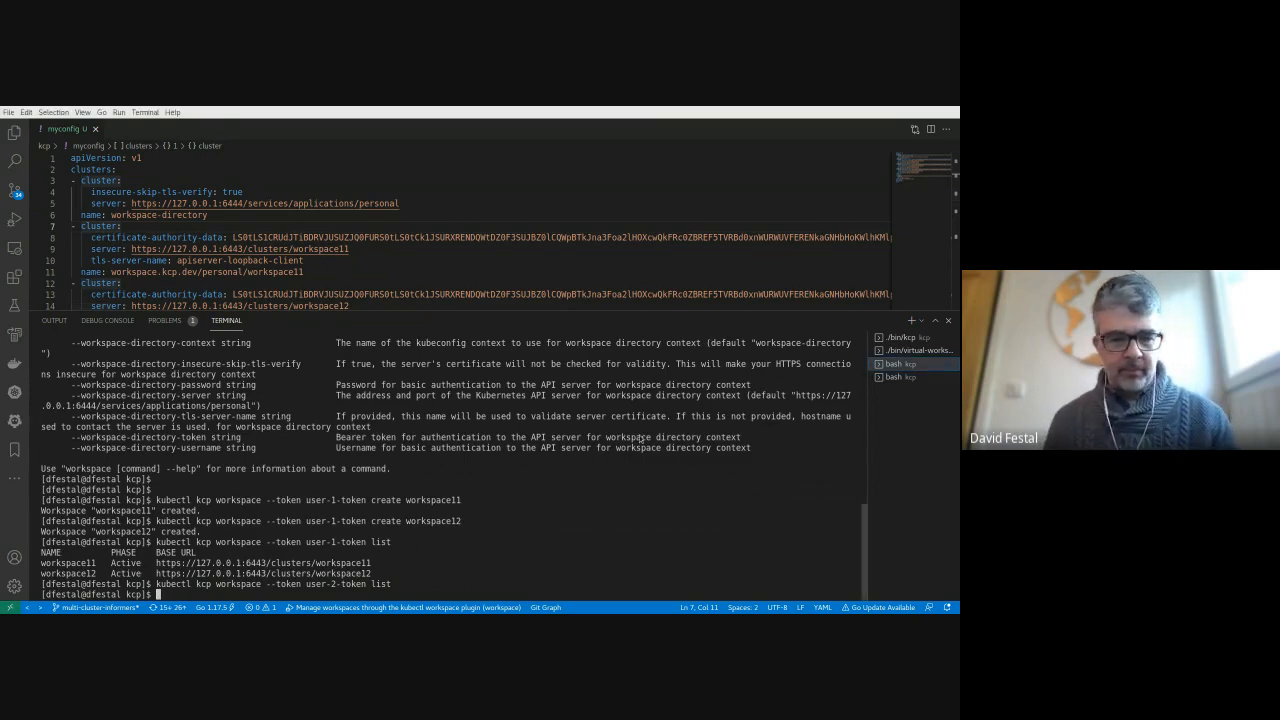
- Switch to workspace11 with the user-1 token and confirm it via the current subcommand
text(kubectl kcp workspace --token user-1-token use workspace11)
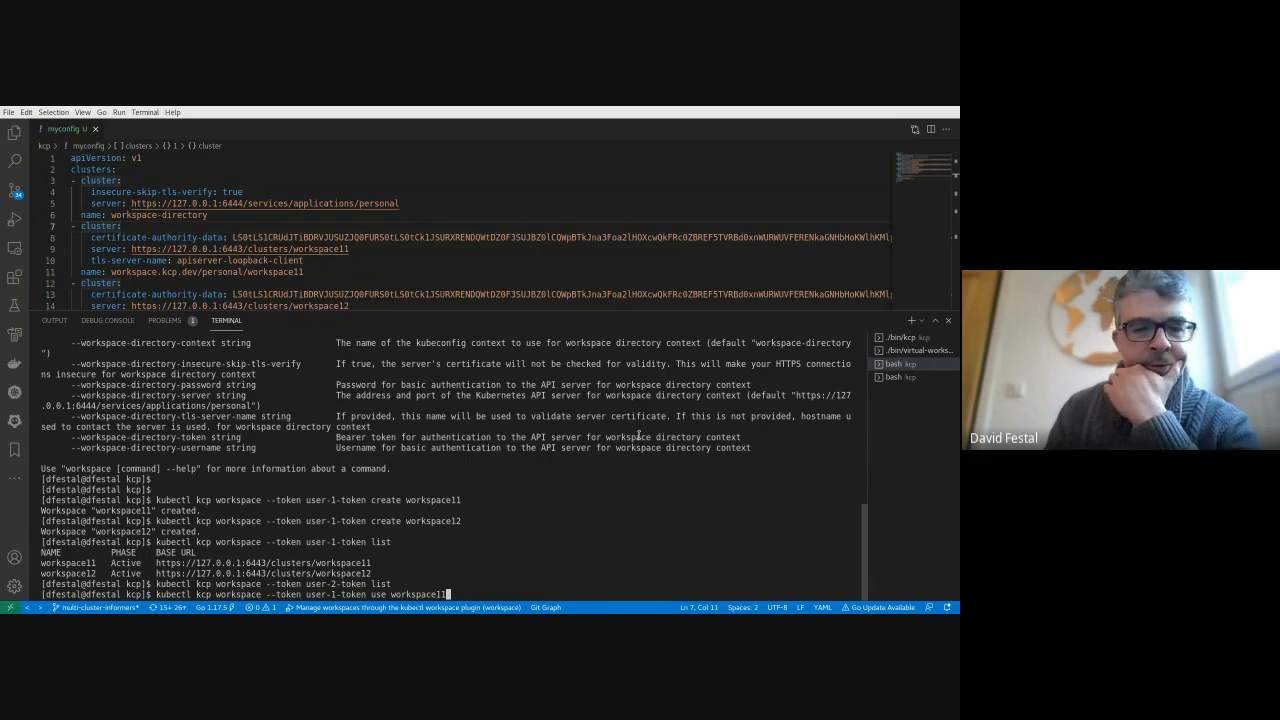
key(Return)
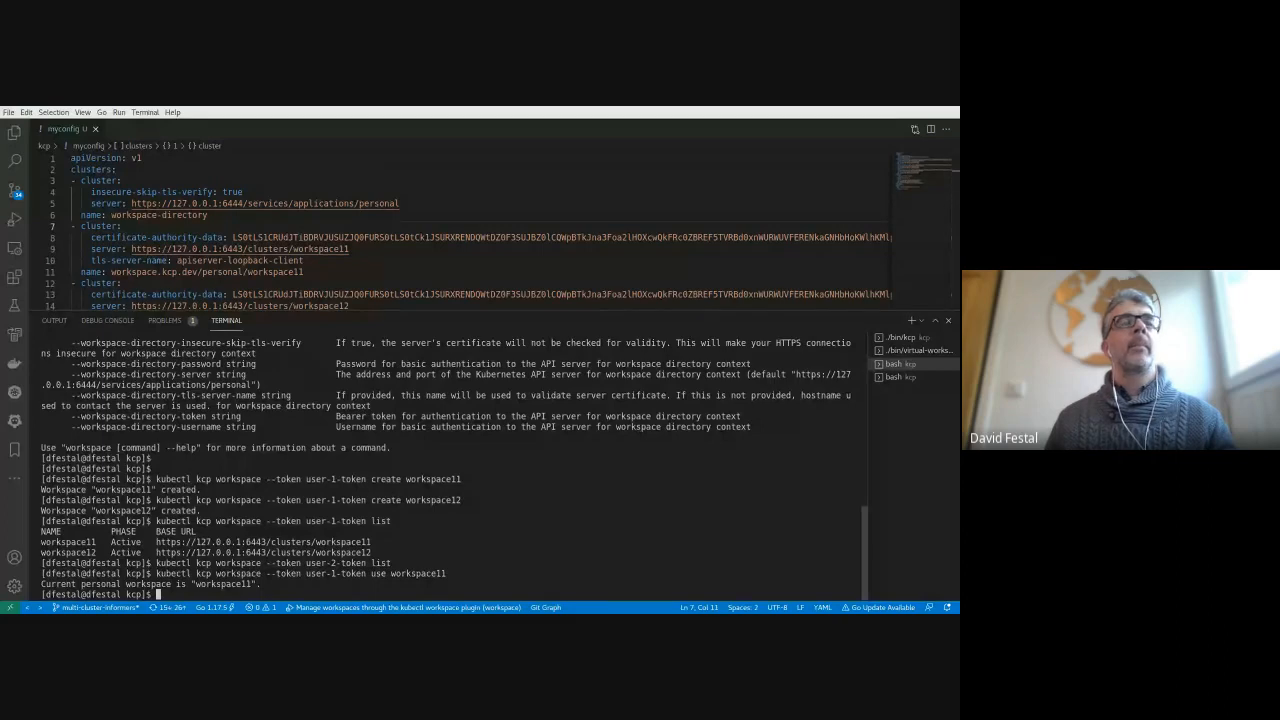
text(kubectl kcp workspace --token user-1-token use workspace11)
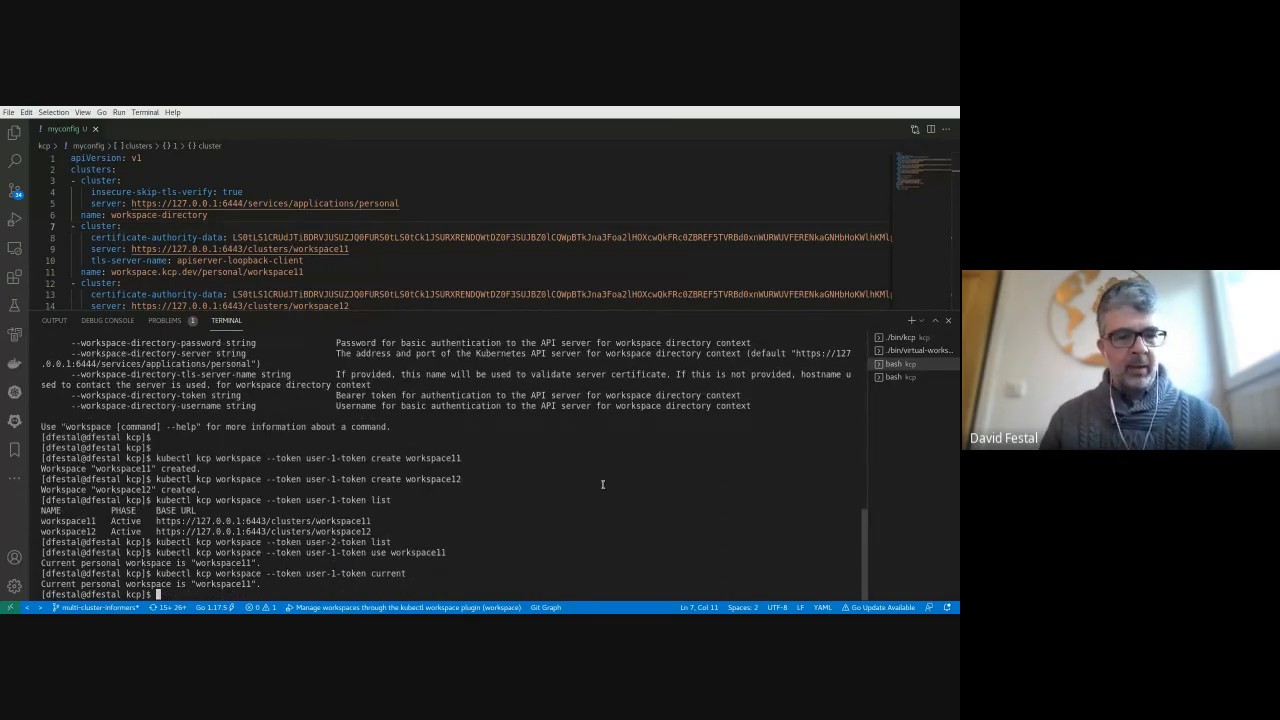
text(kubectl kcp workspace --token user-1-tok)
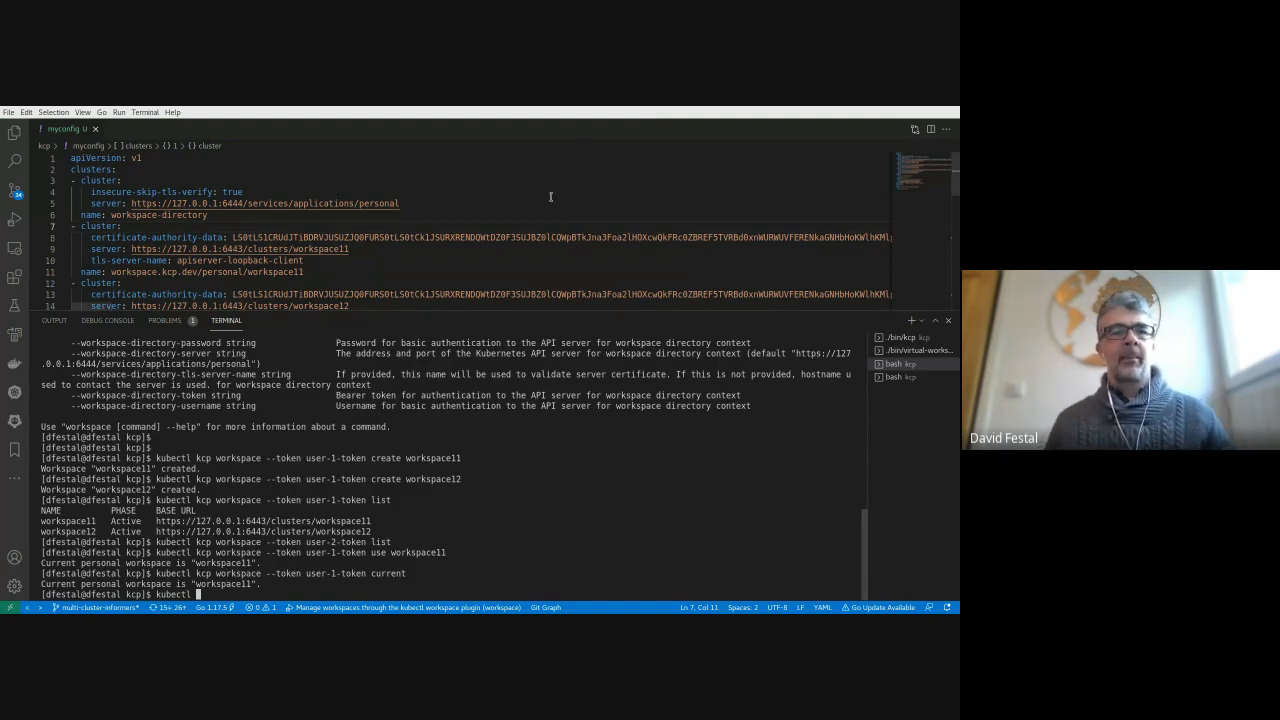
- Show the current context as personal/workspace11 and create a generic secret named workspace11
scroll(down, 3)
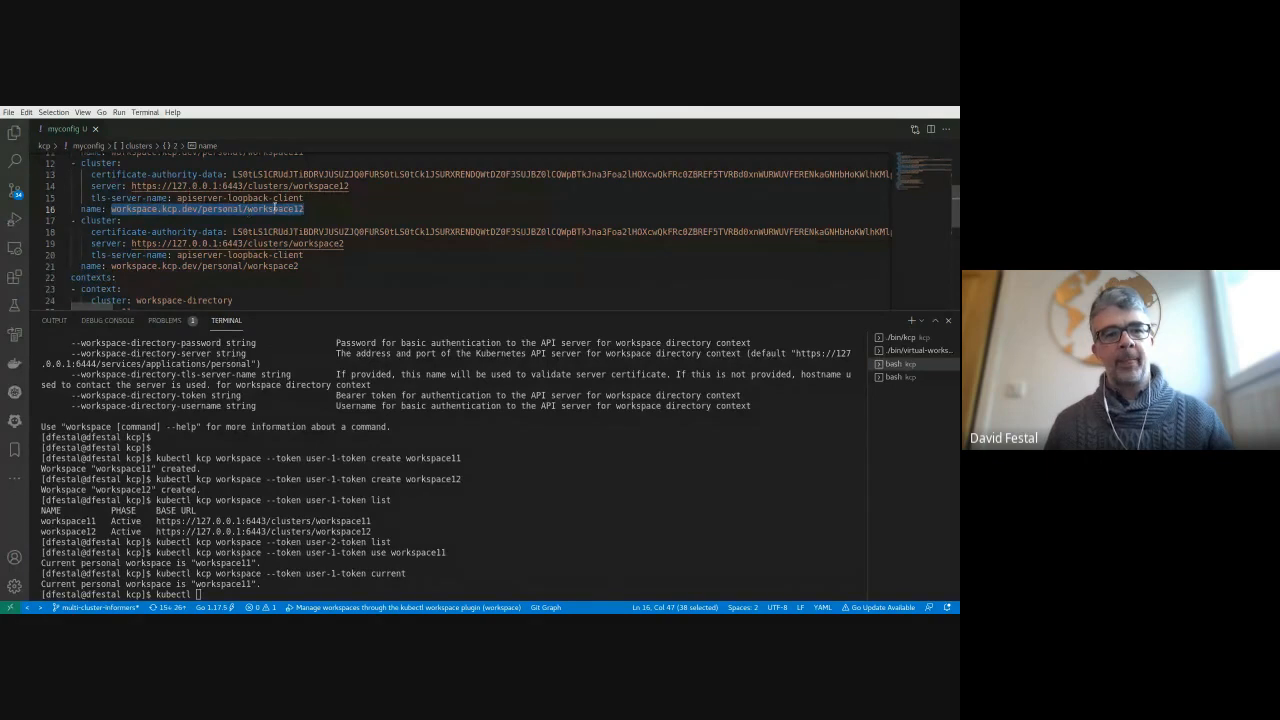
scroll(down, 3)
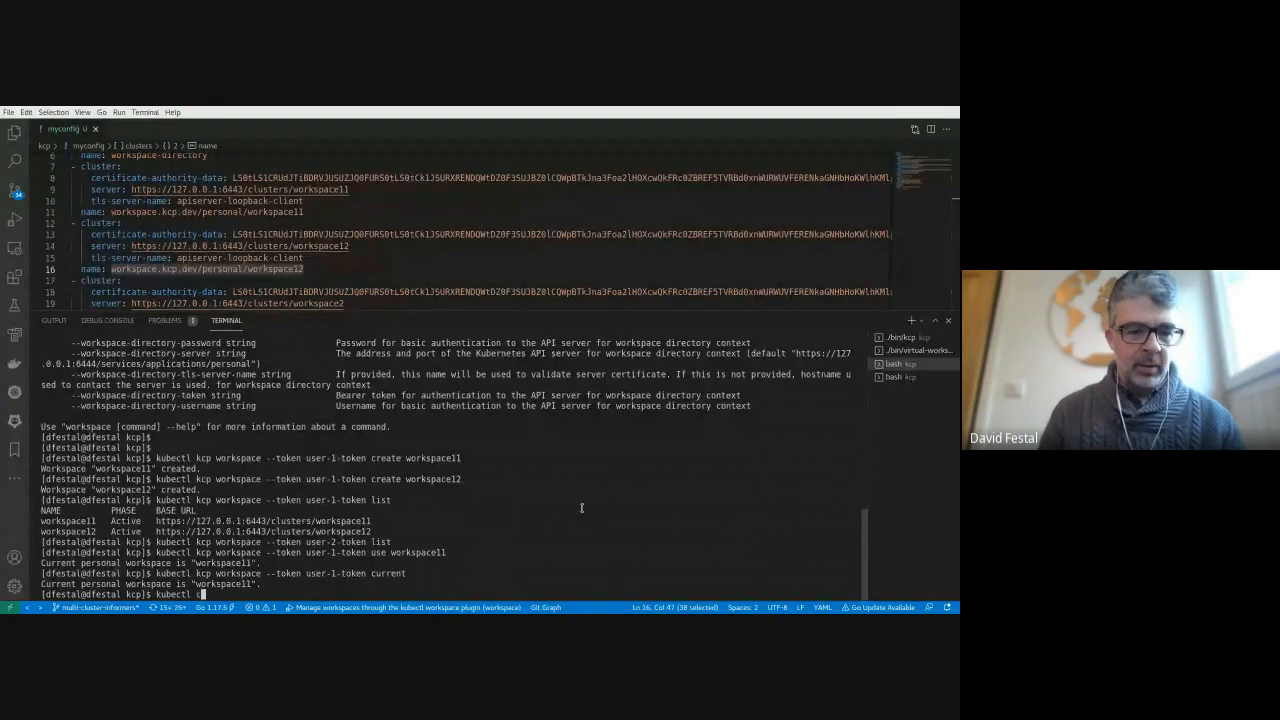
text(config)
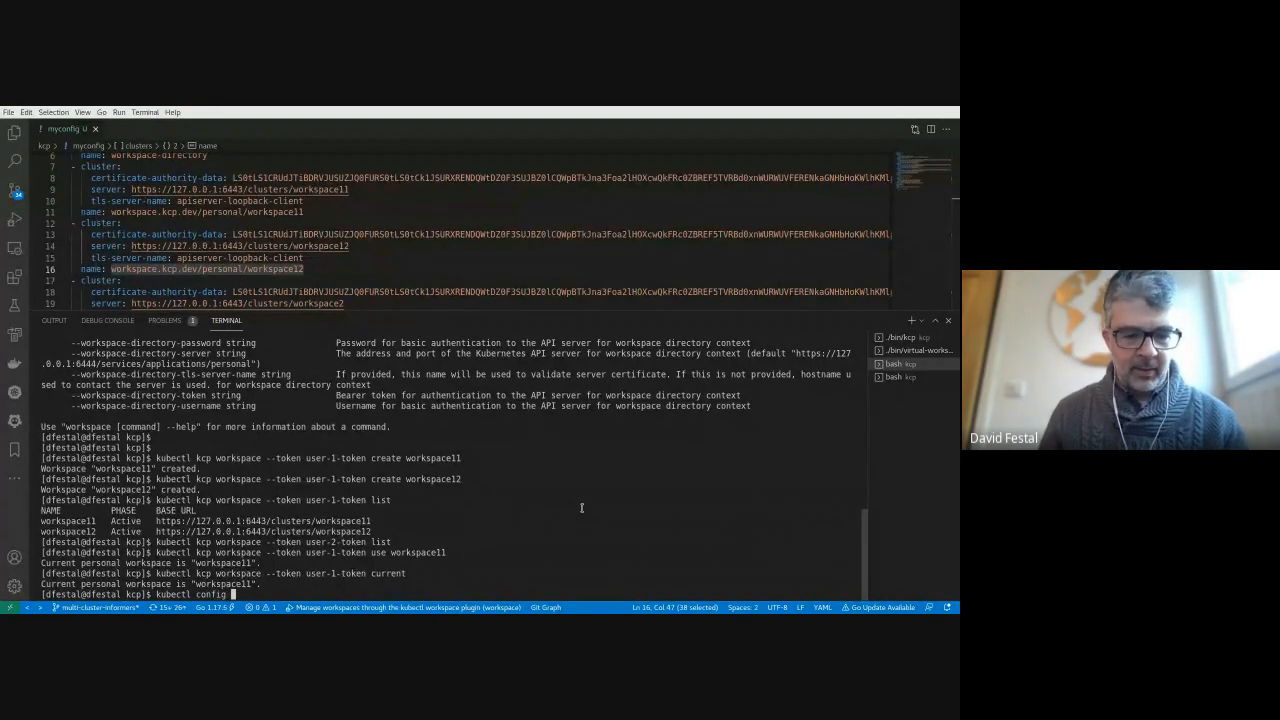
text(current-context)
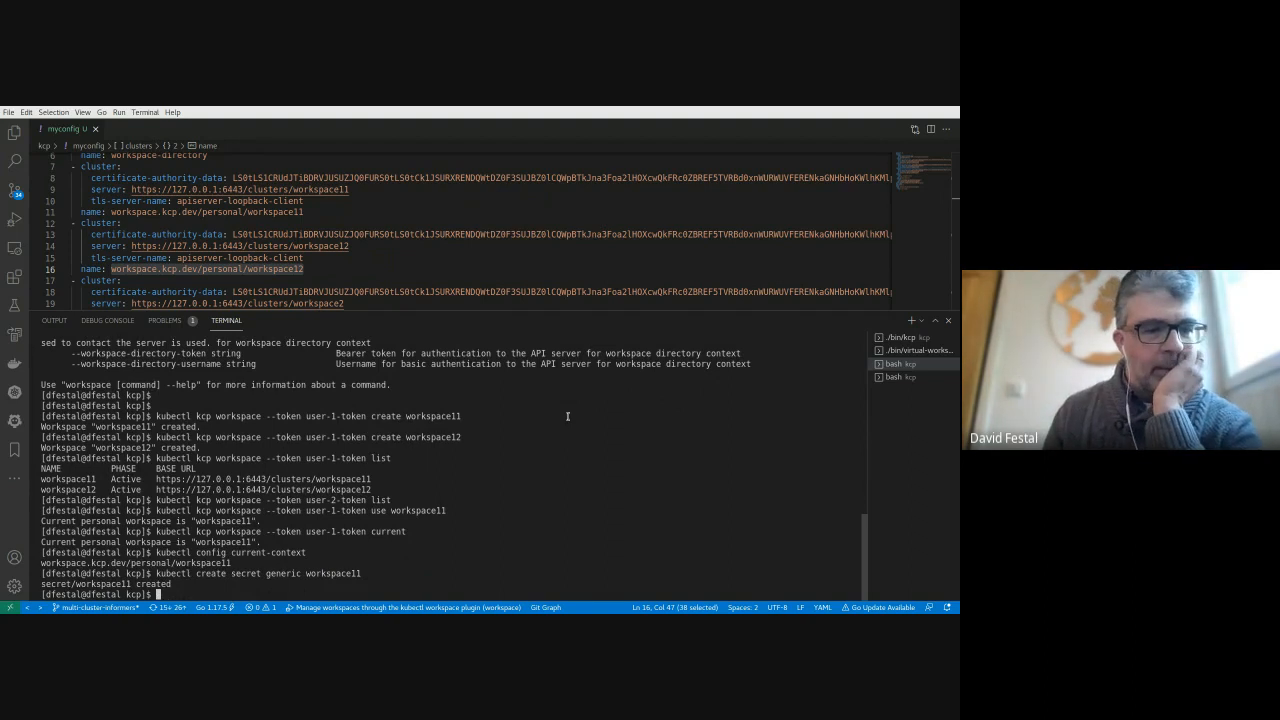
text(kubectl create secret generic workspace11)
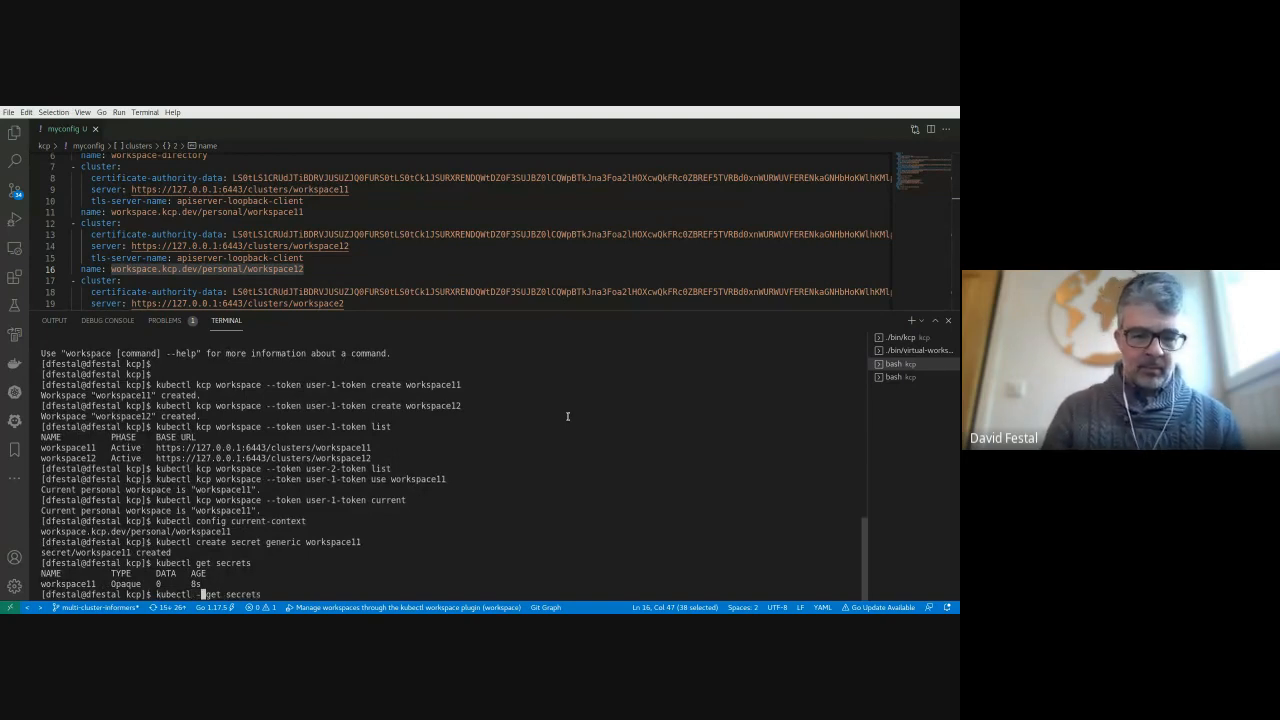
- List secrets with the user-2 token and get a Forbidden error
text(--token user-2-token)
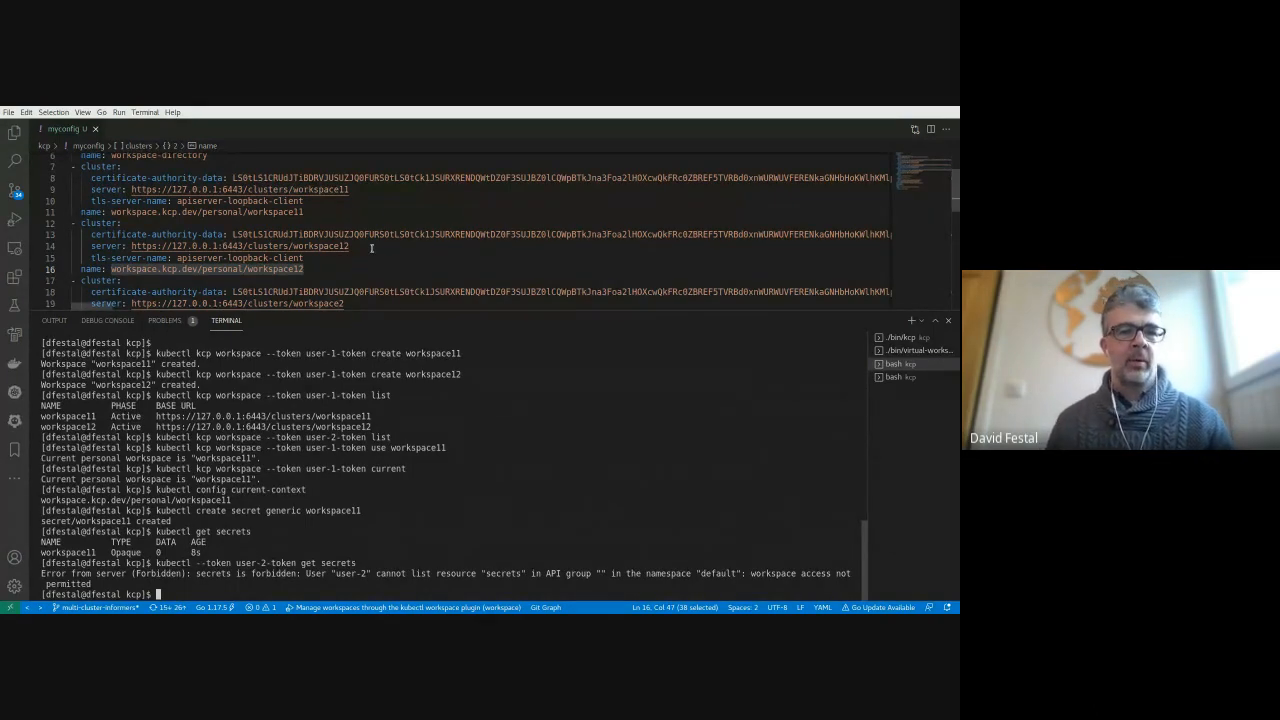
- Scroll the kubeconfig to its current-context entry for the workspace switch
scroll(down, 3)
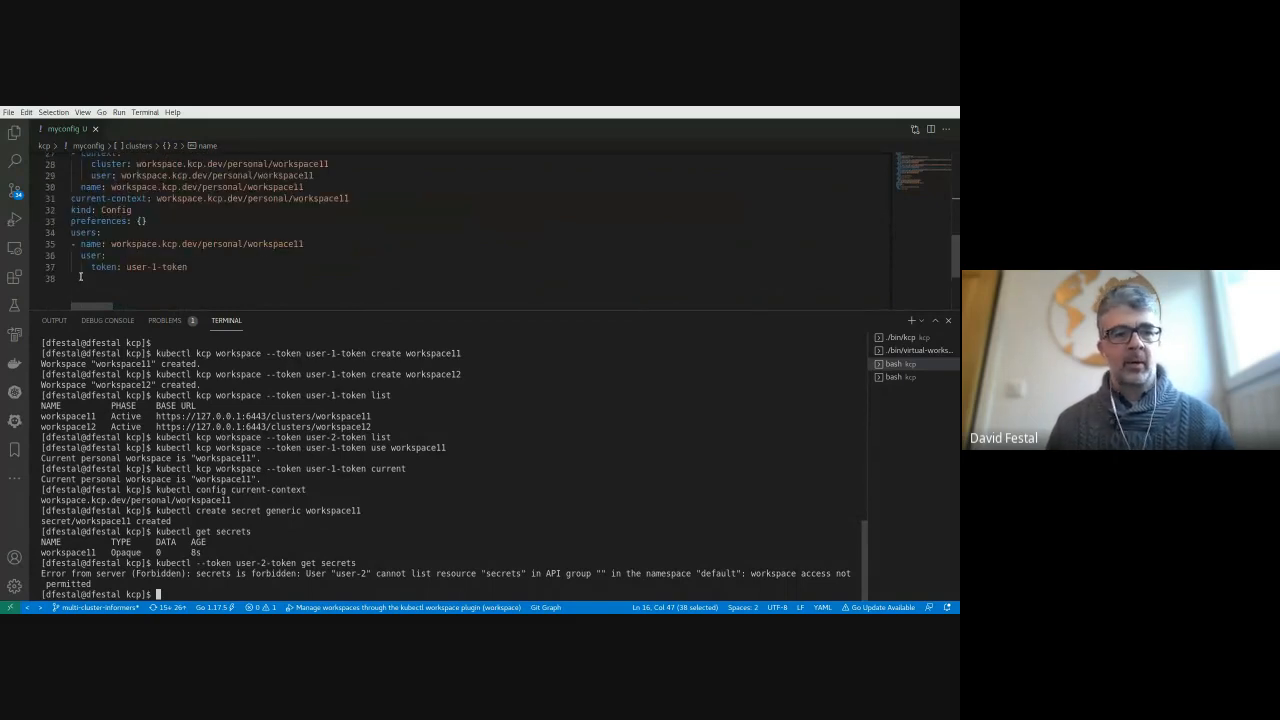
double_click(152, 268)
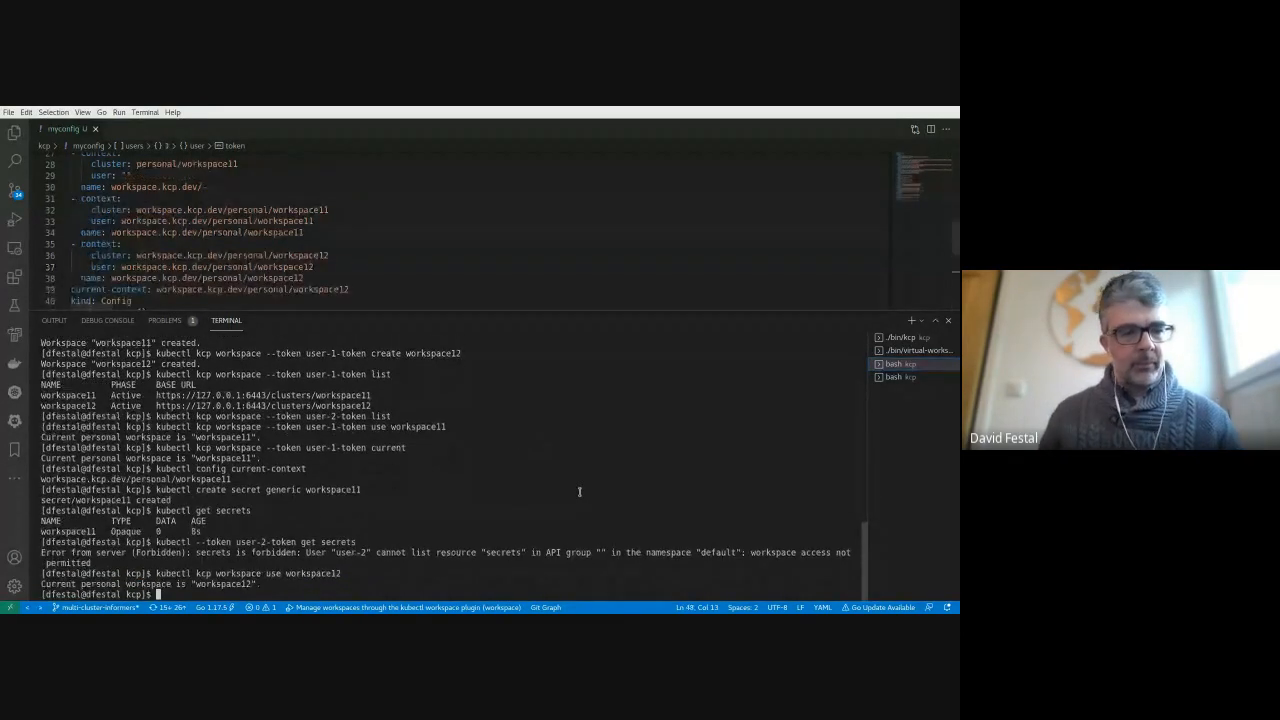
- Switch to workspace12 and list its secrets with kubectl get secrets
text(kubectl kcp workspace use workspace12)
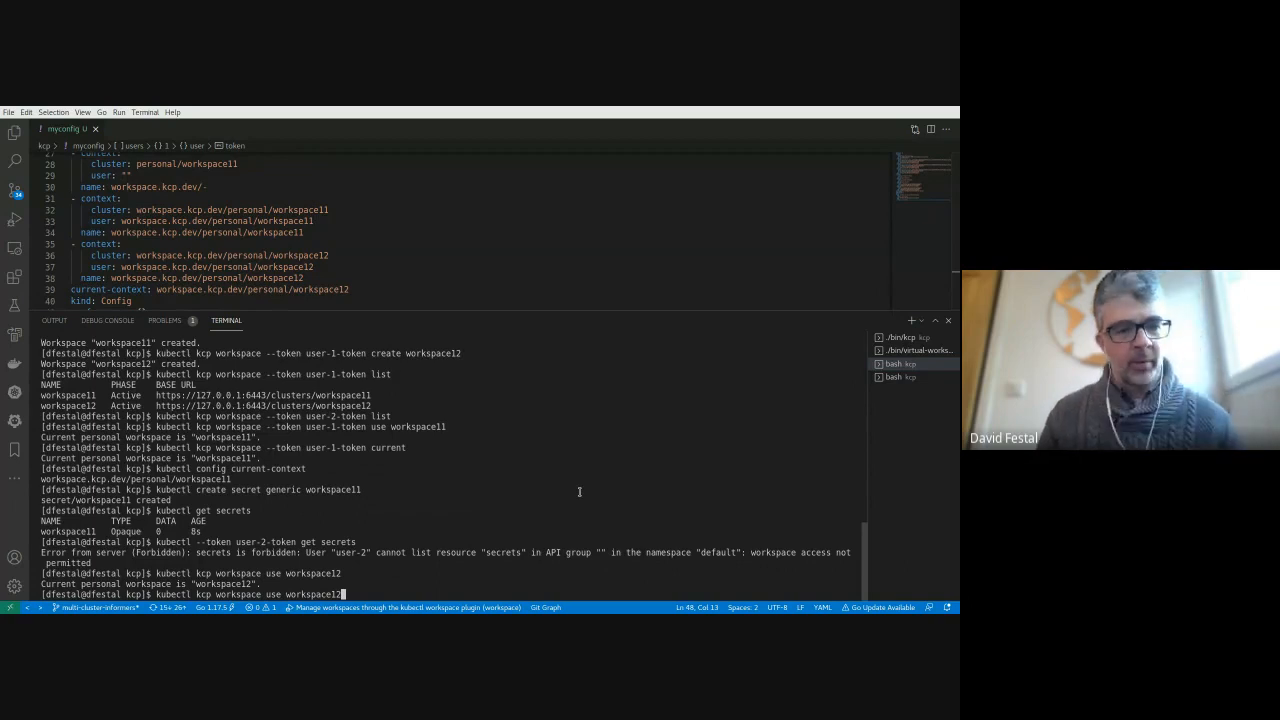
text(kubectl get secrets)
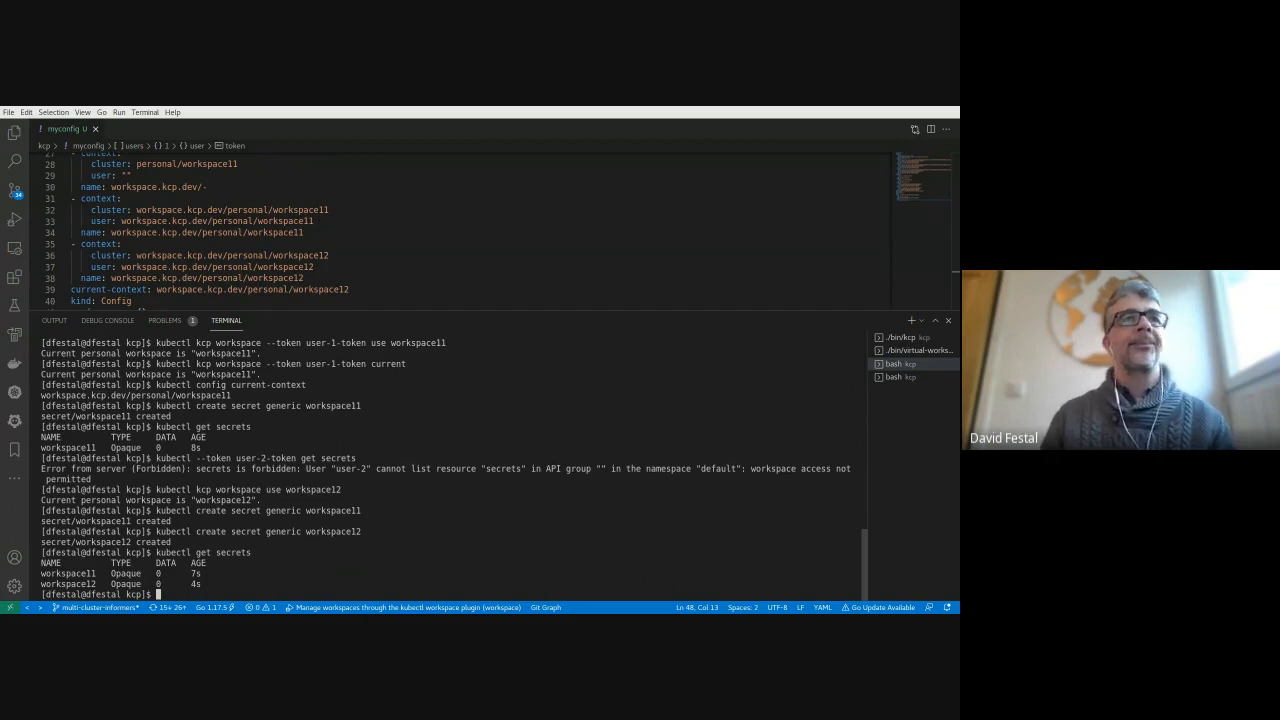
- Create a generic secret named workspace12 in the current workspace
text(kubectl create secret generic workspace12)
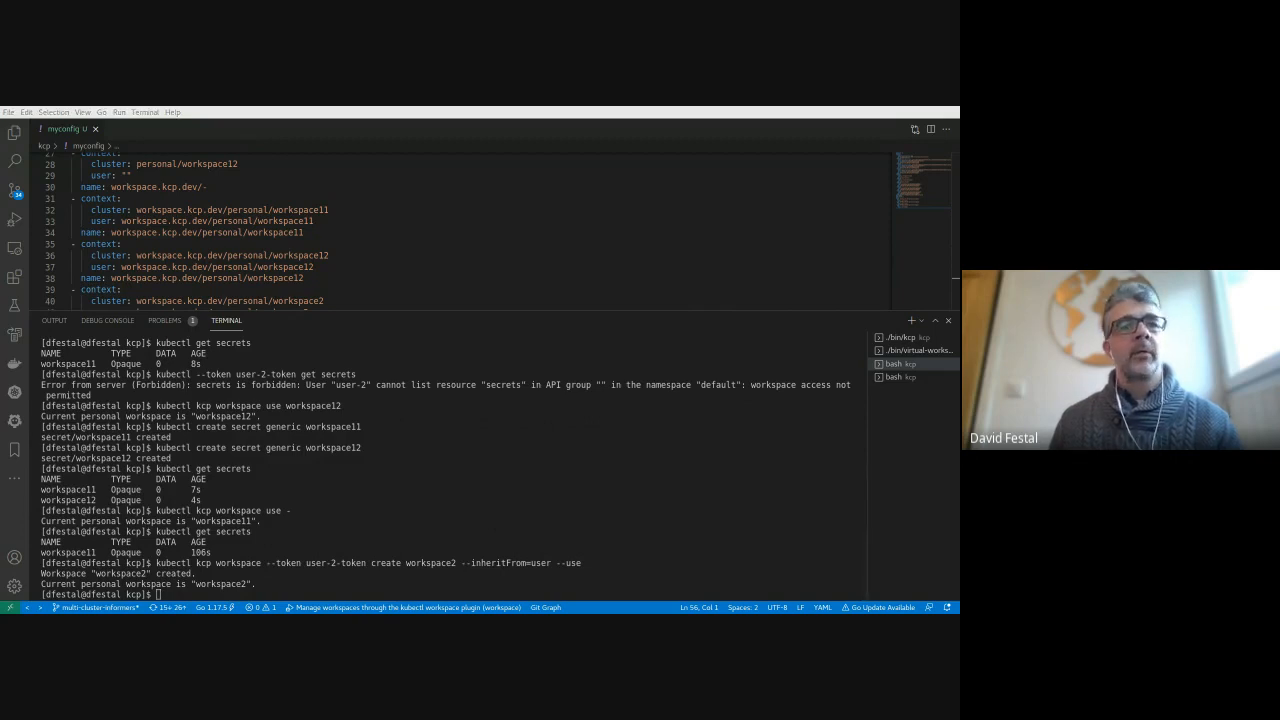
- Create secret workspace2, create workspace2 with user-2-token inheriting from user, then use it with user-1-token
text(kubectl create secret generic workspace2)
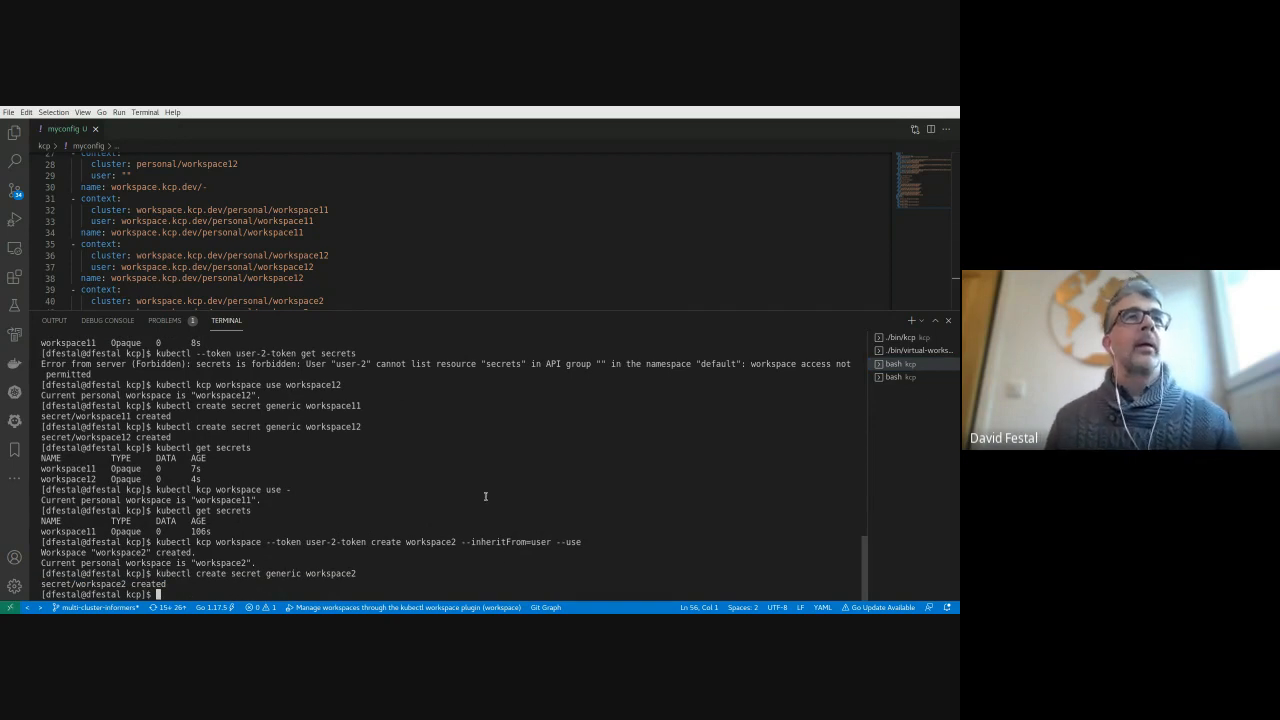
text(kubectl kcp workspace --token user-2-token create workspace2 --inheritFrom=user --use)
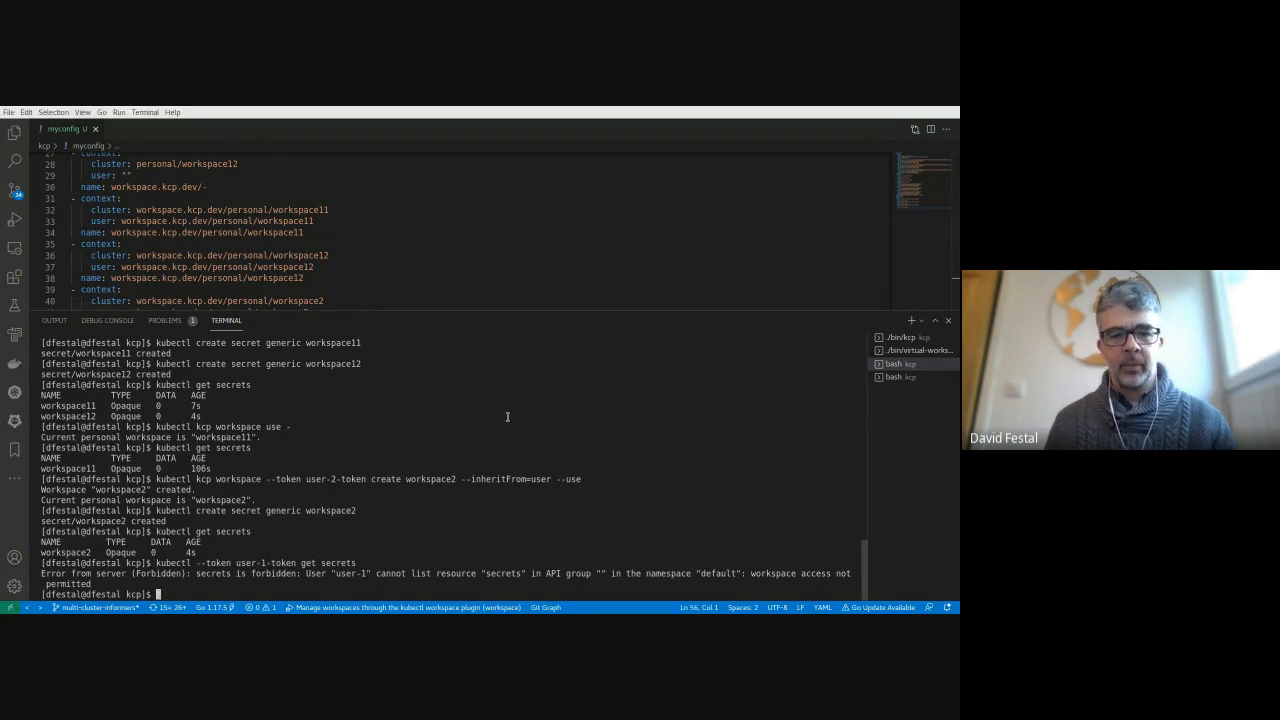
text(kubectl kcp workspace --token user-1-token use workspace2)
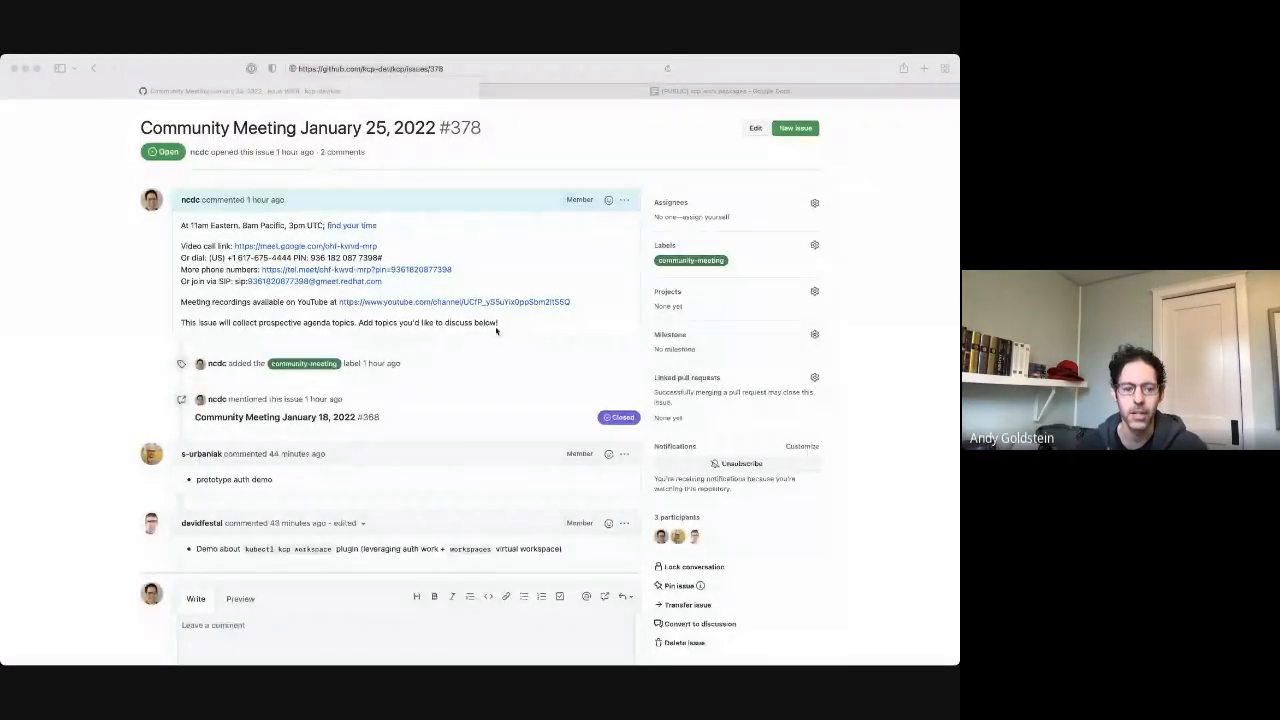
- Switch from the GitHub meeting issue to the [PUBLIC] kcp work packages Google Doc
click(450, 68)
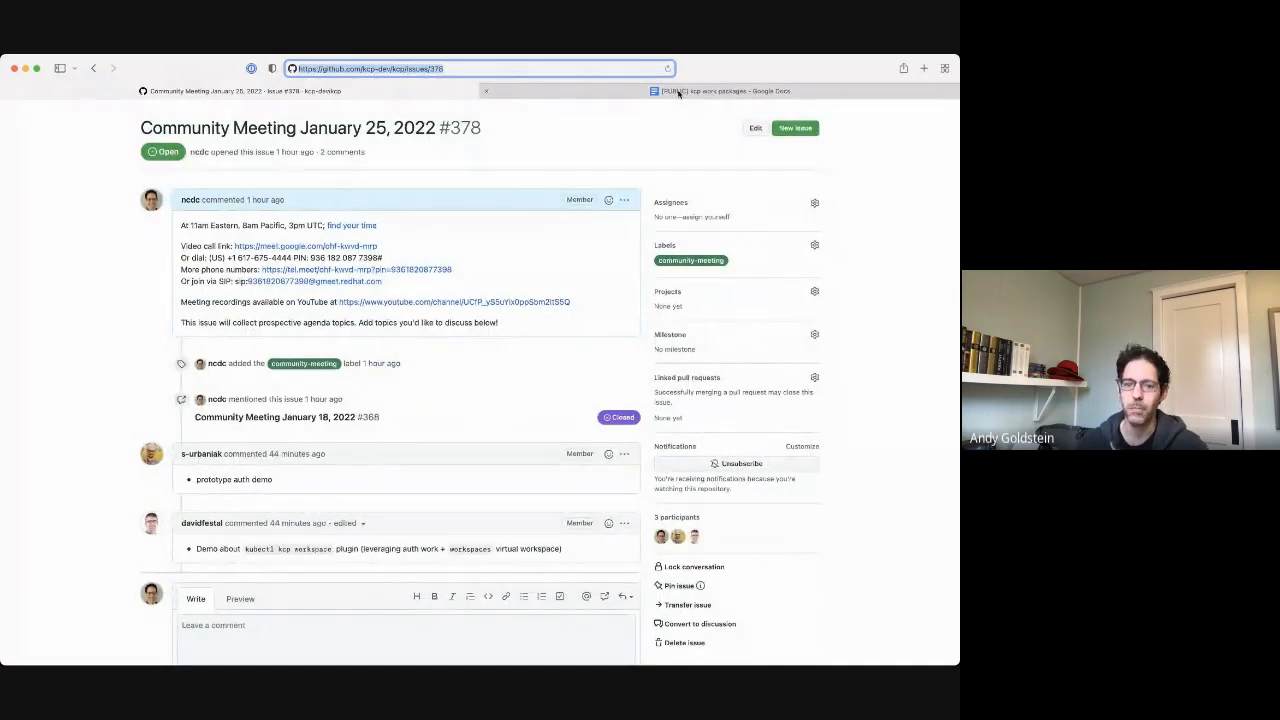
click(722, 92)
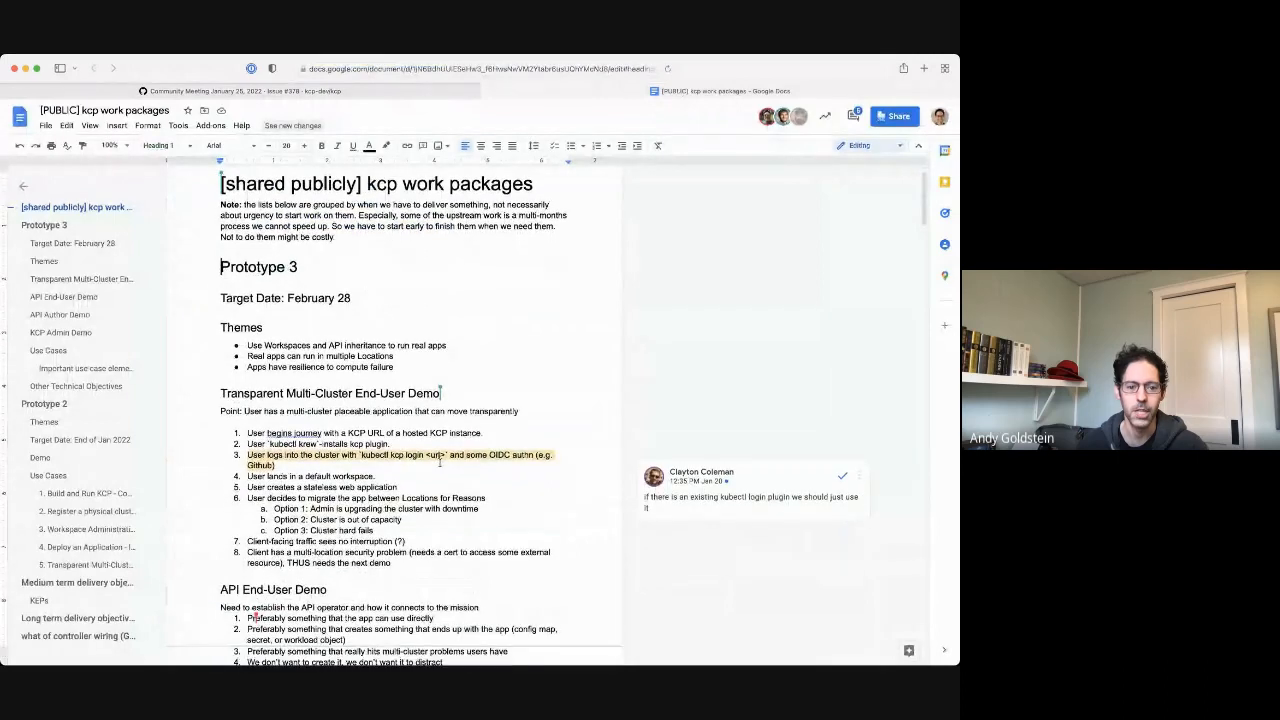
scroll(down, 3)
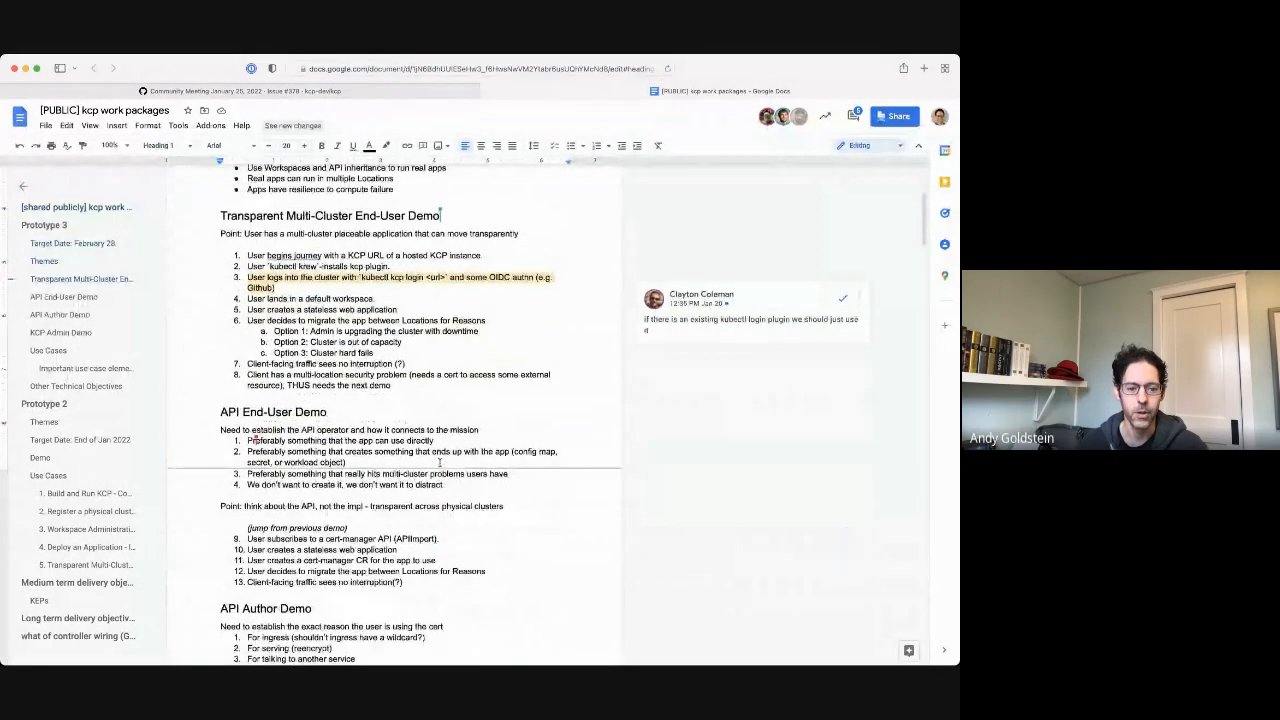
scroll(down, 3)
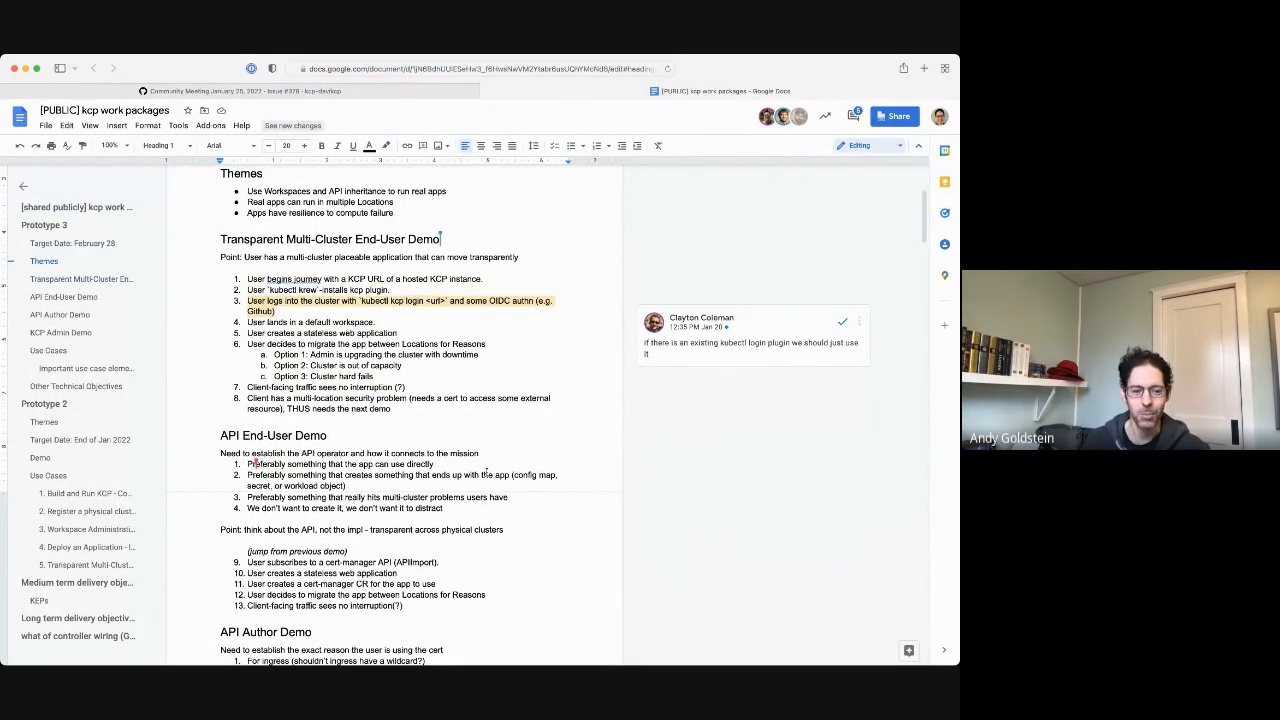
scroll(down, 3)
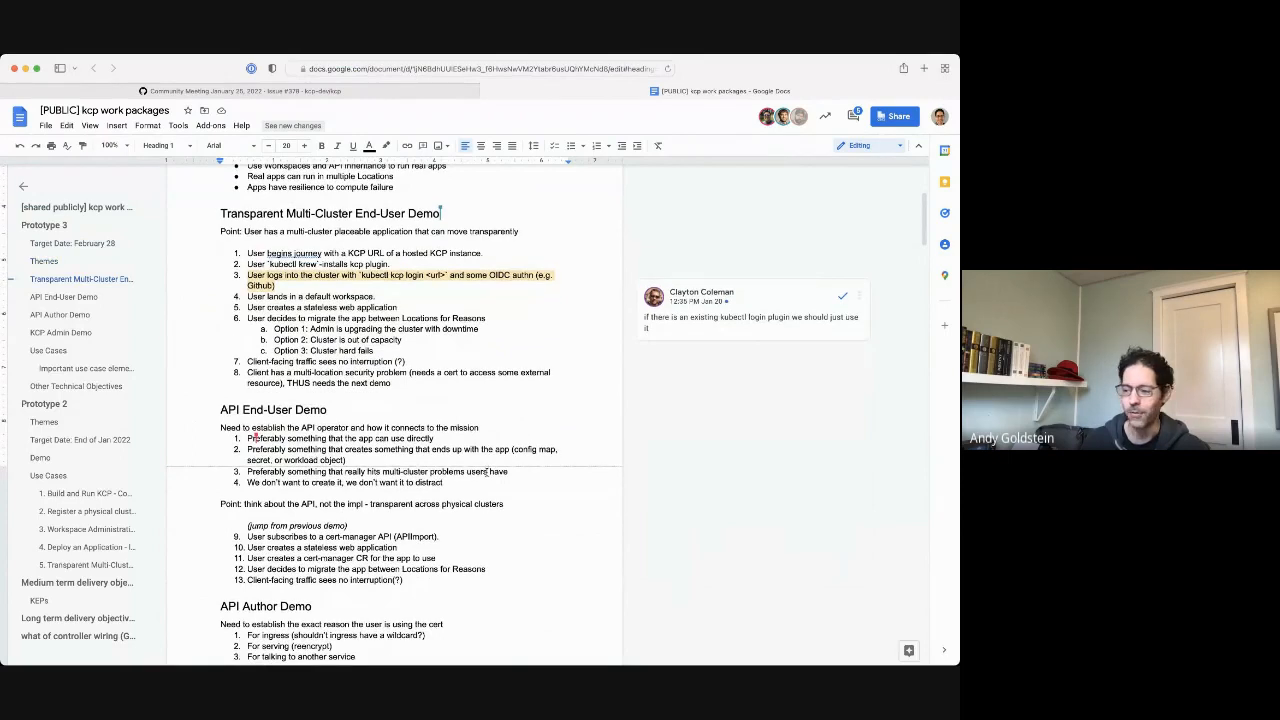
scroll(down, 3)
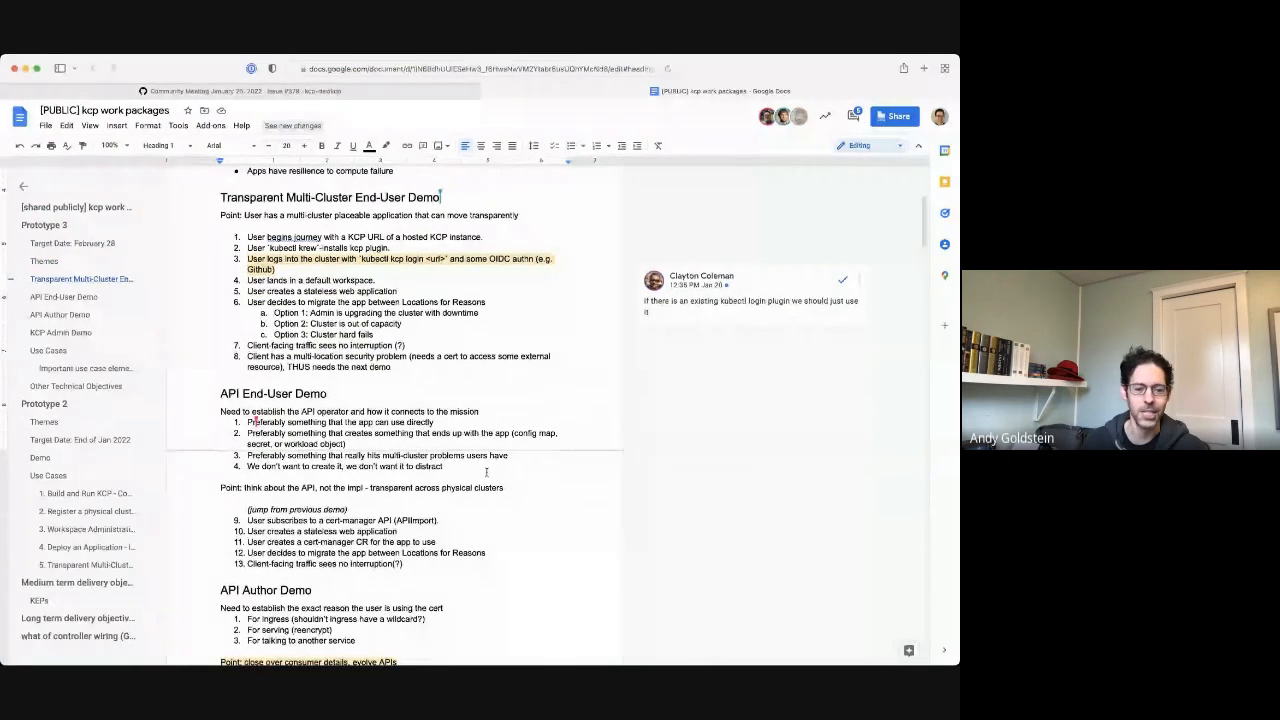
scroll(down, 3)
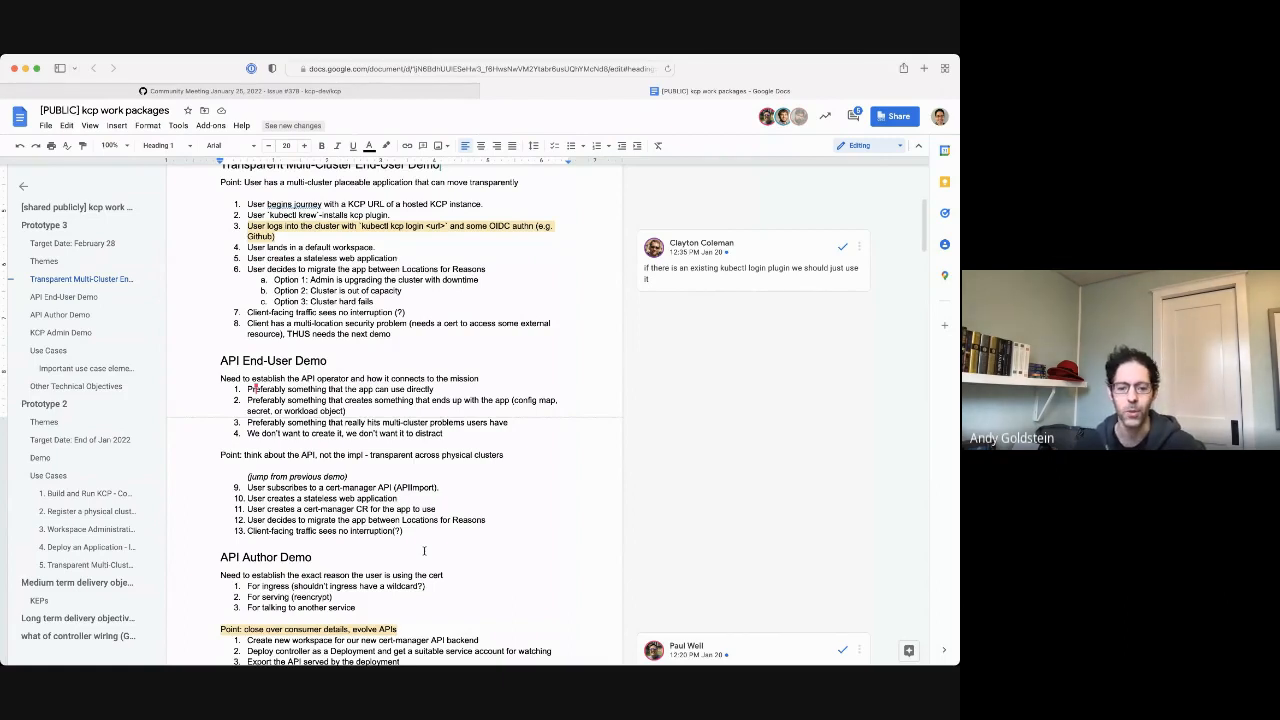
scroll(down, 3)
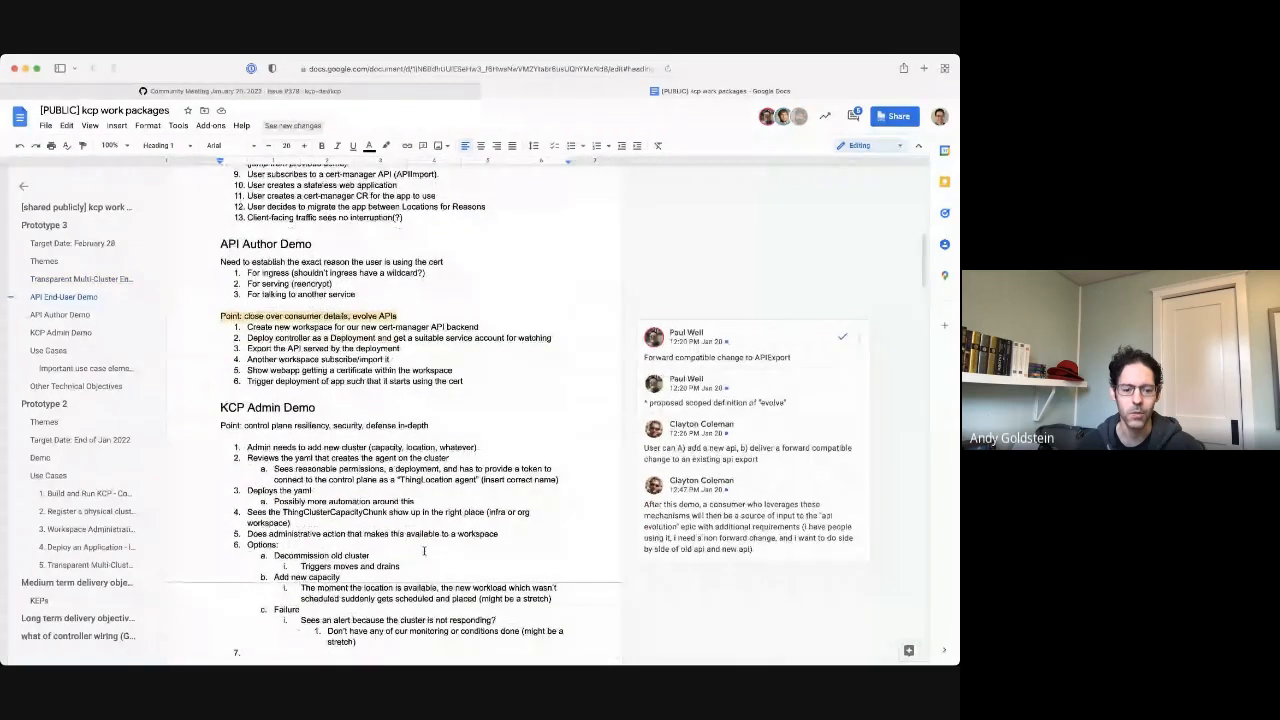
scroll(down, 3)
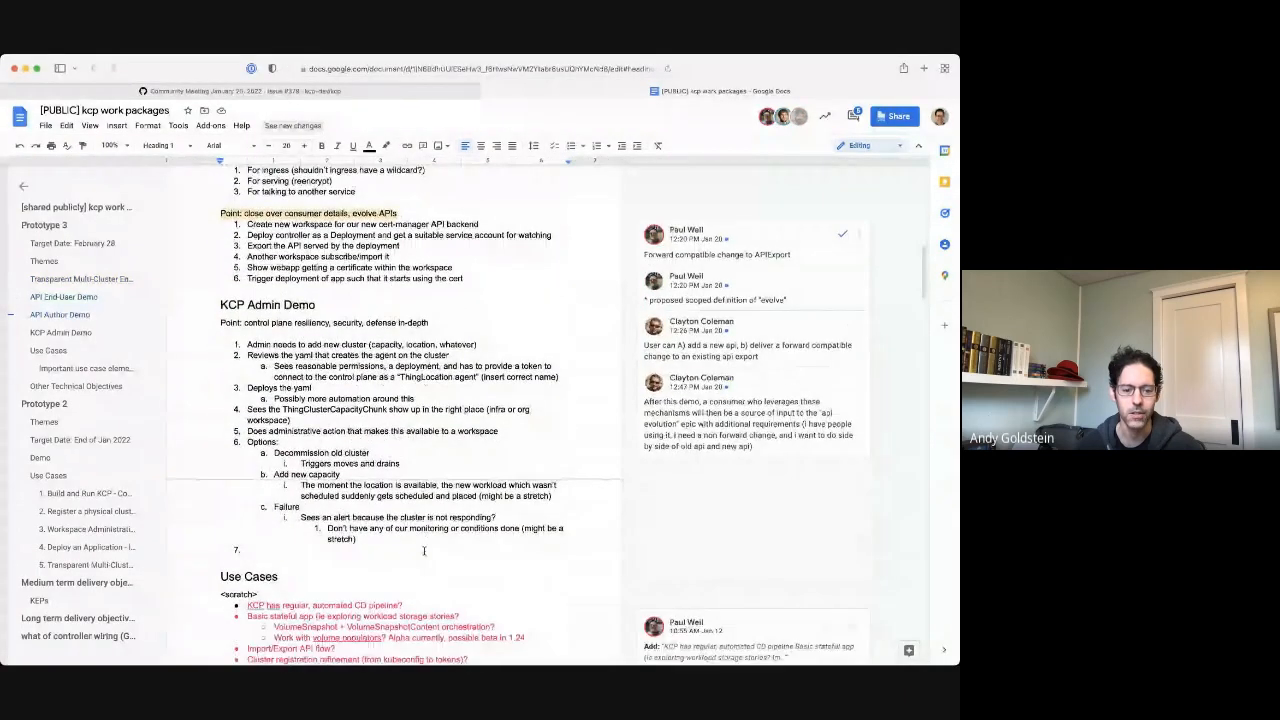
scroll(down, 3)
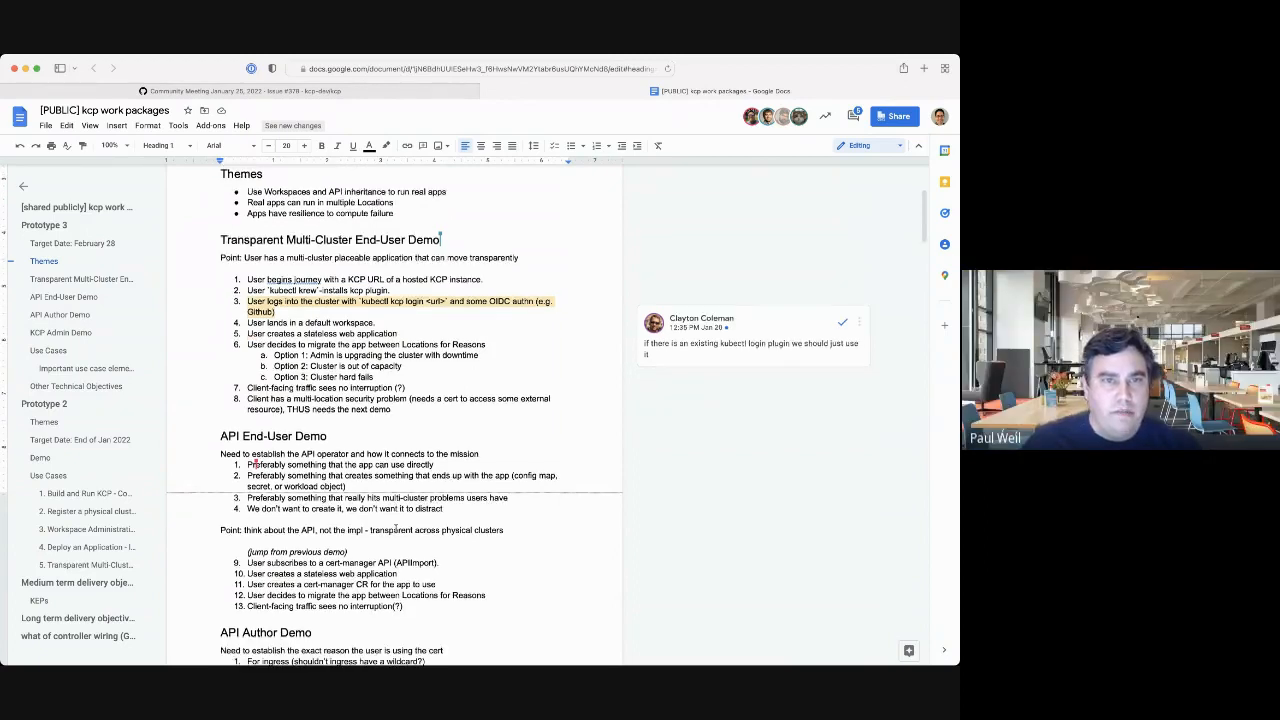
scroll(down, 3)
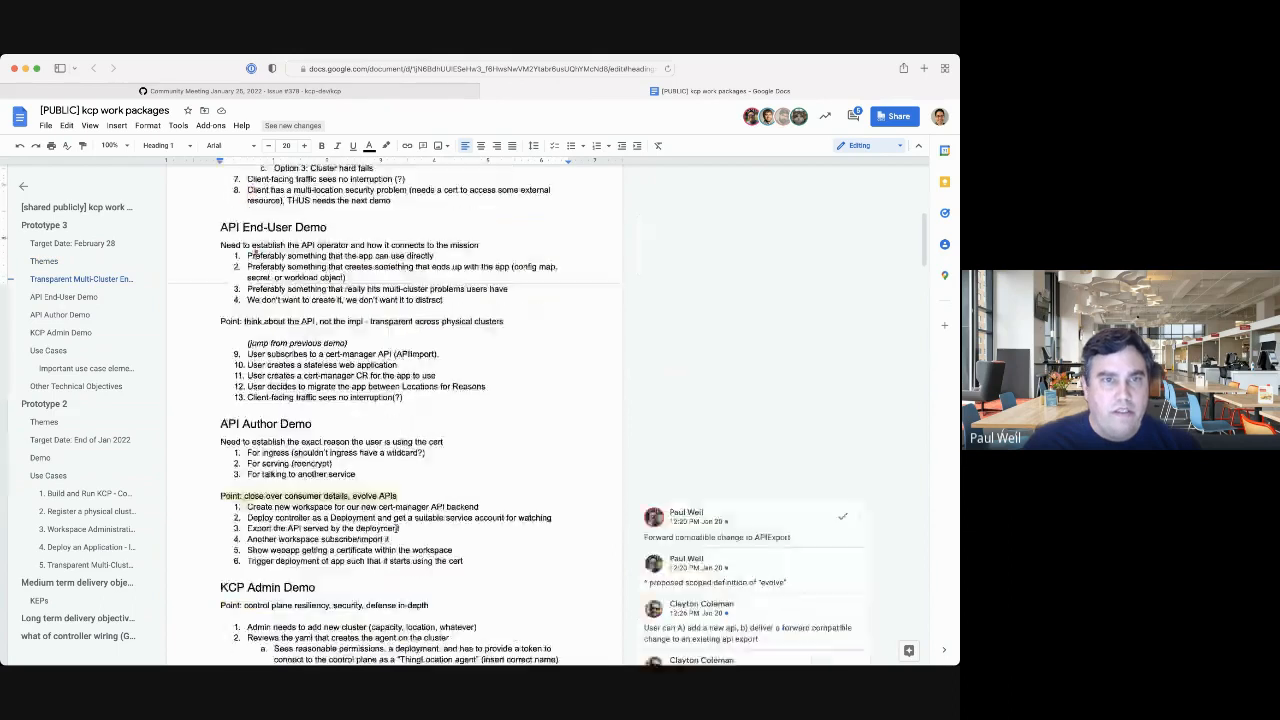
scroll(down, 3)
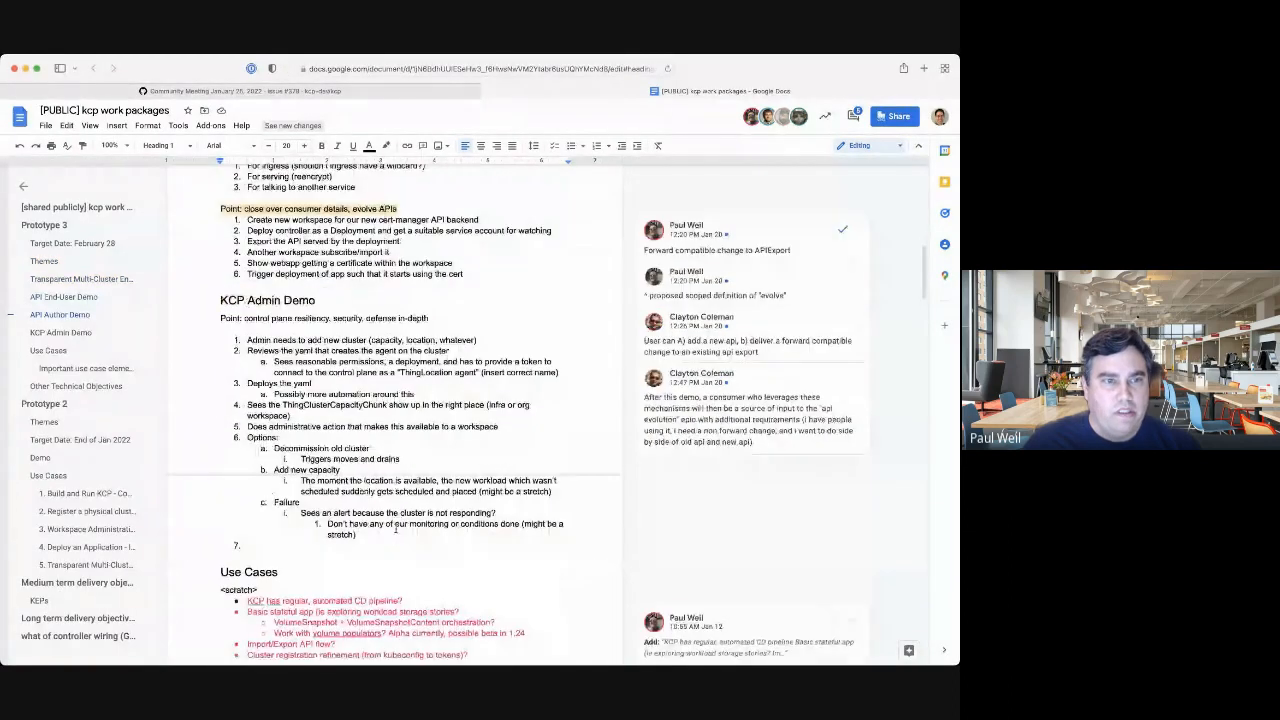
scroll(down, 3)
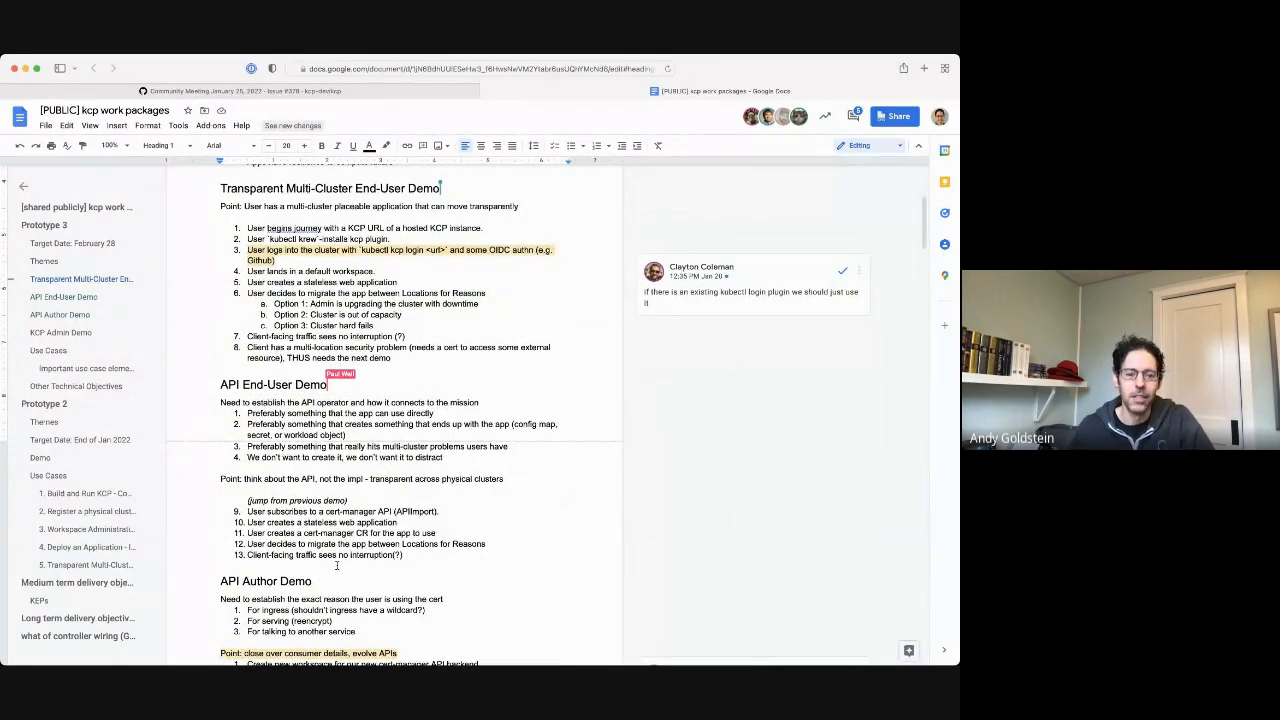
- Add volunteer Andy after a dash to the API demo headings, starting 'Andy &' lists
text(- Andy)
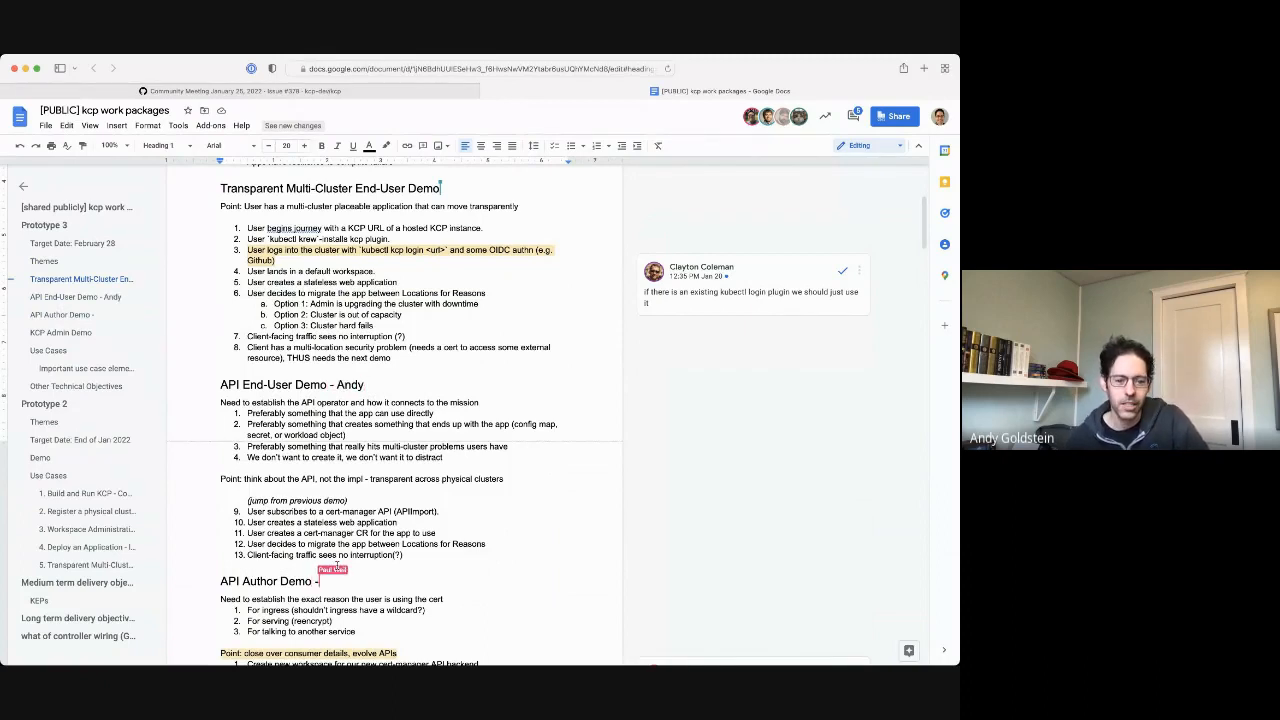
text(Andy & Stefan & Steve)
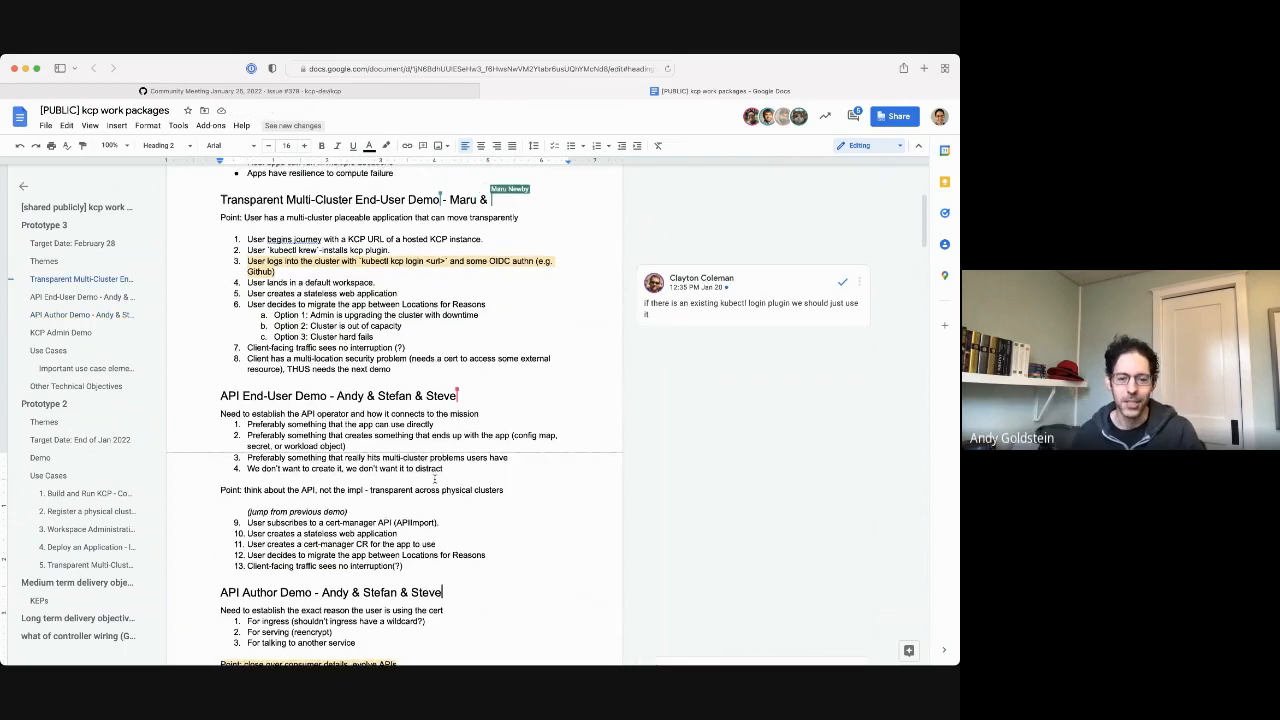
scroll(down, 3)
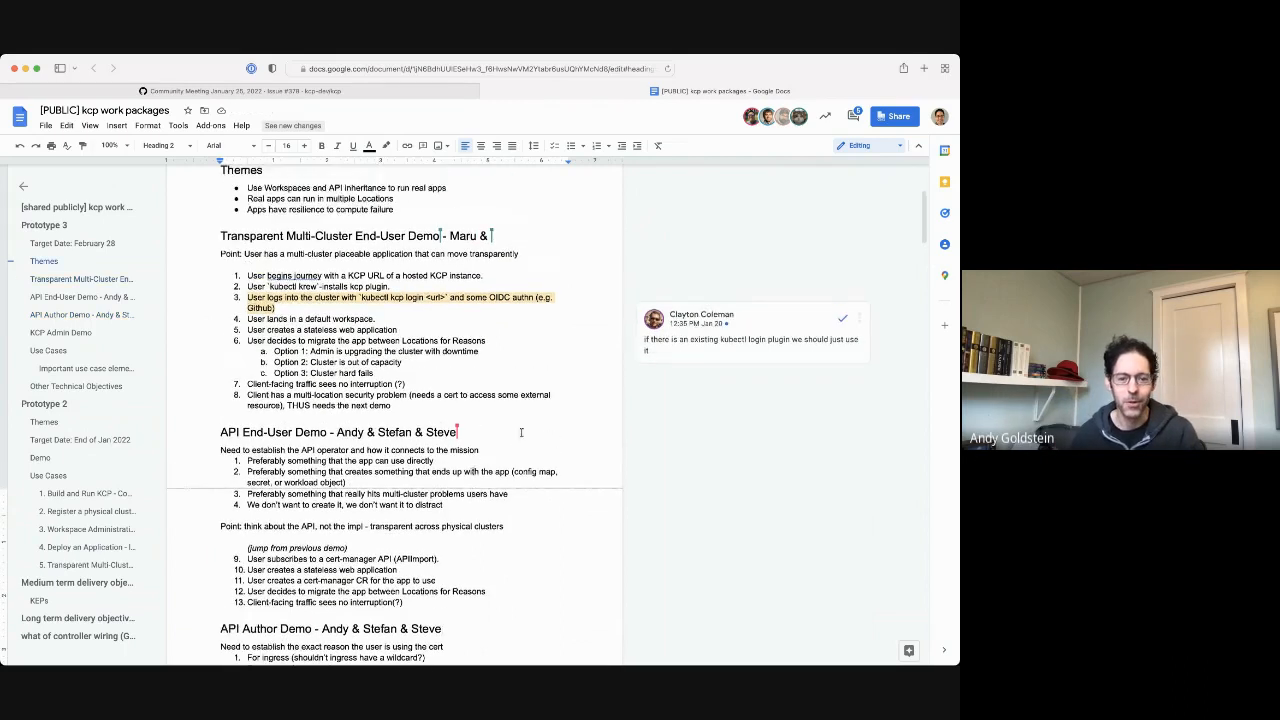
scroll(down, 3)
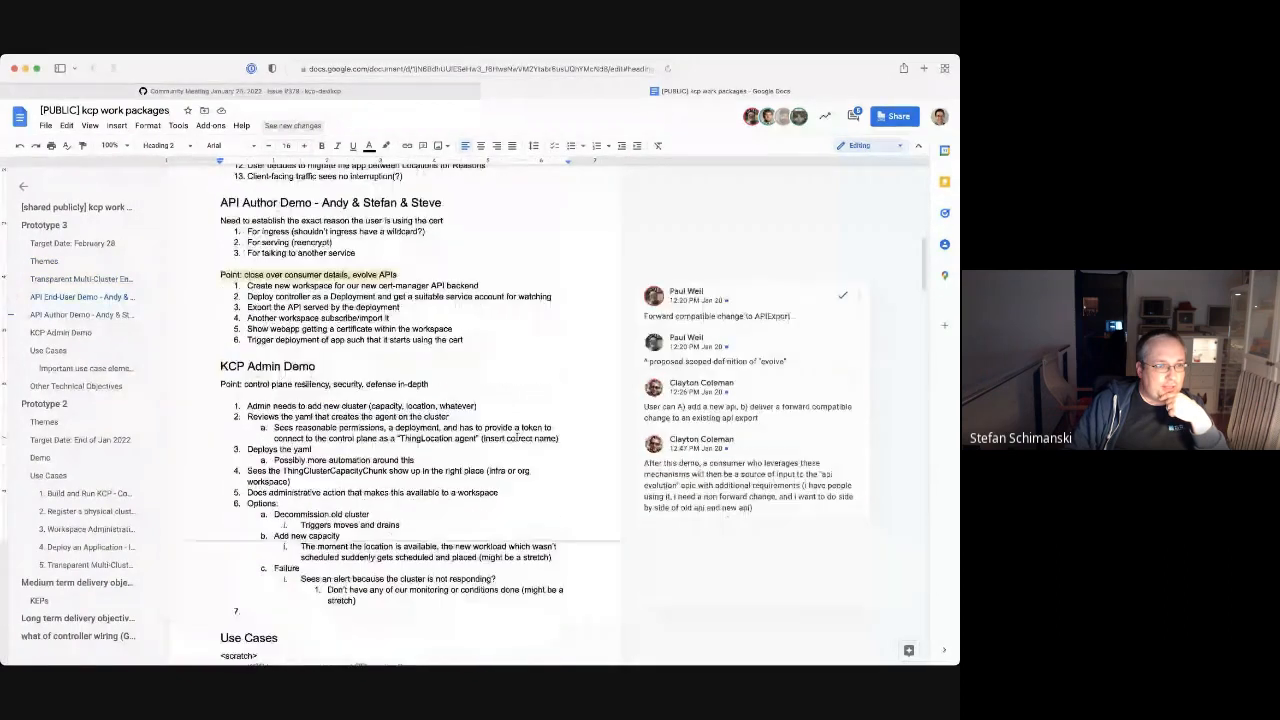
scroll(down, 3)
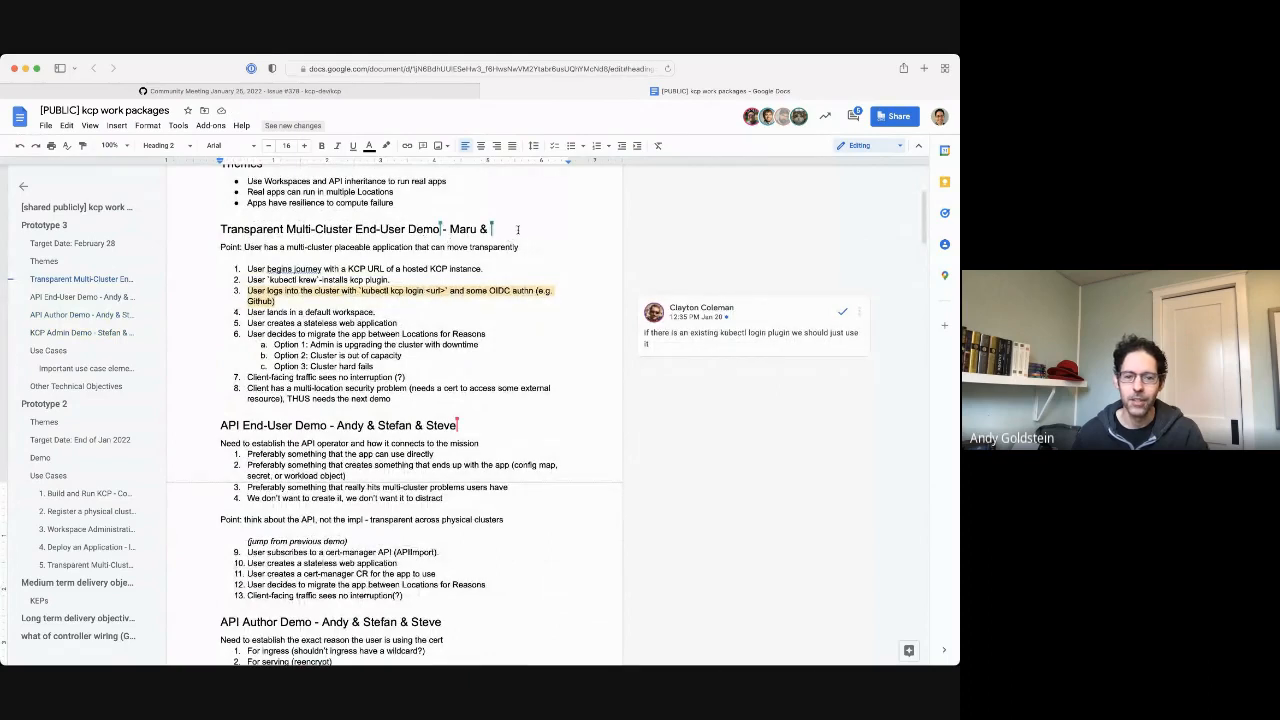
- Add Jason as the second volunteer on the Transparent Multi-Cluster End-User Demo heading
text(J)
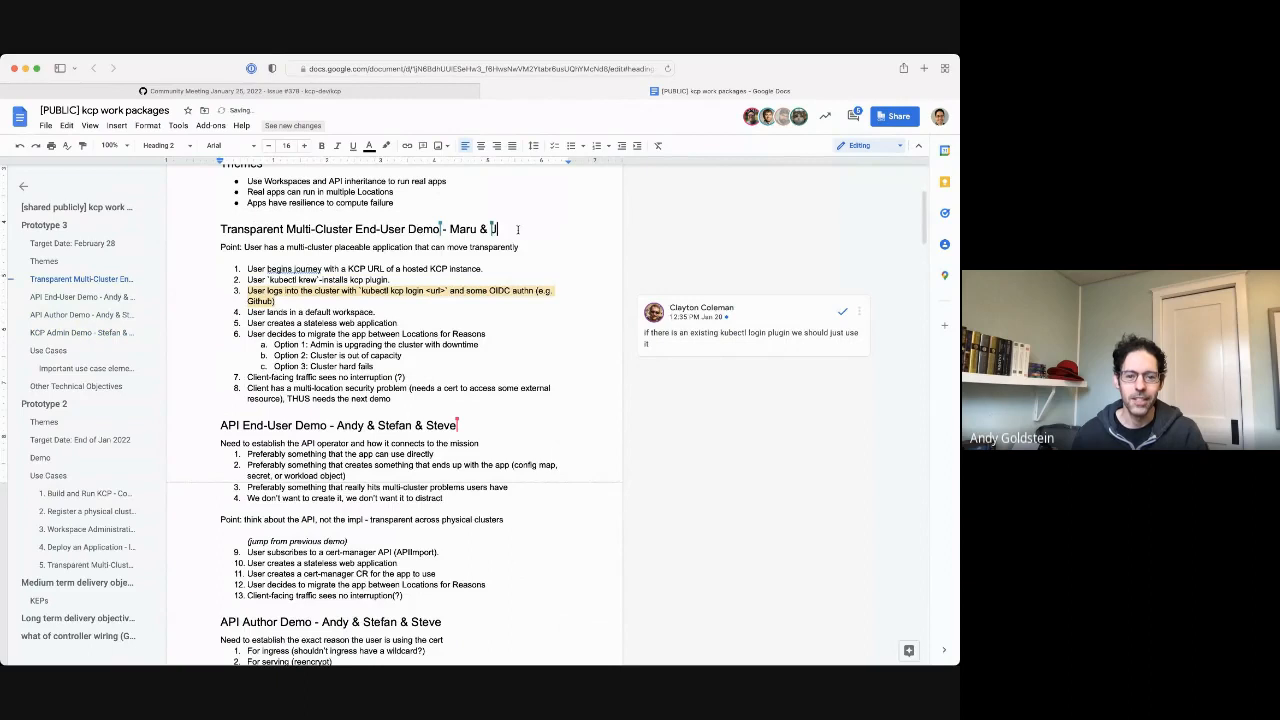
text(ason)
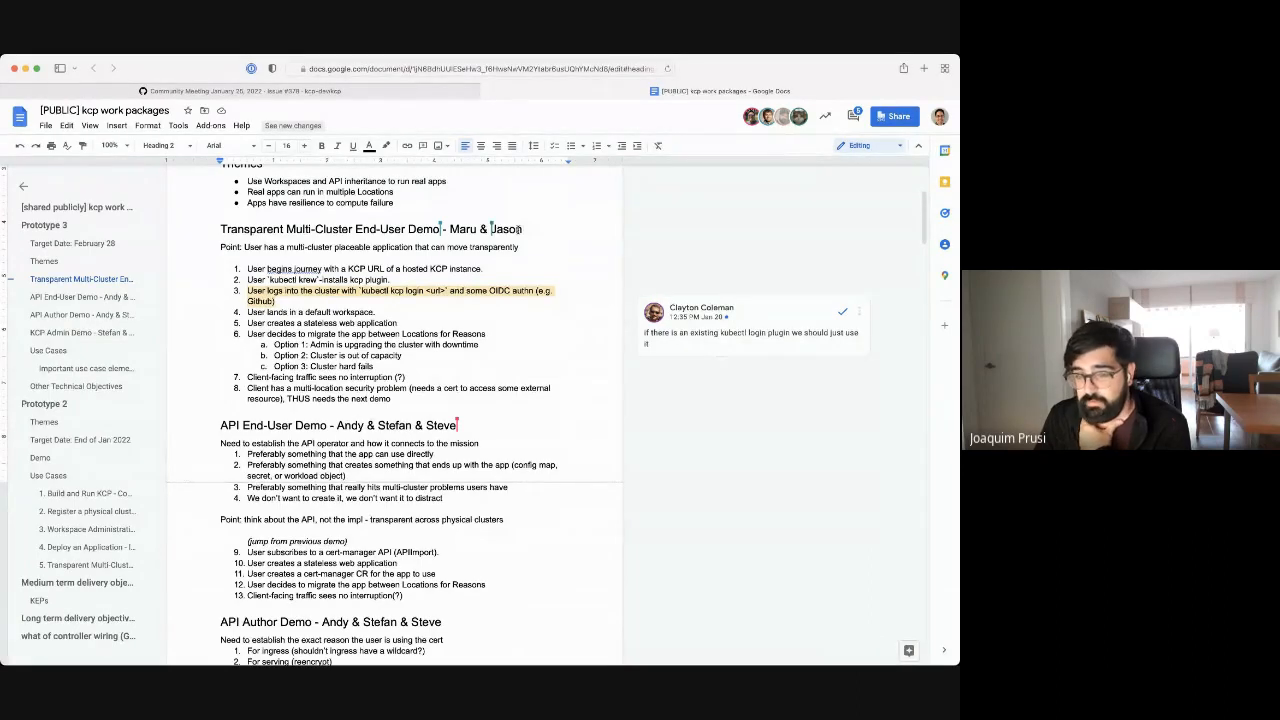
scroll(down, 3)
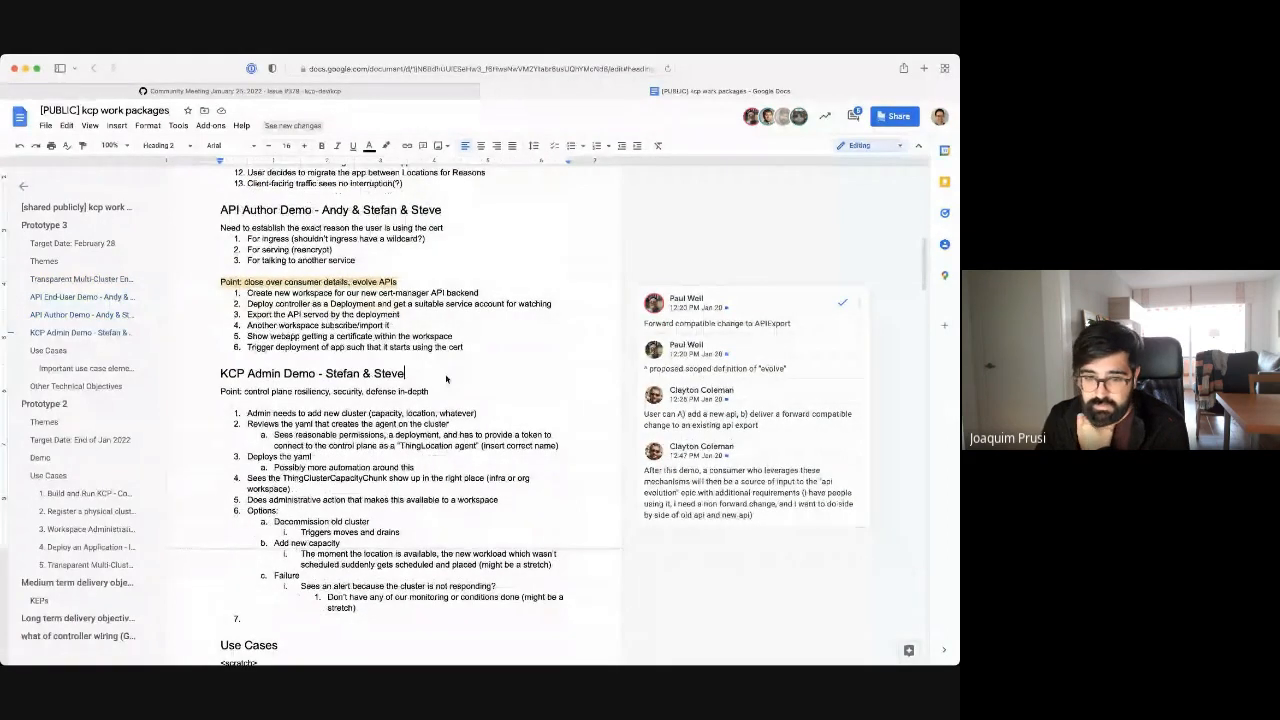
- Append '& Joaquim' to the KCP Admin Demo heading after Stefan & Steve
text(& Joaquim)
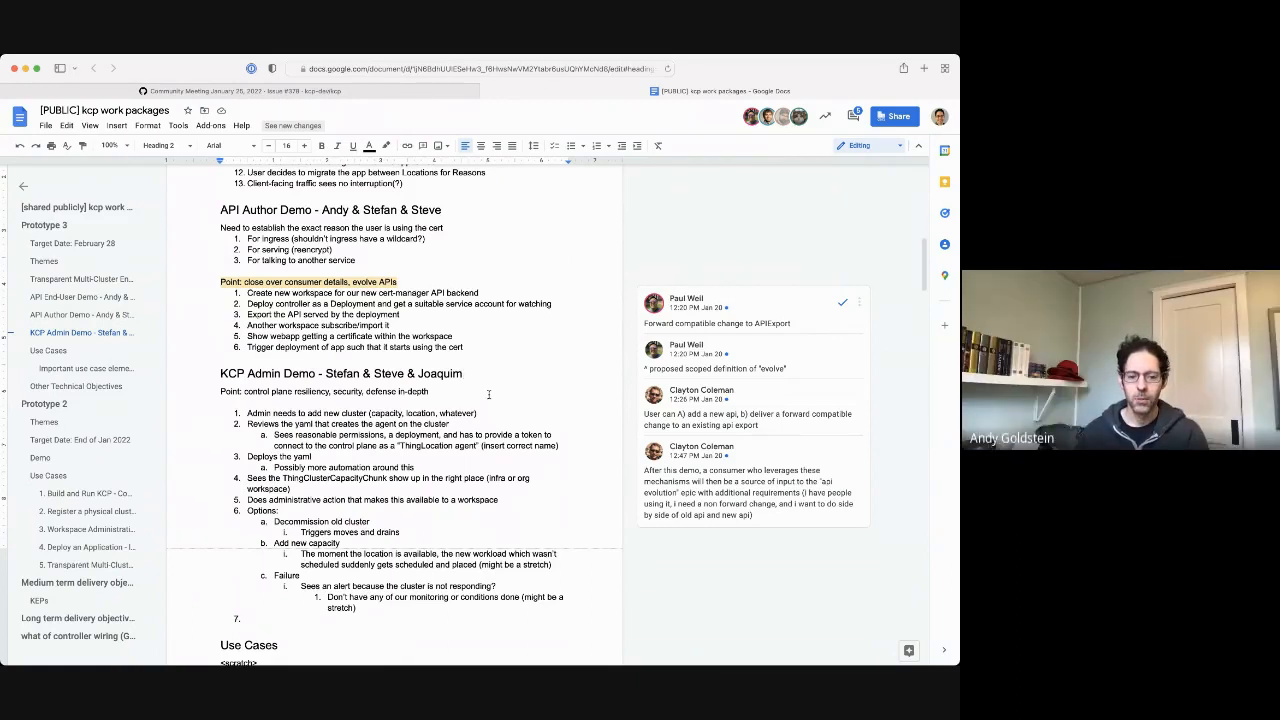
scroll(down, 3)
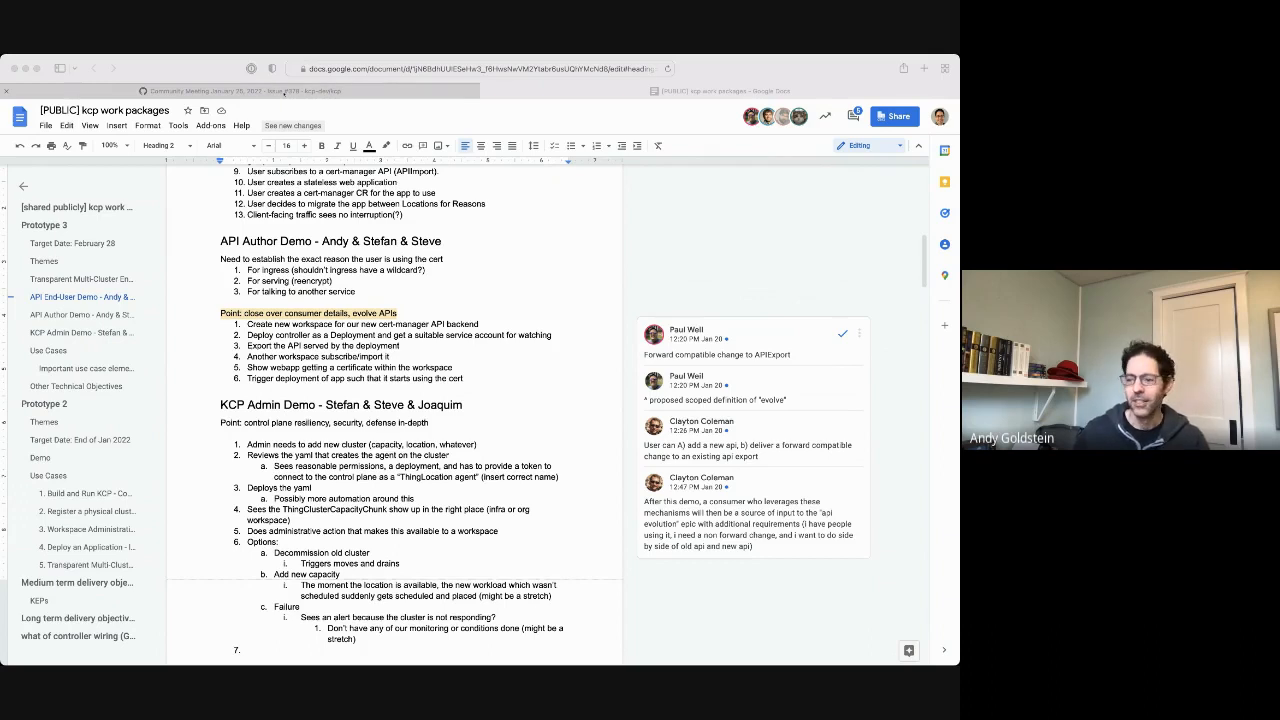
- Return to the Community Meeting January 25, 2022 issue #378 and scroll its agenda comments
click(240, 90)
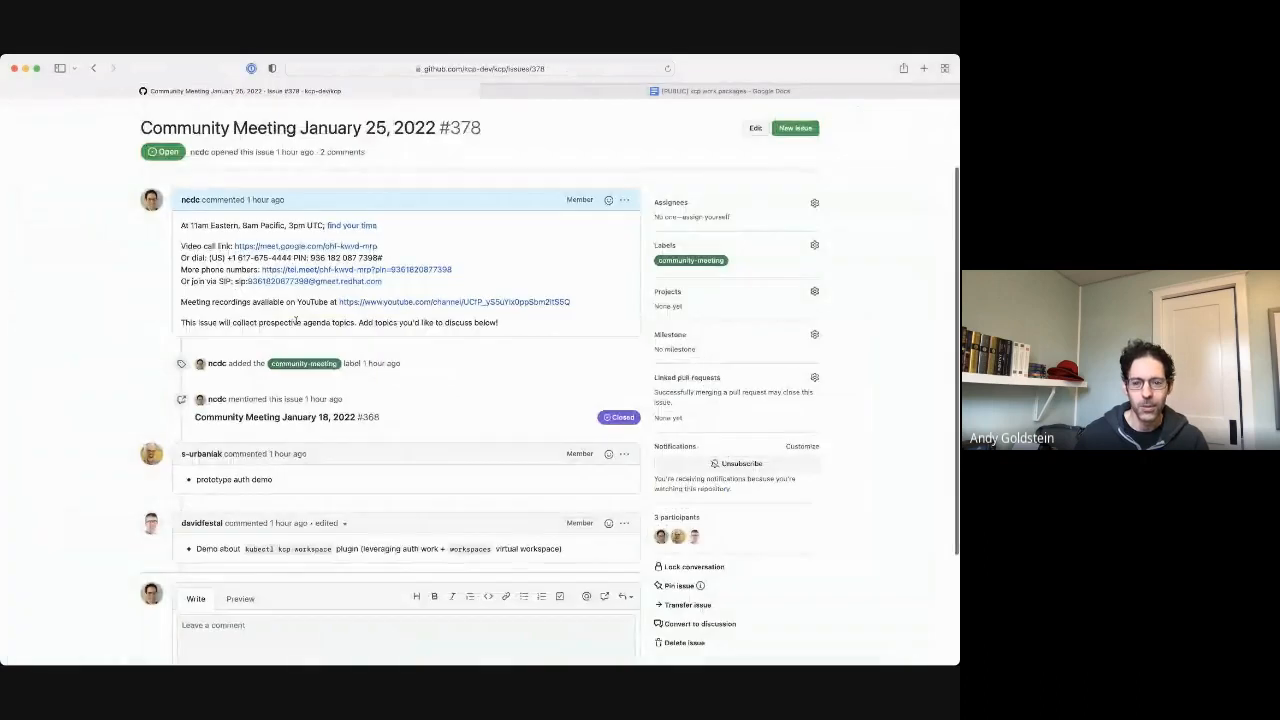
scroll(down, 3)
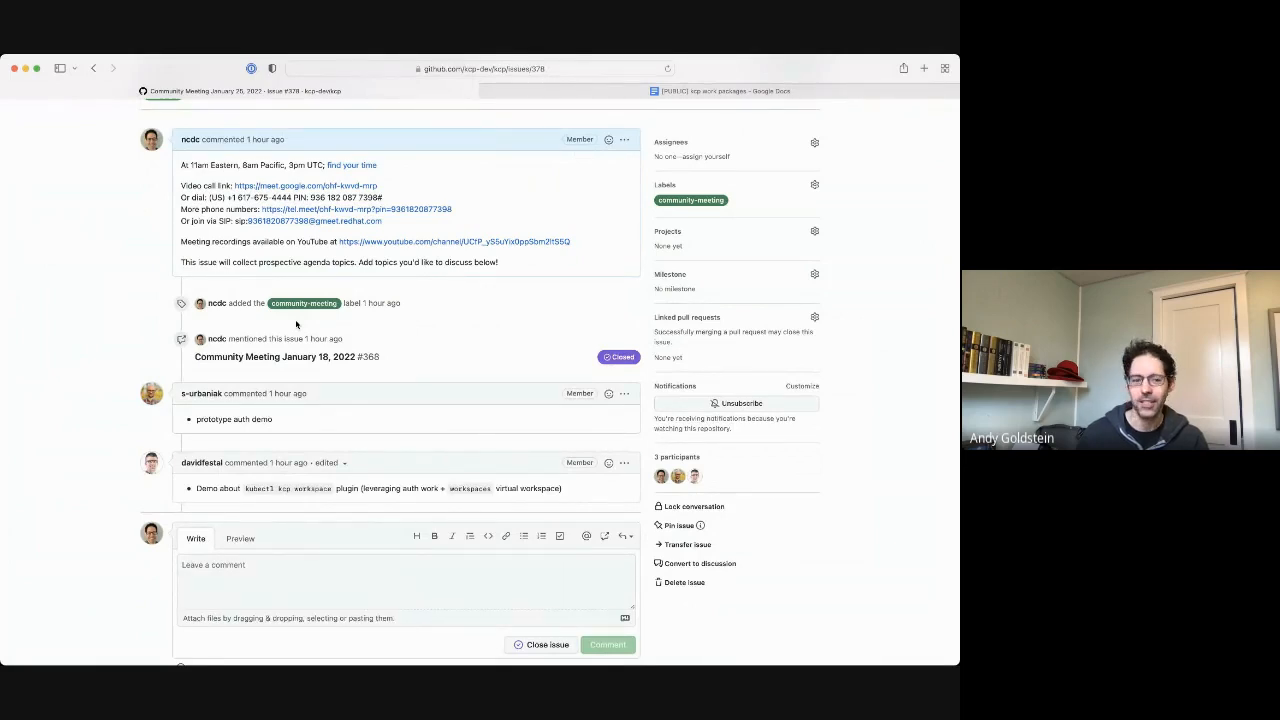
mouse_move(820, 504)
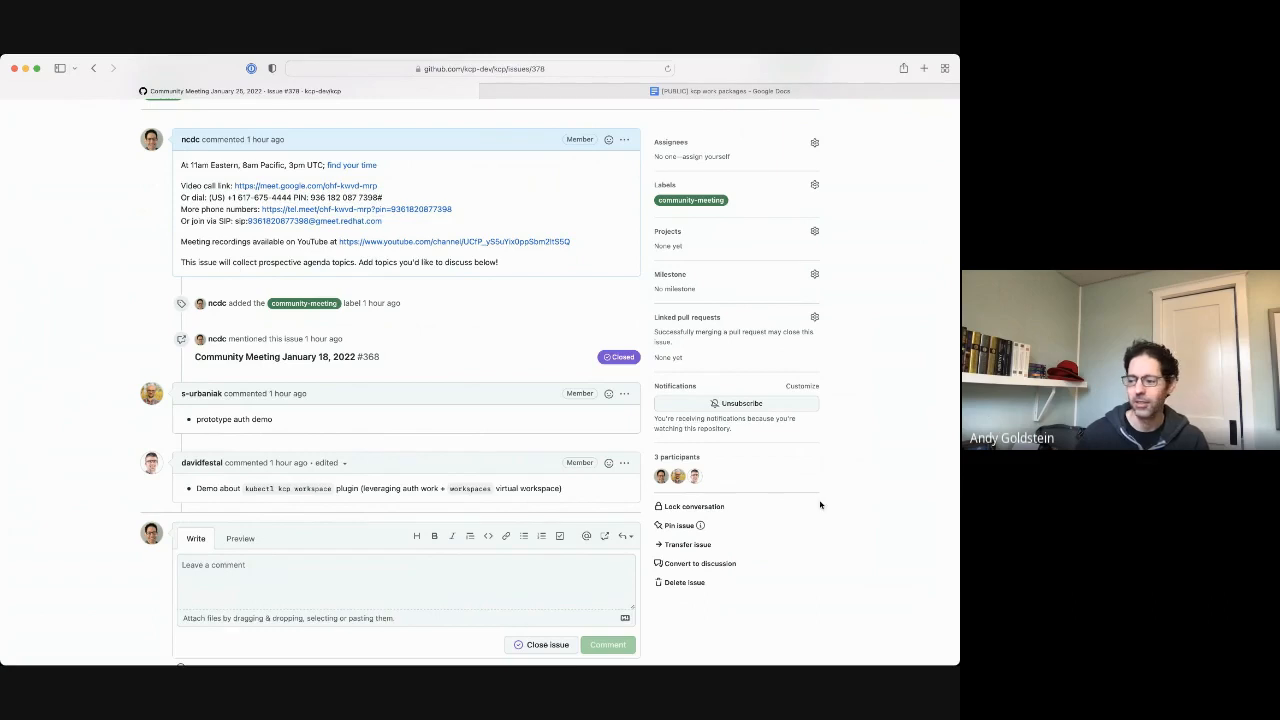